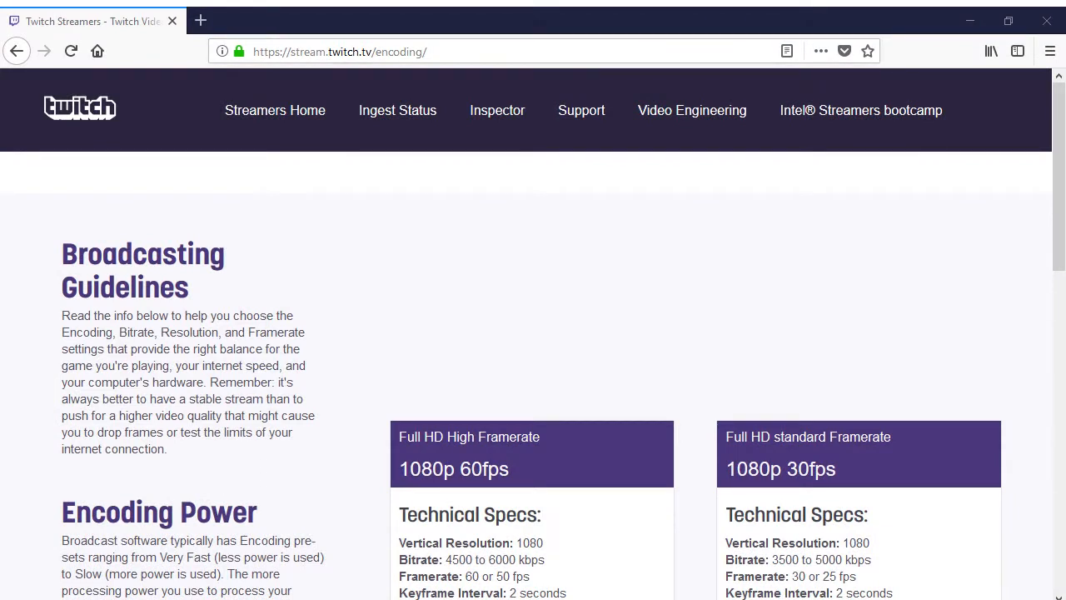
Run the DSL-connection speed test, measuring 28.8 Mbps down, 4.81 Mbps up, bufferbloat grade C
{"action": "scroll", "scroll_direction": "down", "scroll_amount": 3}
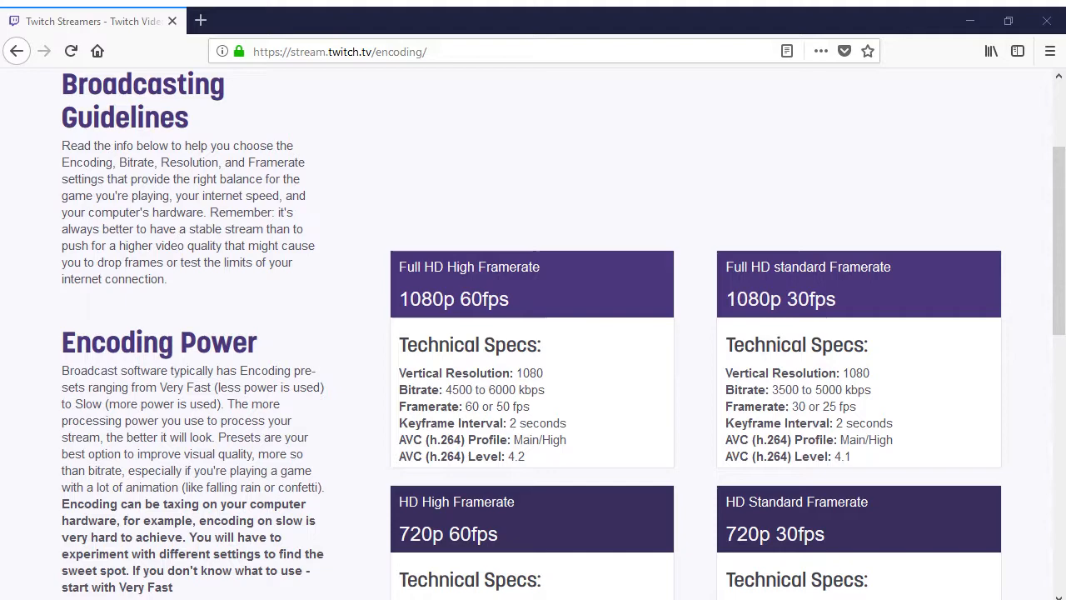
{"action": "scroll", "scroll_direction": "down", "scroll_amount": 3}
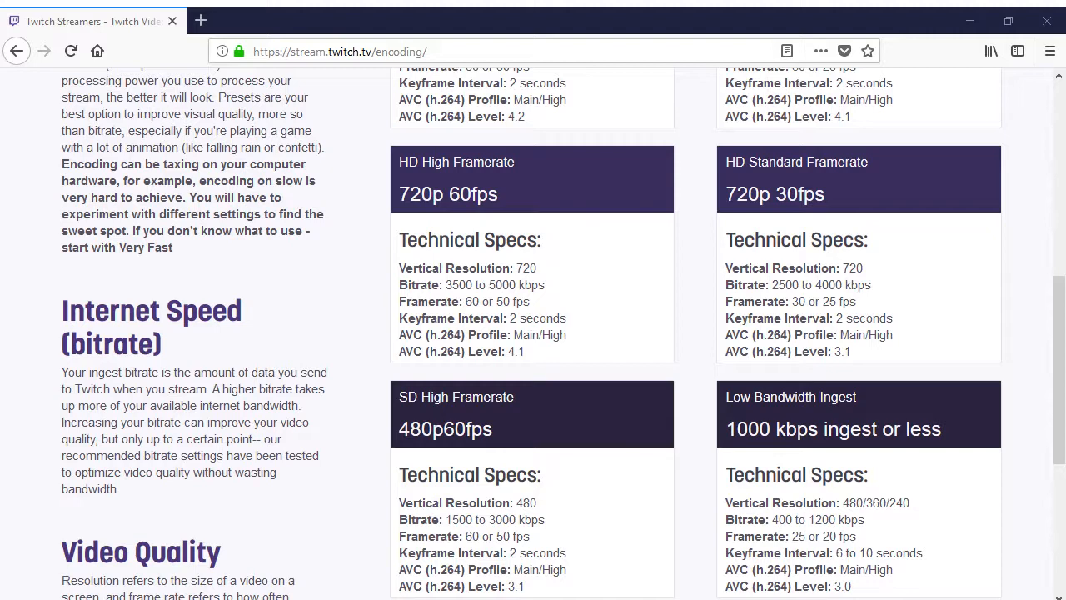
{"action": "scroll", "scroll_direction": "down", "scroll_amount": 3}
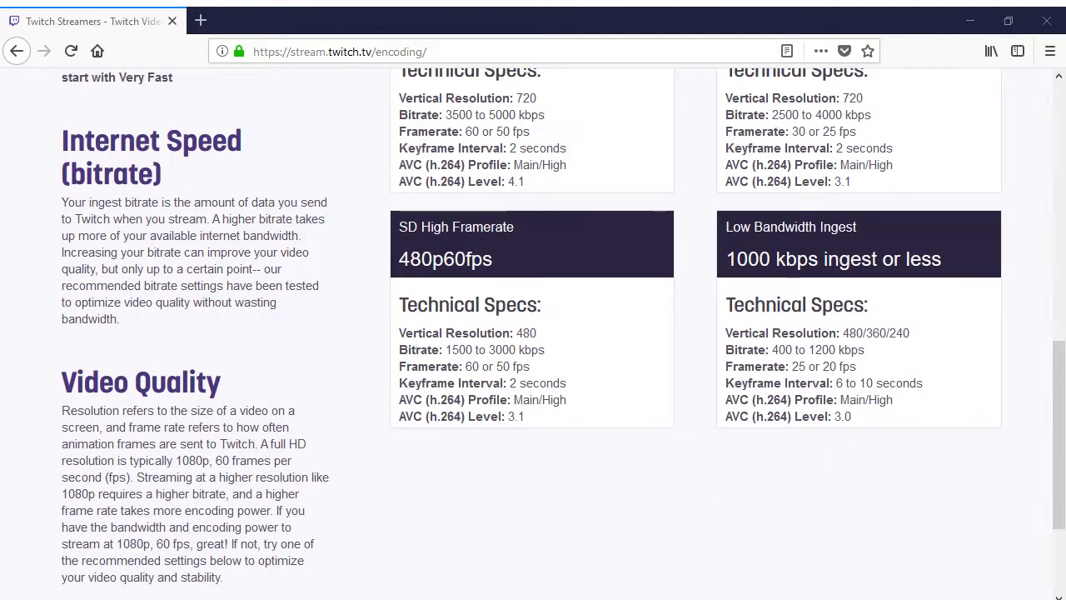
{"action": "scroll", "scroll_direction": "down", "scroll_amount": 3}
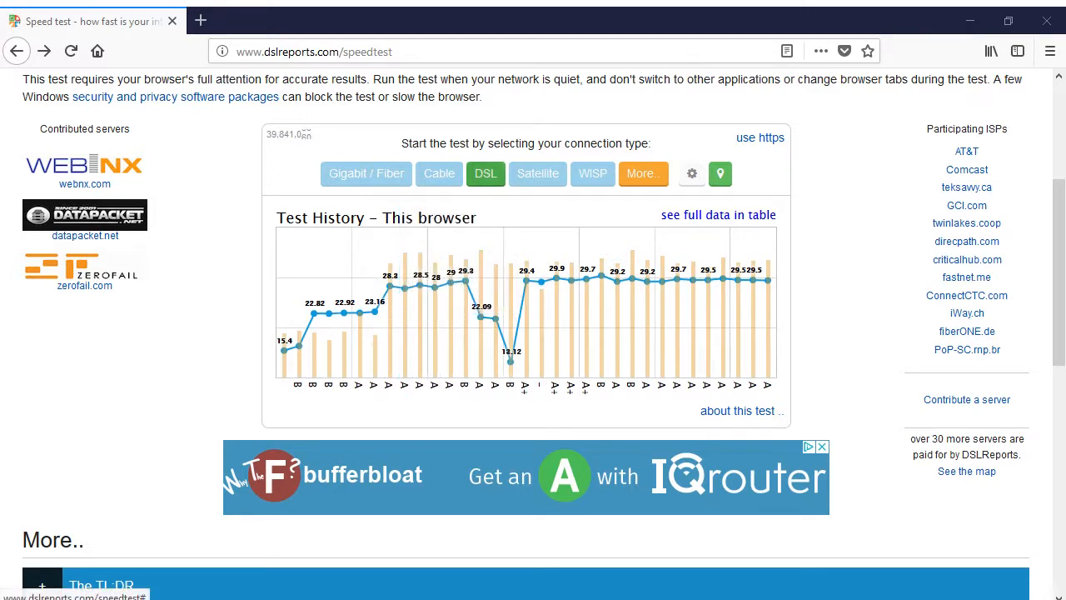
{"action": "left_click", "coordinate": [485, 174]}
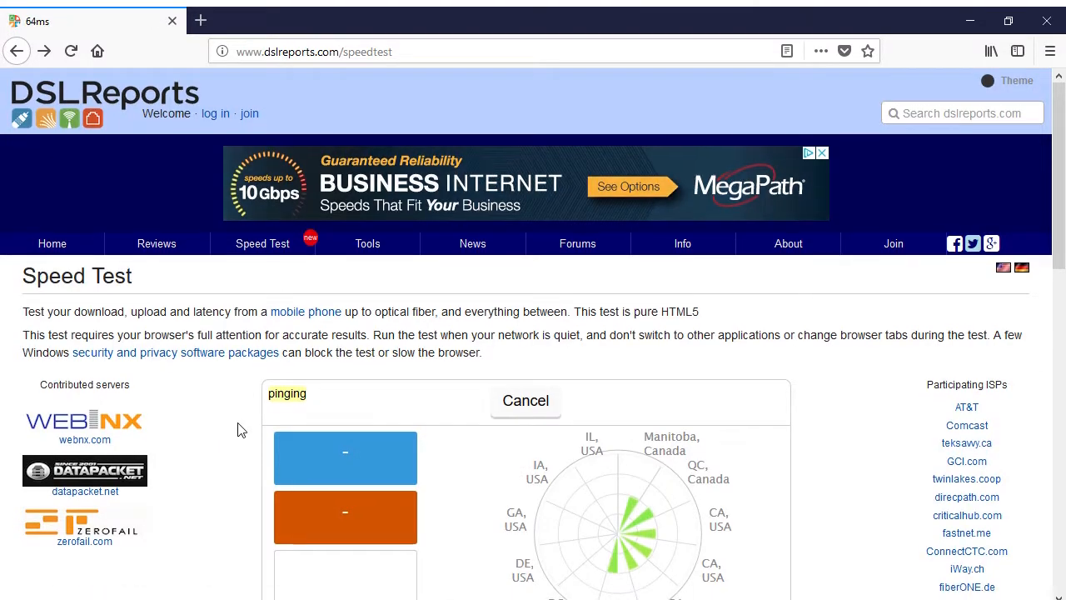
{"action": "scroll", "scroll_direction": "down", "scroll_amount": 3}
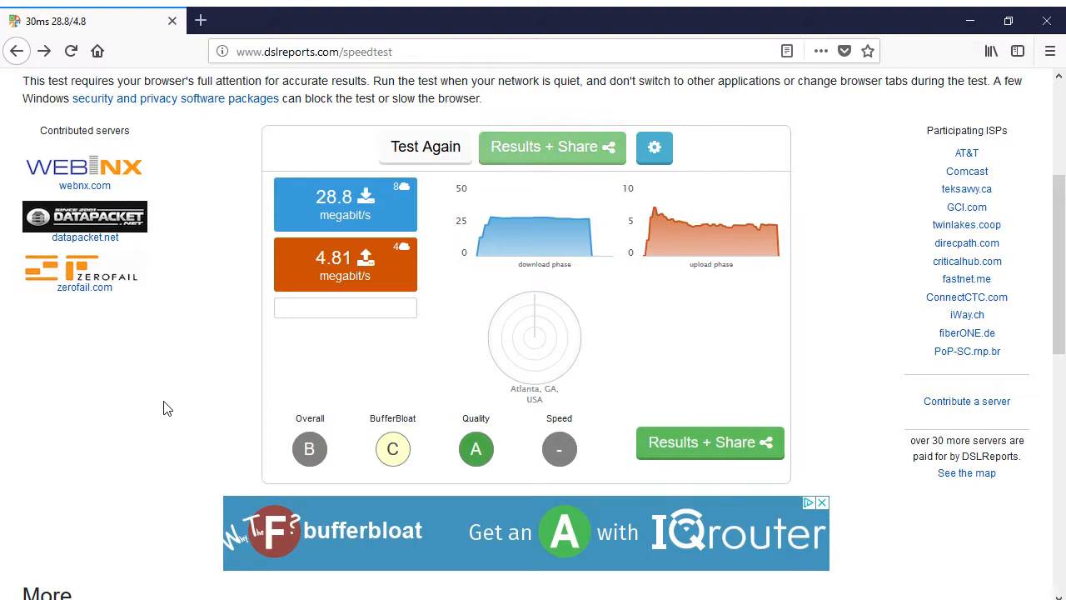
{"action": "mouse_move", "coordinate": [153, 408]}
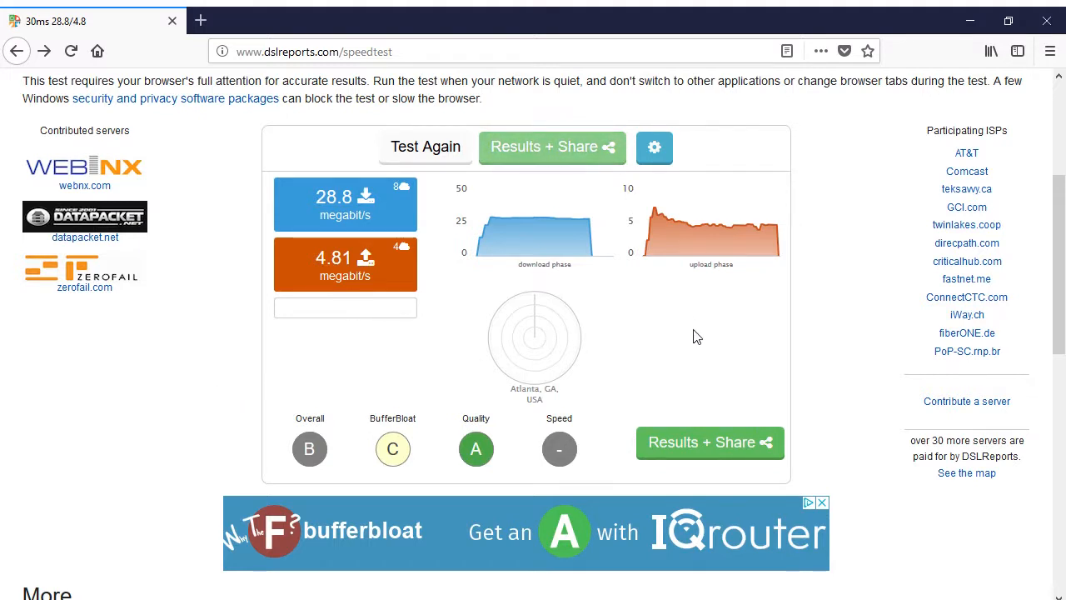
{"action": "mouse_move", "coordinate": [556, 221]}
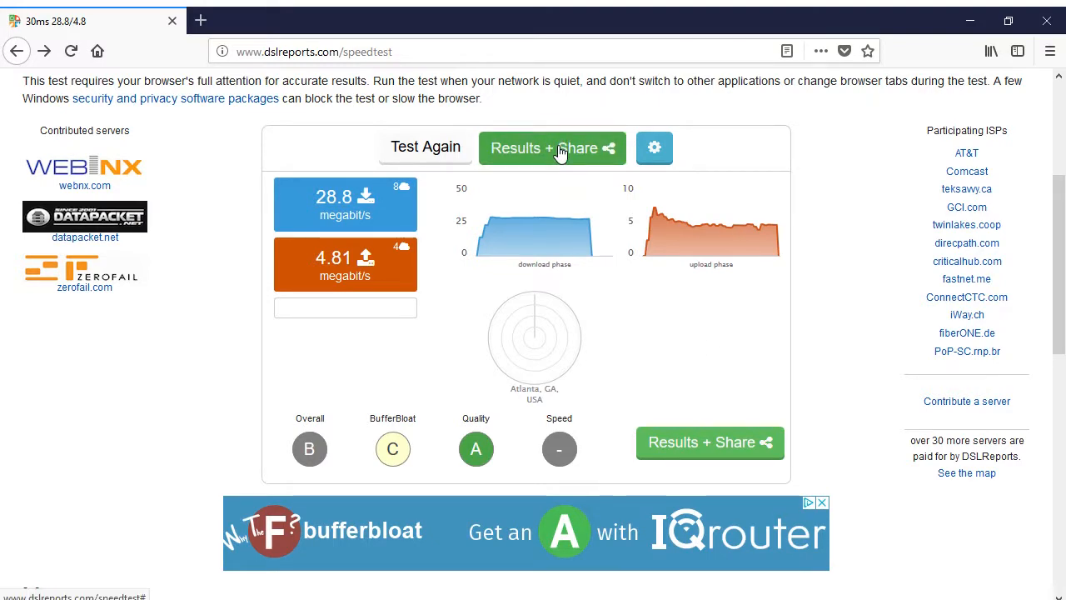
View the full Results + Share page and read down to the Grades bufferbloat bars
{"action": "left_click", "coordinate": [553, 146]}
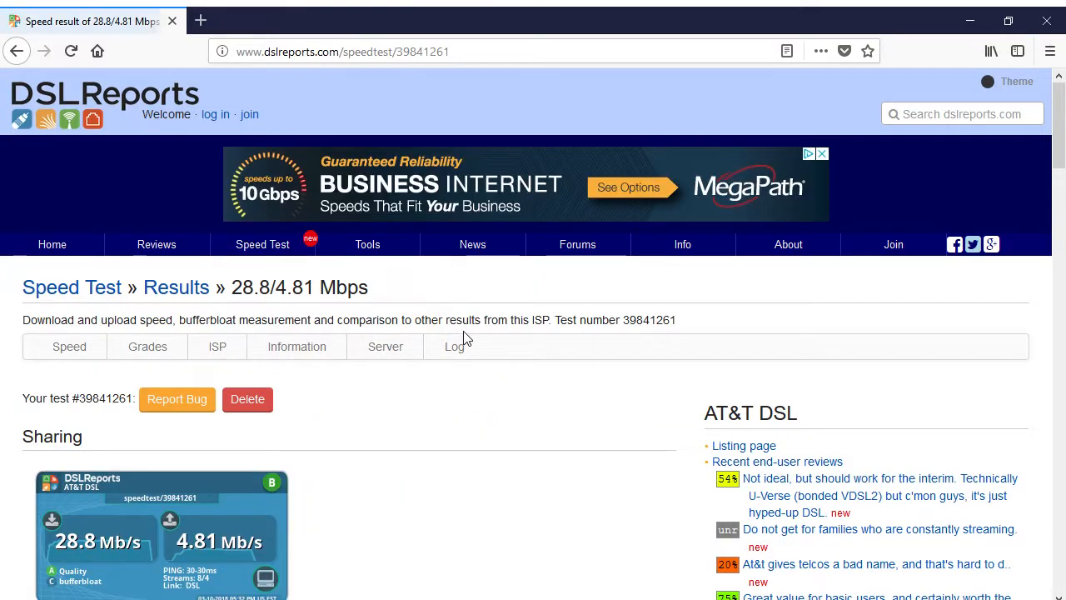
{"action": "scroll", "scroll_direction": "down", "scroll_amount": 3}
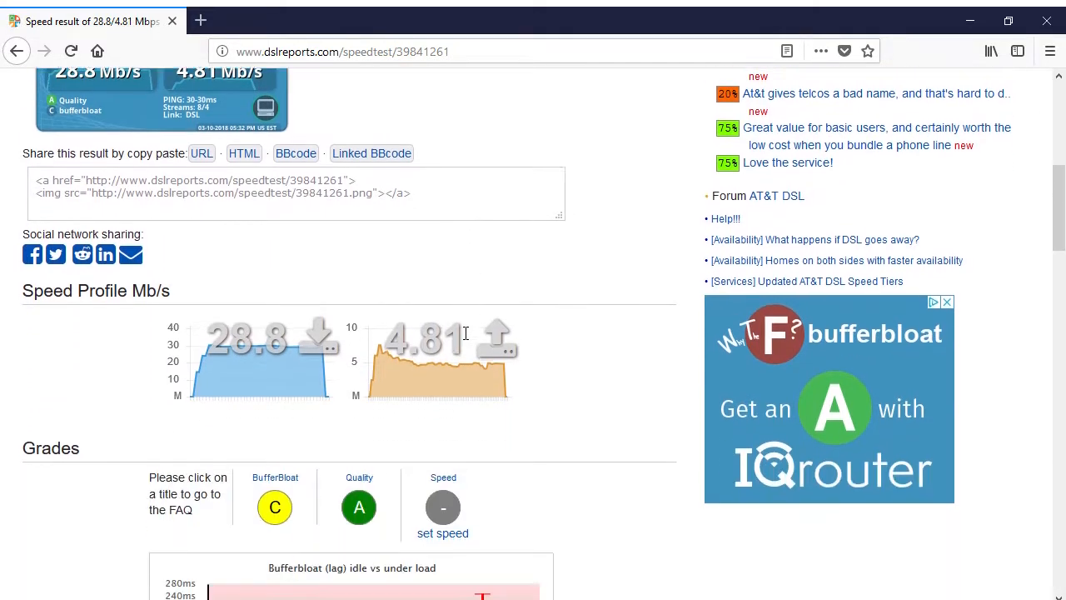
{"action": "scroll", "scroll_direction": "down", "scroll_amount": 3}
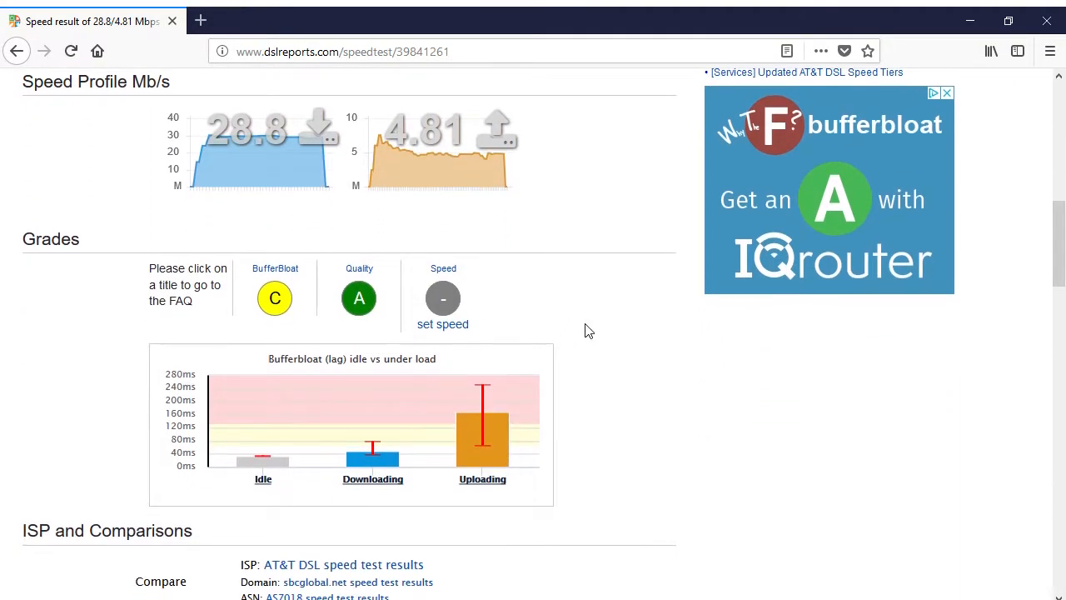
{"action": "scroll", "scroll_direction": "down", "scroll_amount": 3}
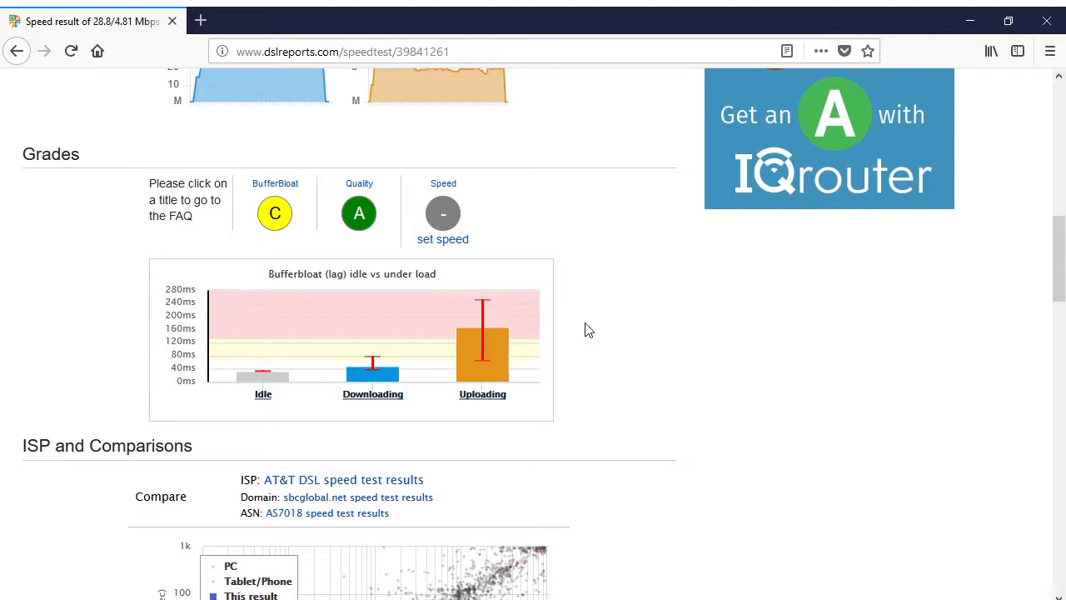
{"action": "mouse_move", "coordinate": [502, 353]}
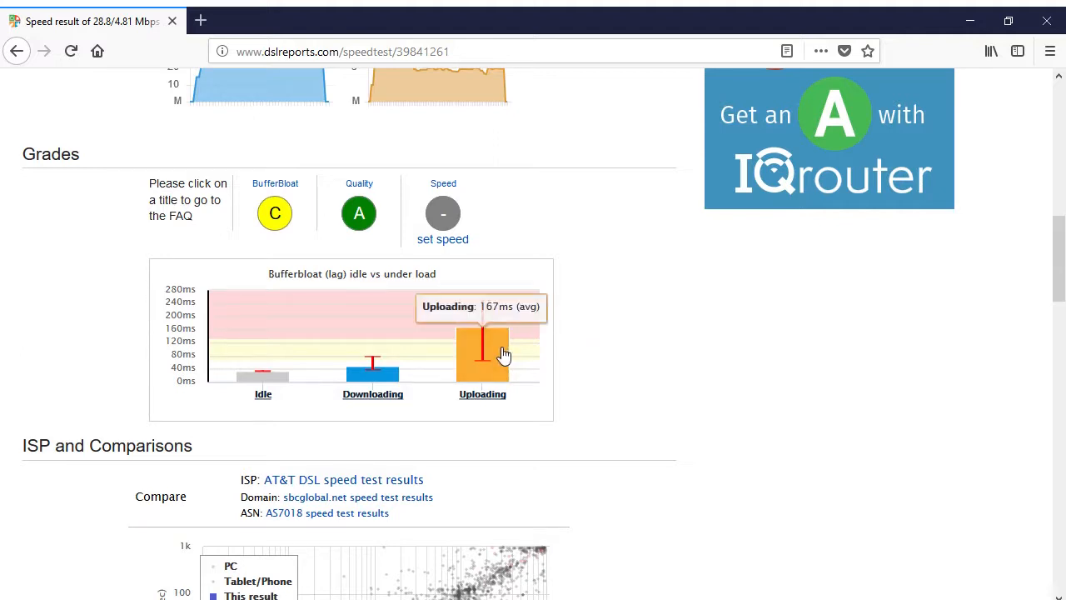
{"action": "mouse_move", "coordinate": [267, 223]}
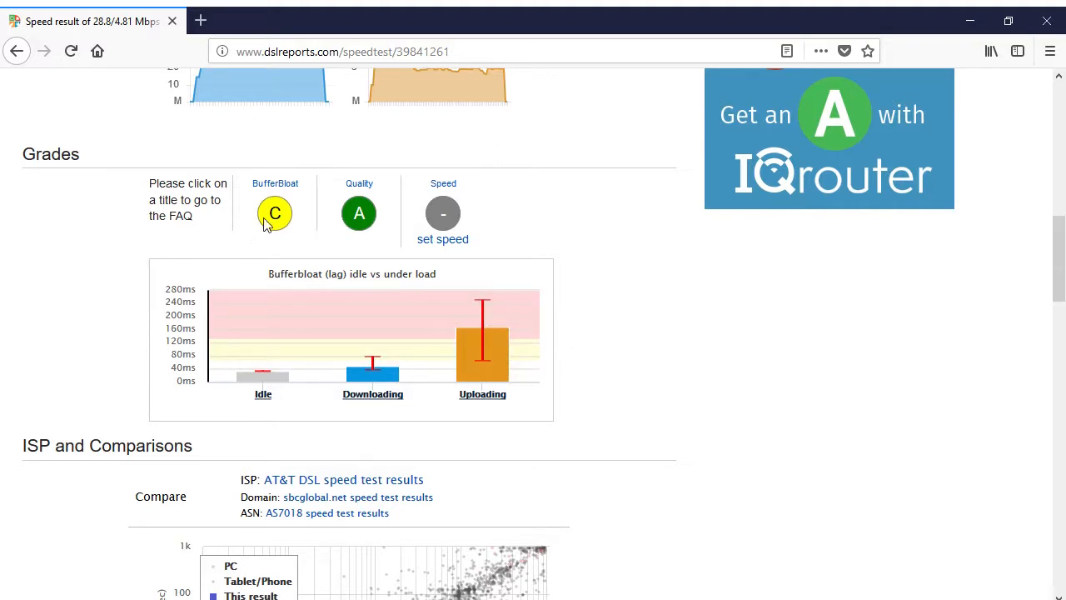
{"action": "mouse_move", "coordinate": [274, 190]}
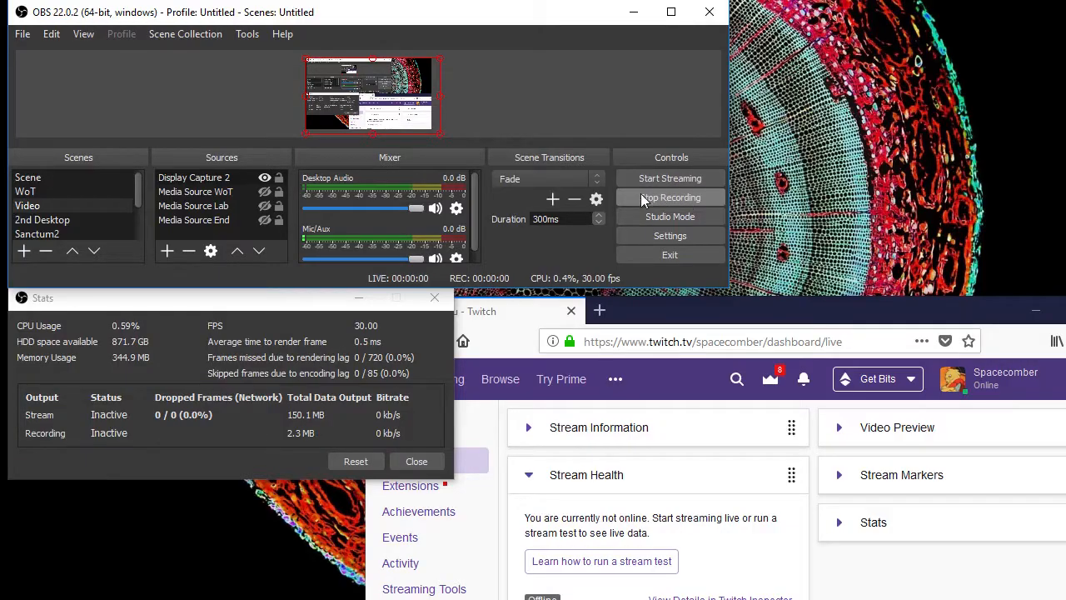
Start recording and check the Output streaming encoder: CBR, 3600 kbps, 7200 buffer, slow preset
{"action": "left_click", "coordinate": [670, 196]}
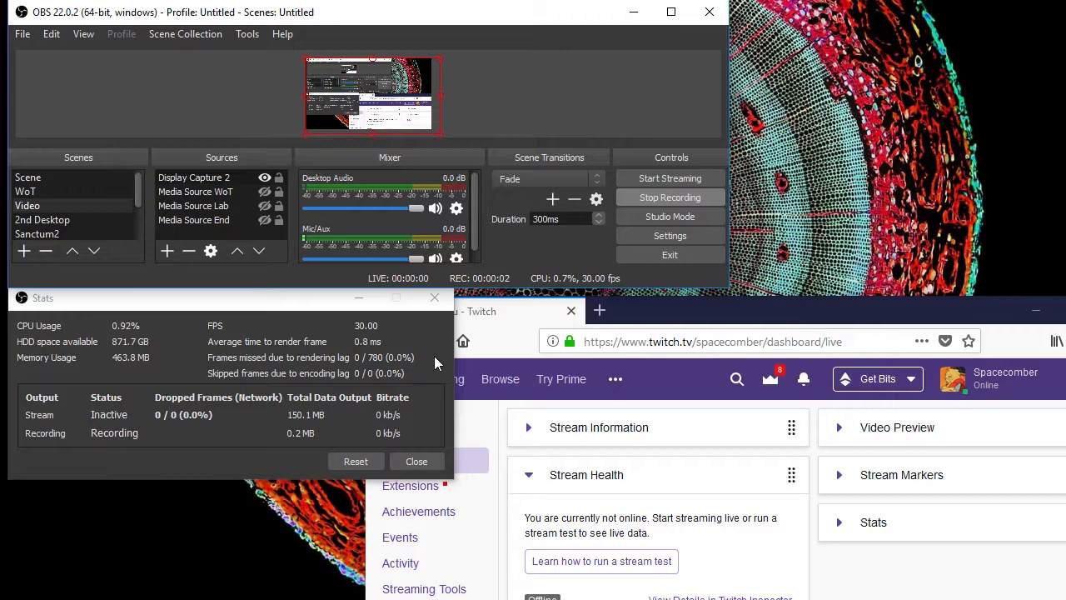
{"action": "left_click", "coordinate": [670, 235]}
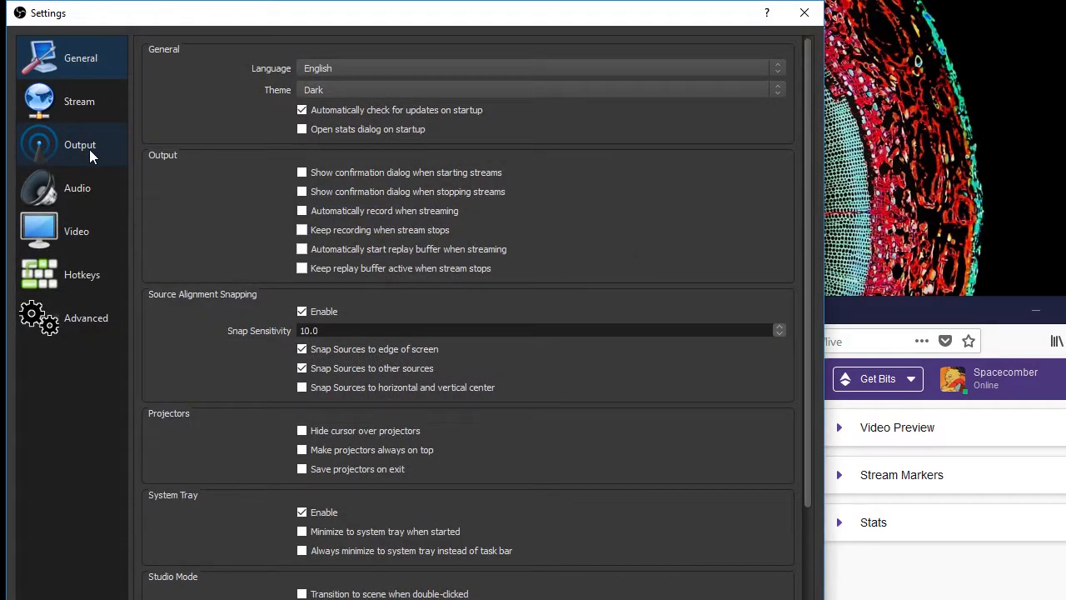
{"action": "left_click", "coordinate": [80, 144]}
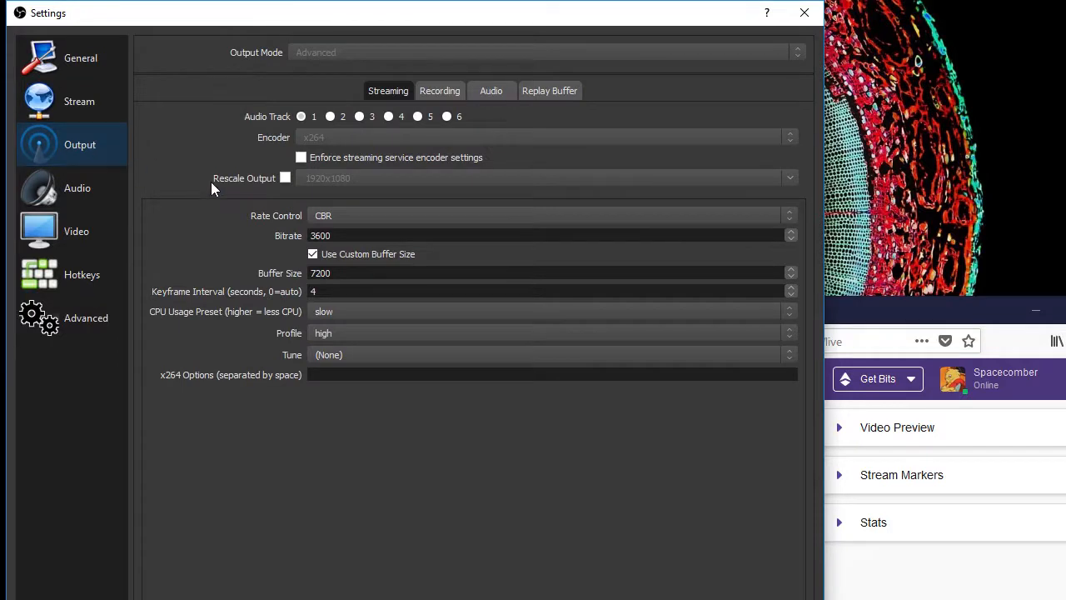
{"action": "mouse_move", "coordinate": [333, 253]}
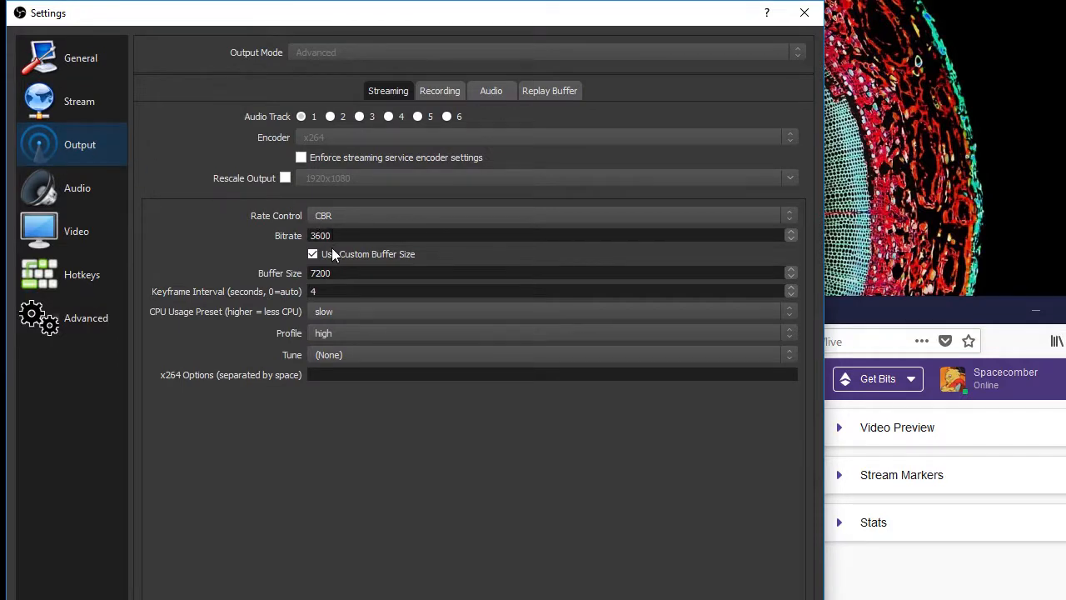
{"action": "mouse_move", "coordinate": [336, 333]}
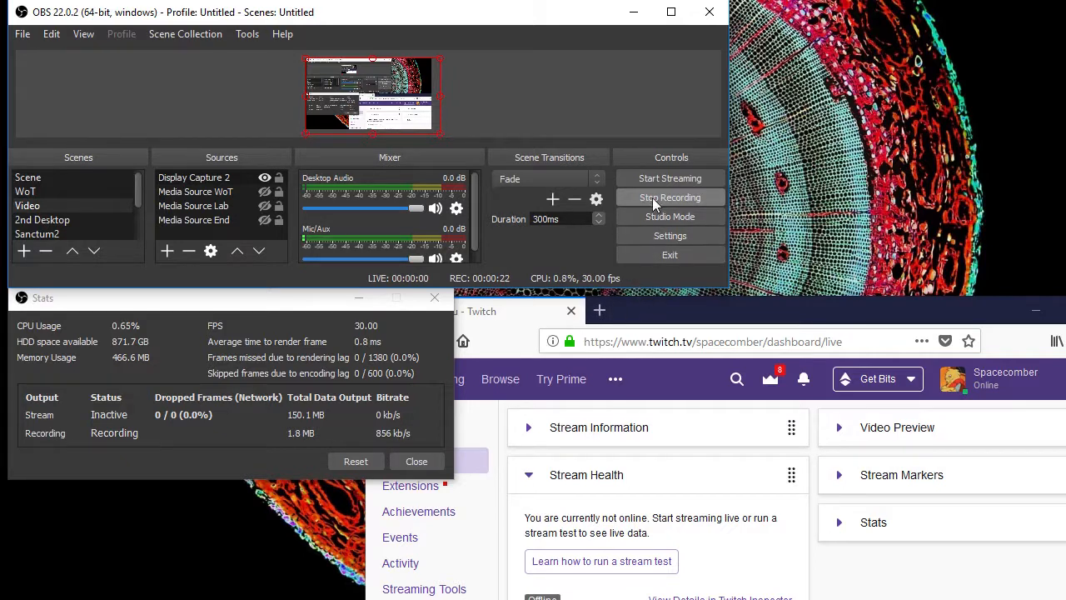
{"action": "mouse_move", "coordinate": [669, 177]}
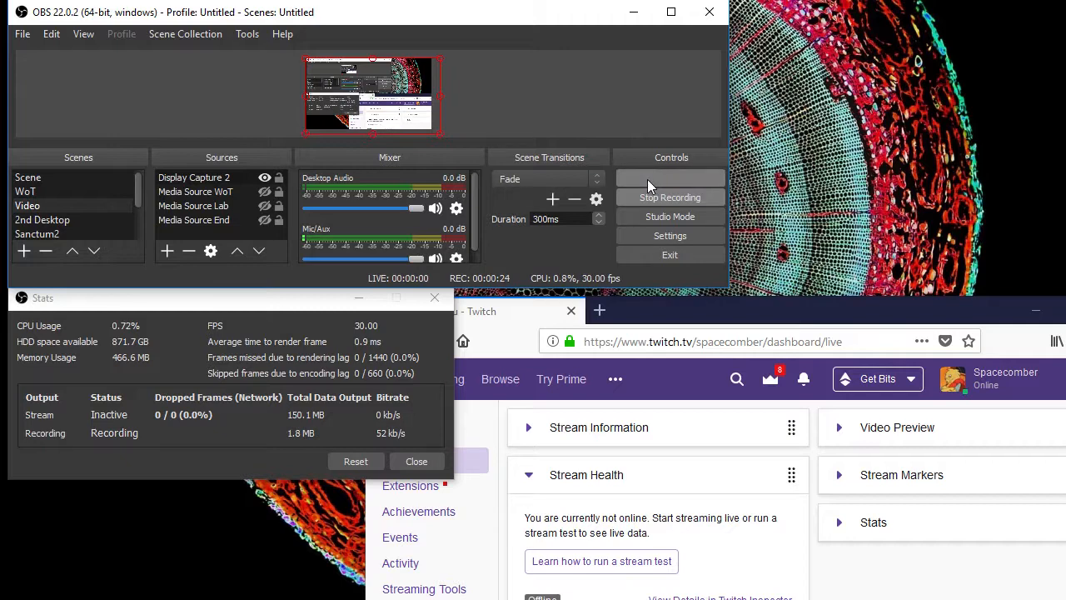
Run the Twitch test stream and stop it after about 11 minutes with ~5.8% dropped frames
{"action": "left_click", "coordinate": [669, 176]}
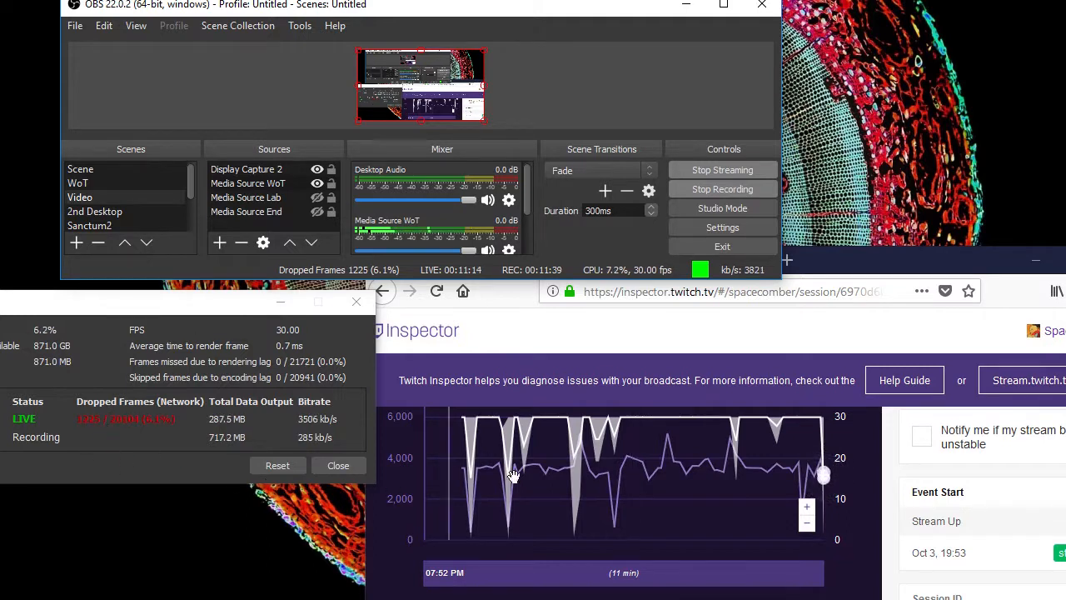
{"action": "mouse_move", "coordinate": [839, 490]}
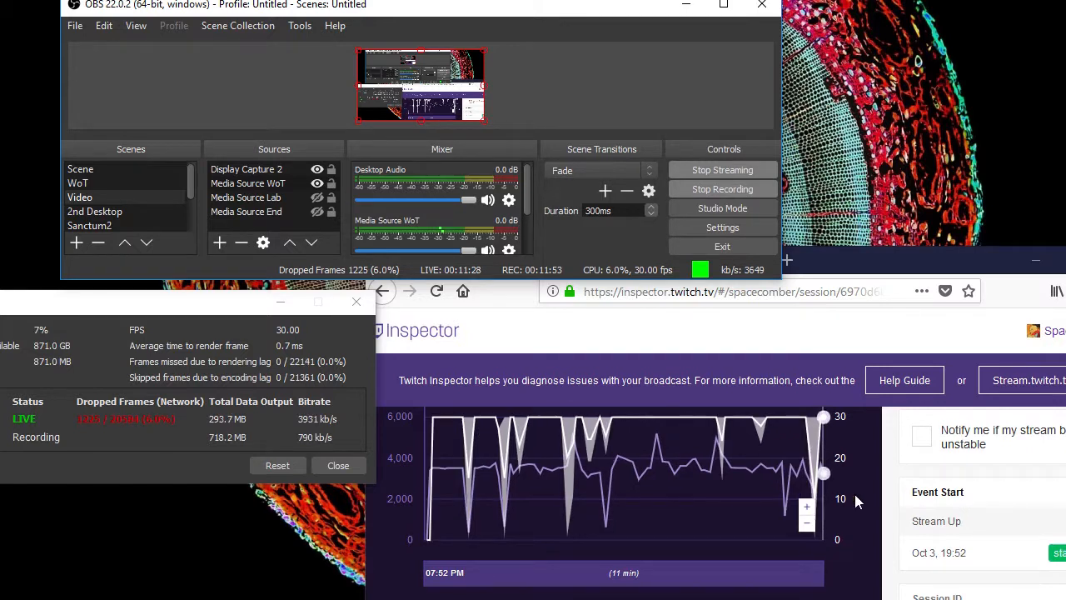
{"action": "mouse_move", "coordinate": [674, 353]}
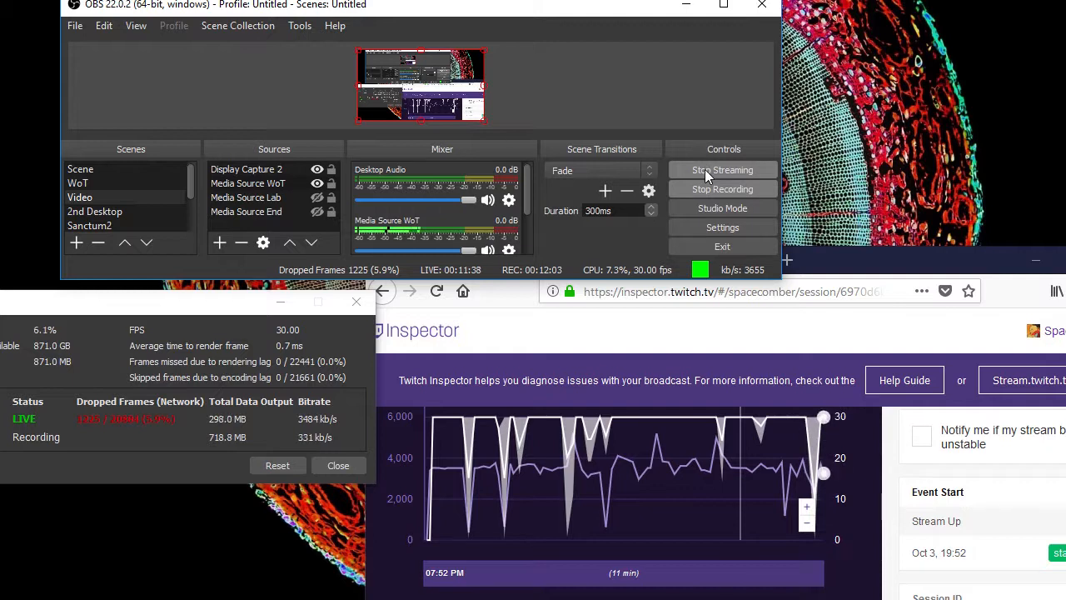
{"action": "left_click", "coordinate": [723, 170]}
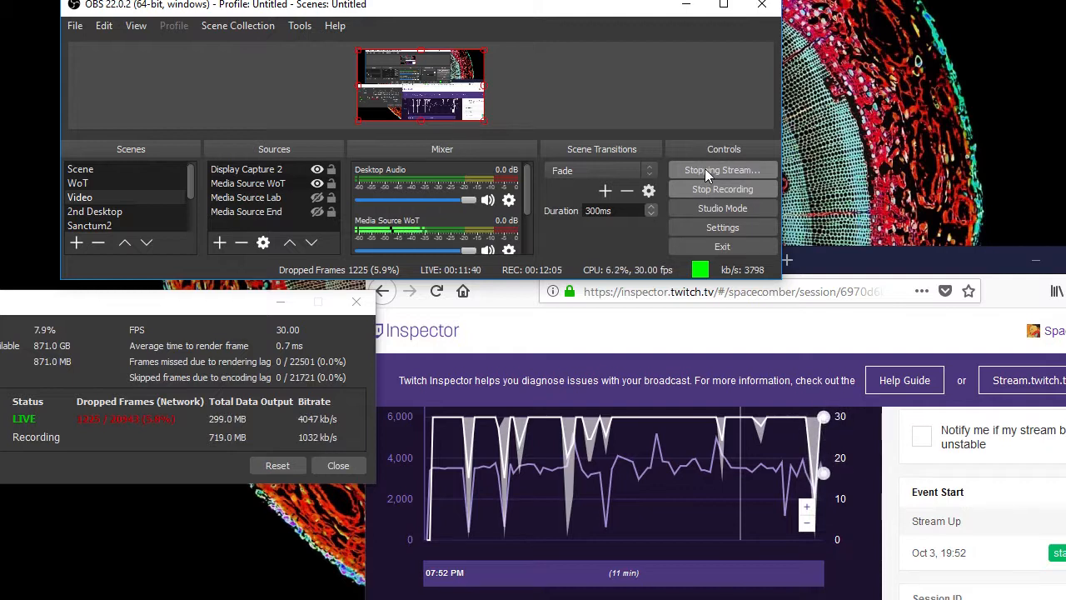
{"action": "left_click", "coordinate": [722, 170]}
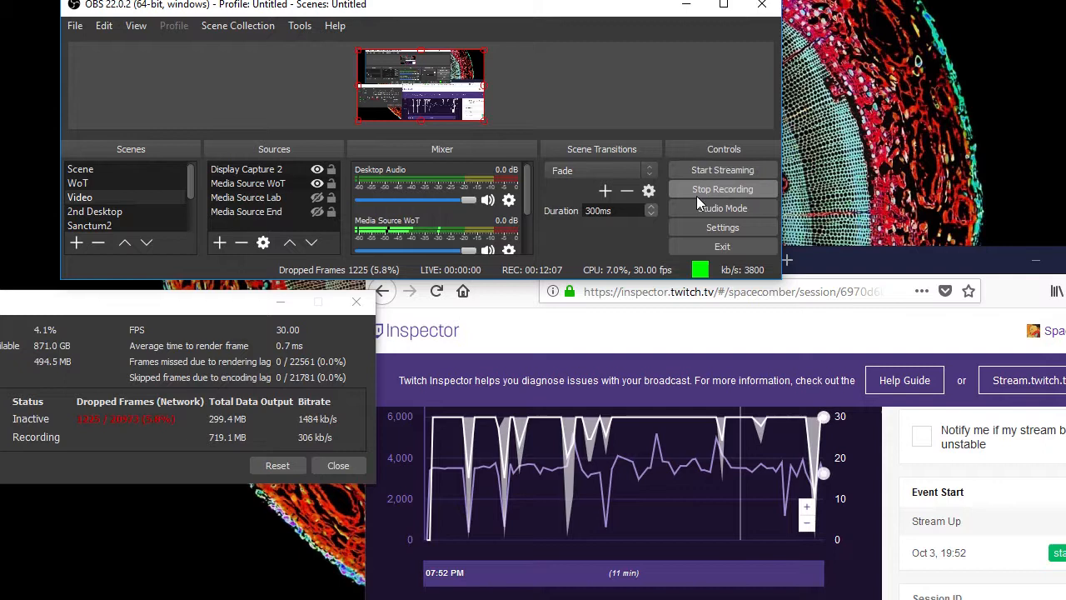
{"action": "mouse_move", "coordinate": [723, 208]}
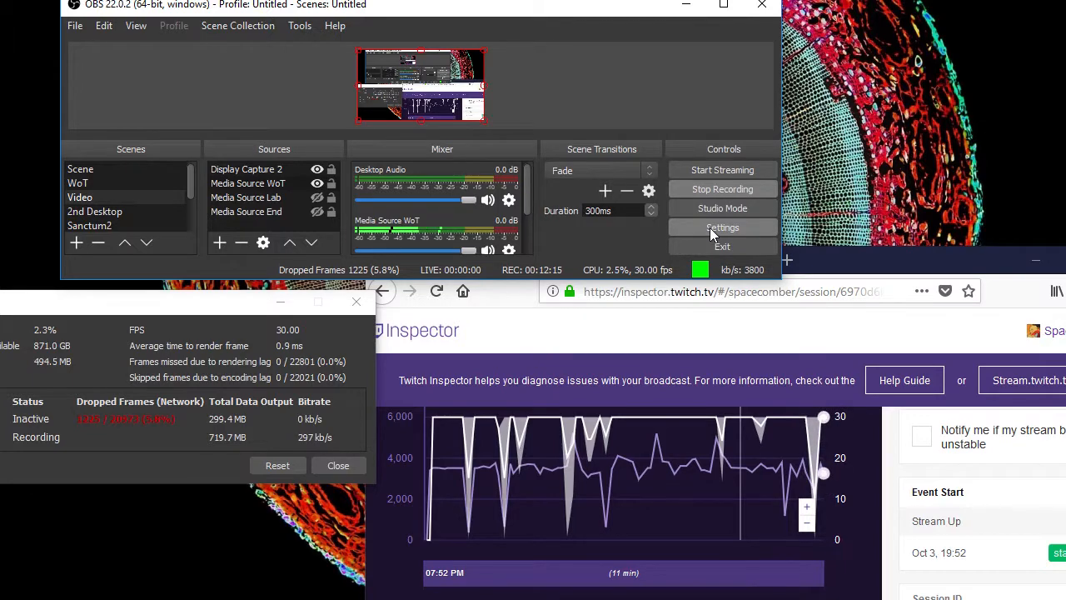
Set the Advanced automatic-reconnect retry delay to 1 second
{"action": "left_click", "coordinate": [723, 226]}
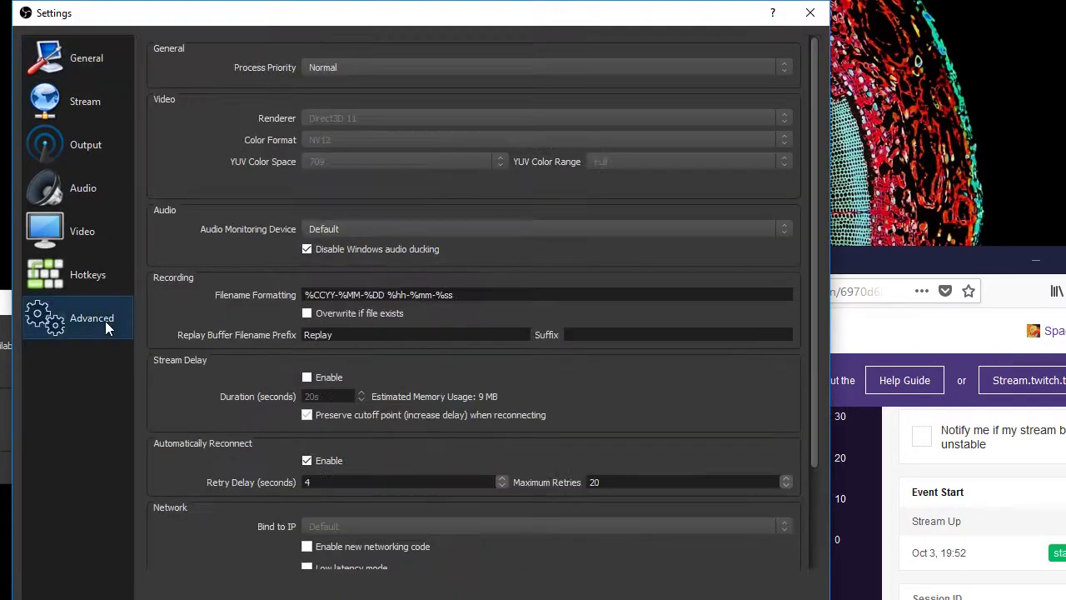
{"action": "scroll", "scroll_direction": "down", "scroll_amount": 3}
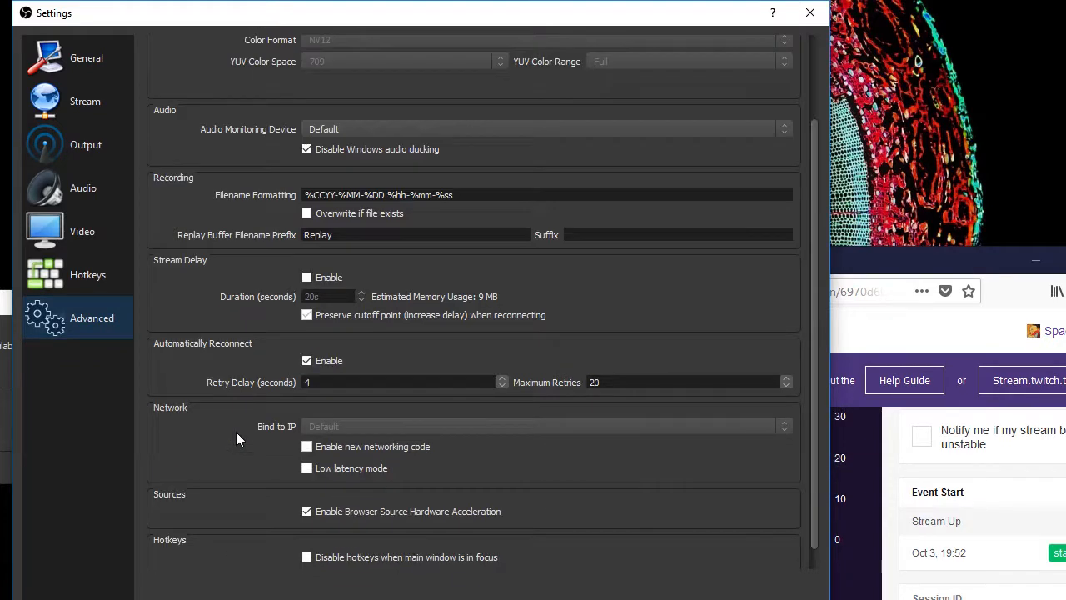
{"action": "scroll", "scroll_direction": "down", "scroll_amount": 3}
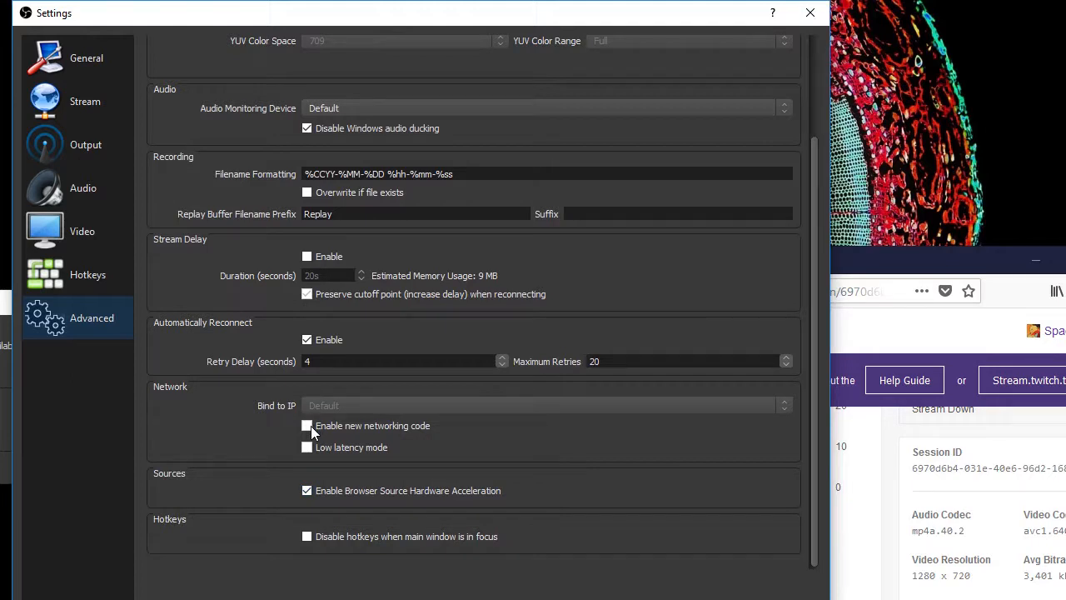
{"action": "mouse_move", "coordinate": [809, 14]}
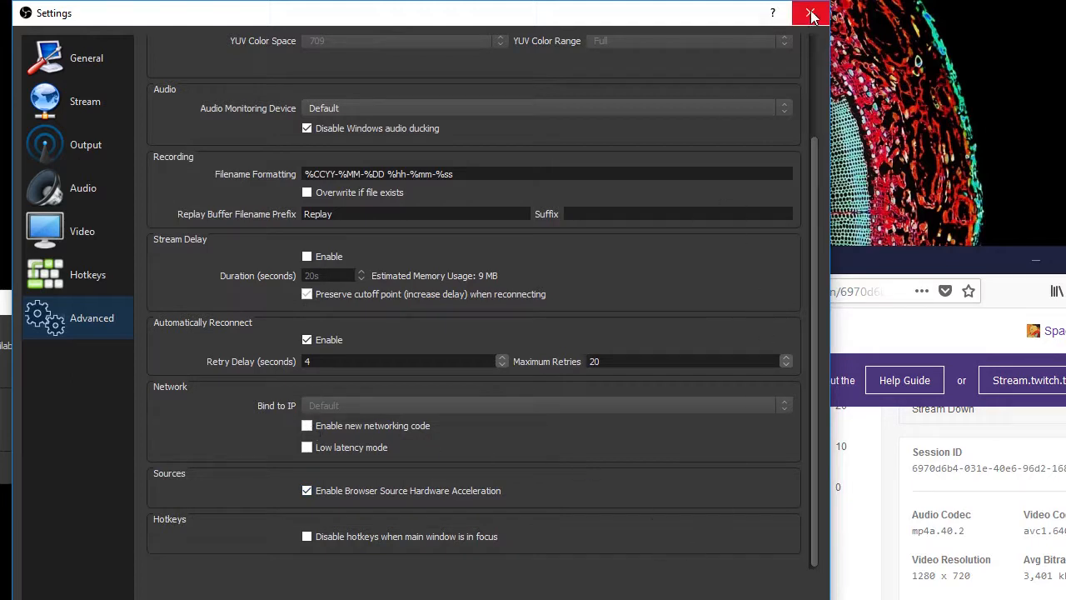
{"action": "left_click", "coordinate": [810, 15]}
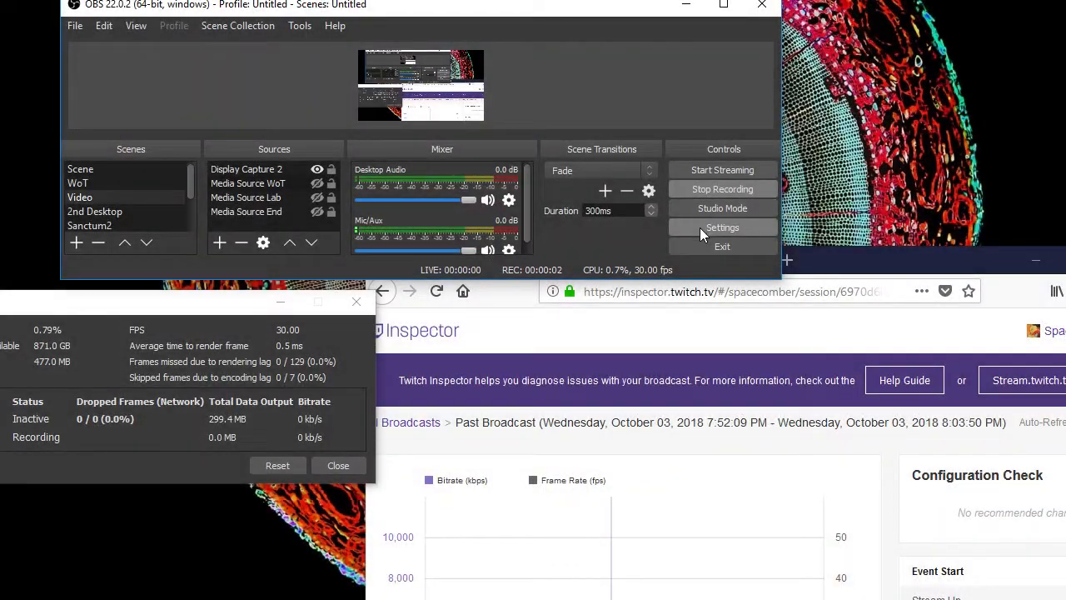
{"action": "left_click", "coordinate": [722, 226]}
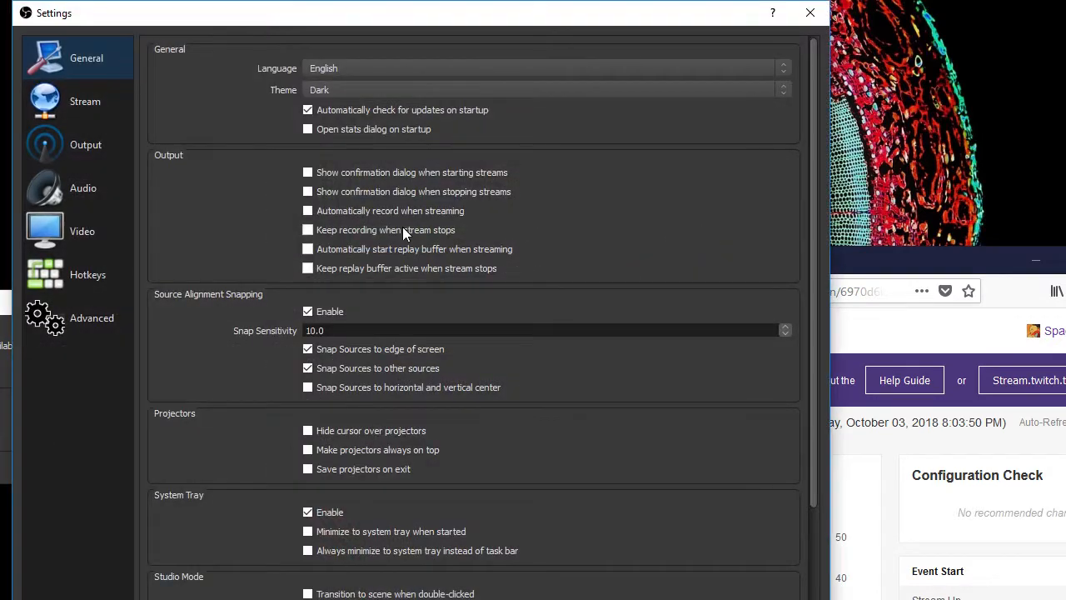
{"action": "left_click", "coordinate": [92, 317]}
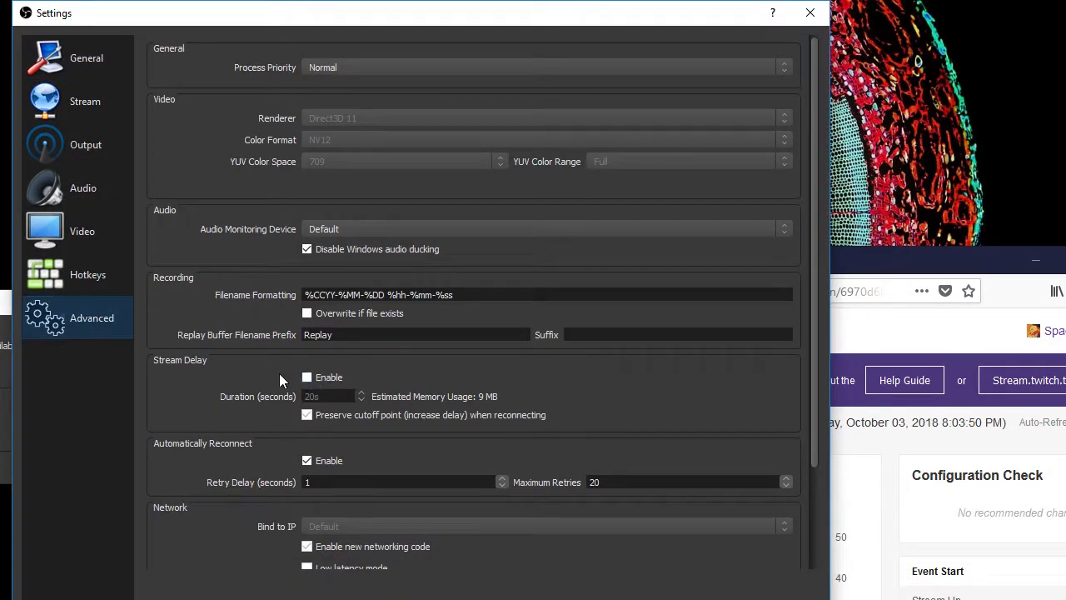
{"action": "scroll", "scroll_direction": "down", "scroll_amount": 3}
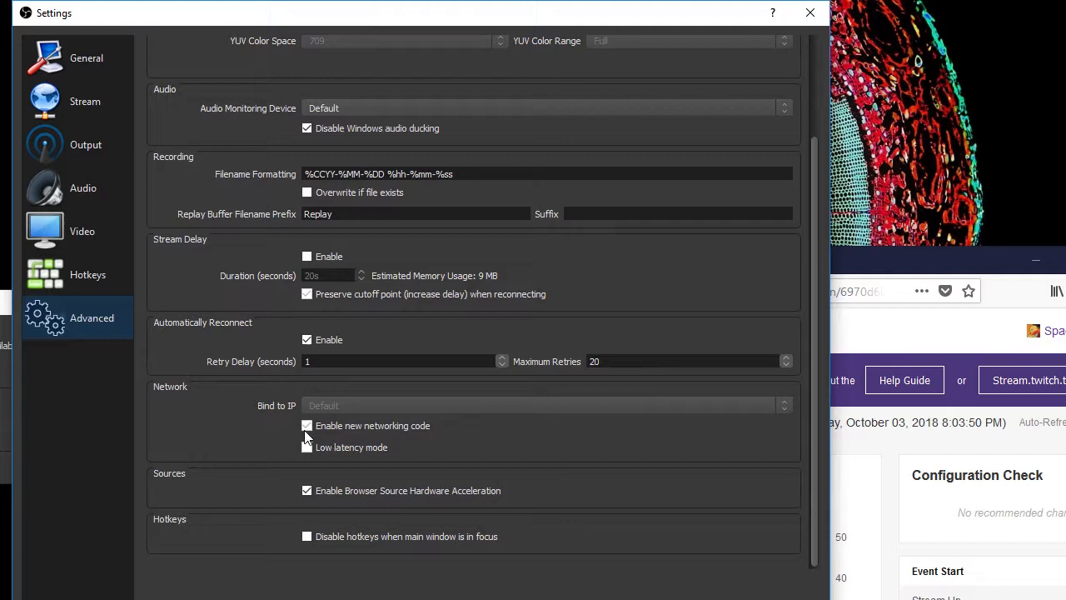
{"action": "mouse_move", "coordinate": [443, 486]}
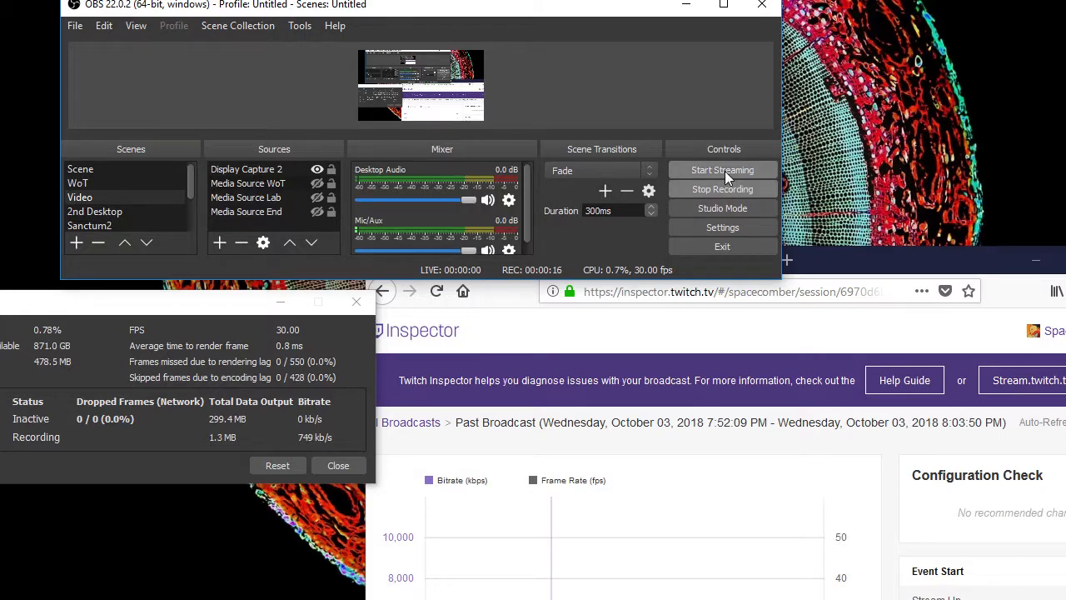
Run a second test stream that drops about 32% of frames, then end it
{"action": "left_click", "coordinate": [722, 169]}
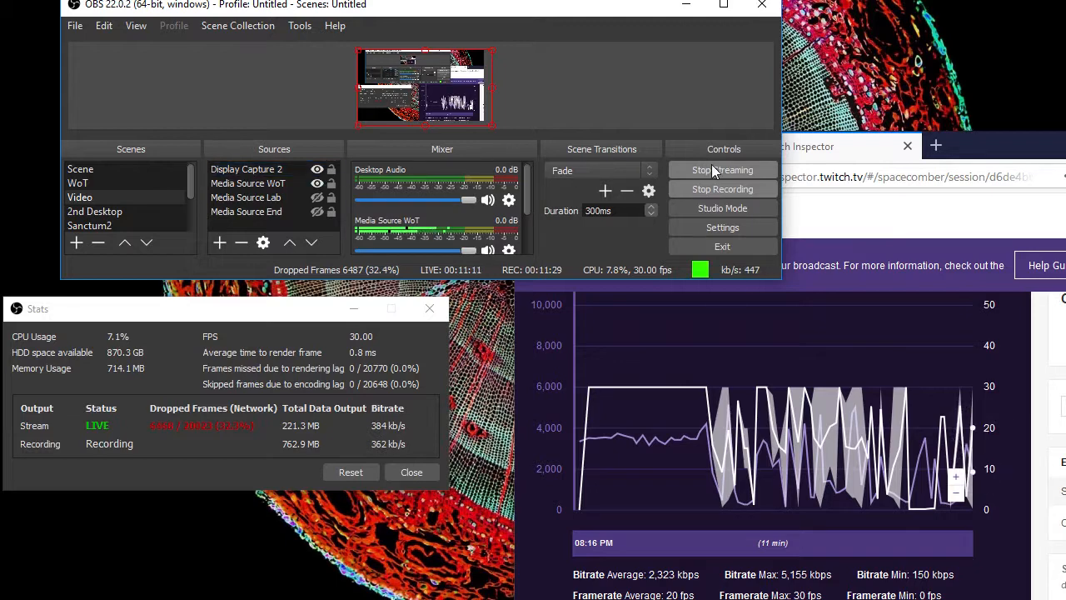
{"action": "mouse_move", "coordinate": [723, 189]}
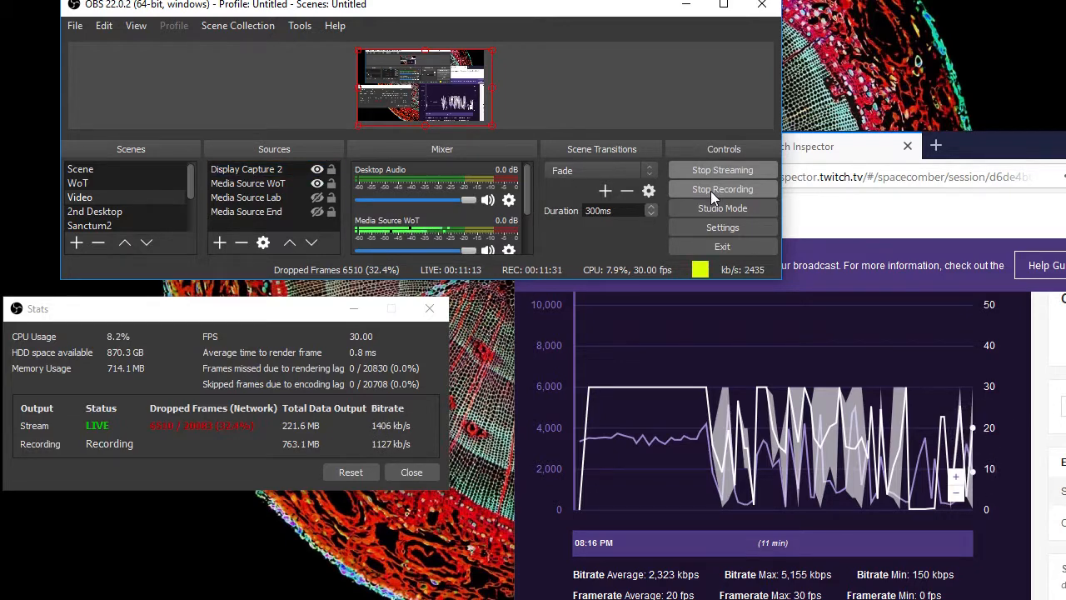
{"action": "left_click", "coordinate": [723, 170]}
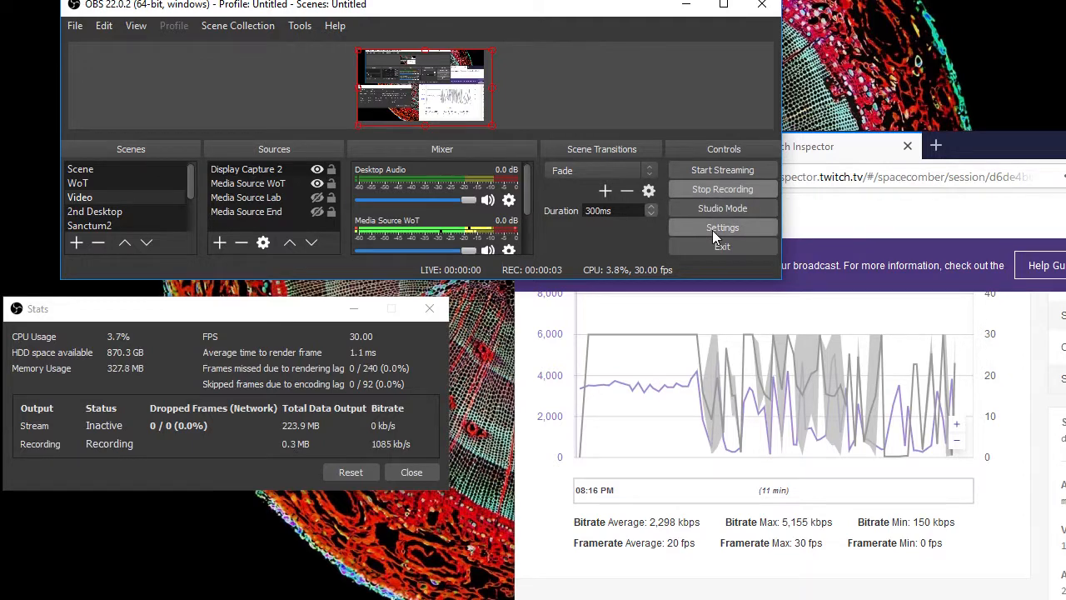
Review the Advanced network options before starting a clean test stream
{"action": "left_click", "coordinate": [723, 226]}
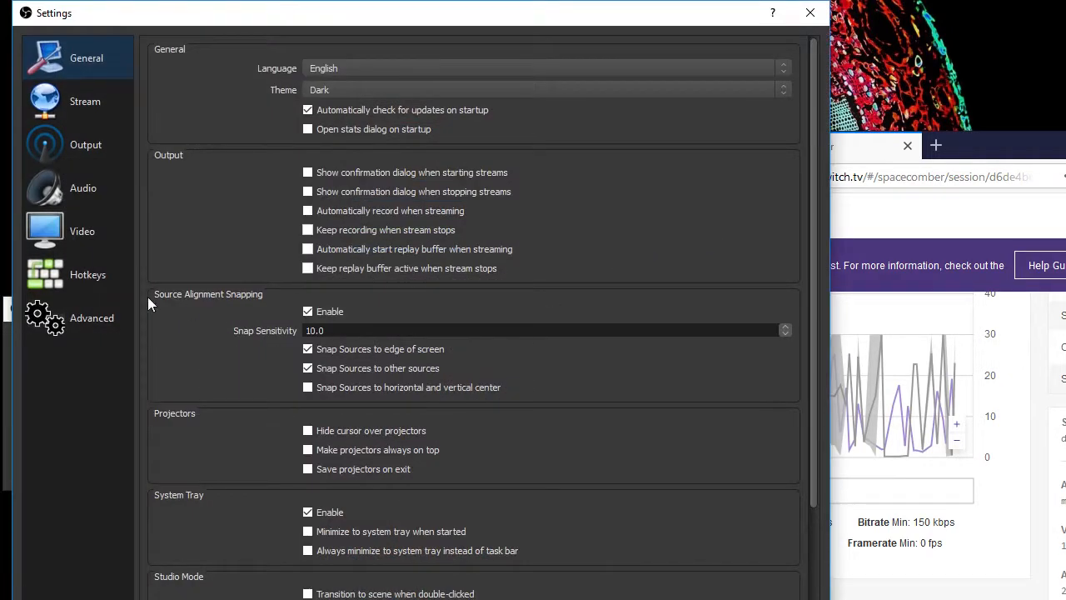
{"action": "left_click", "coordinate": [91, 317]}
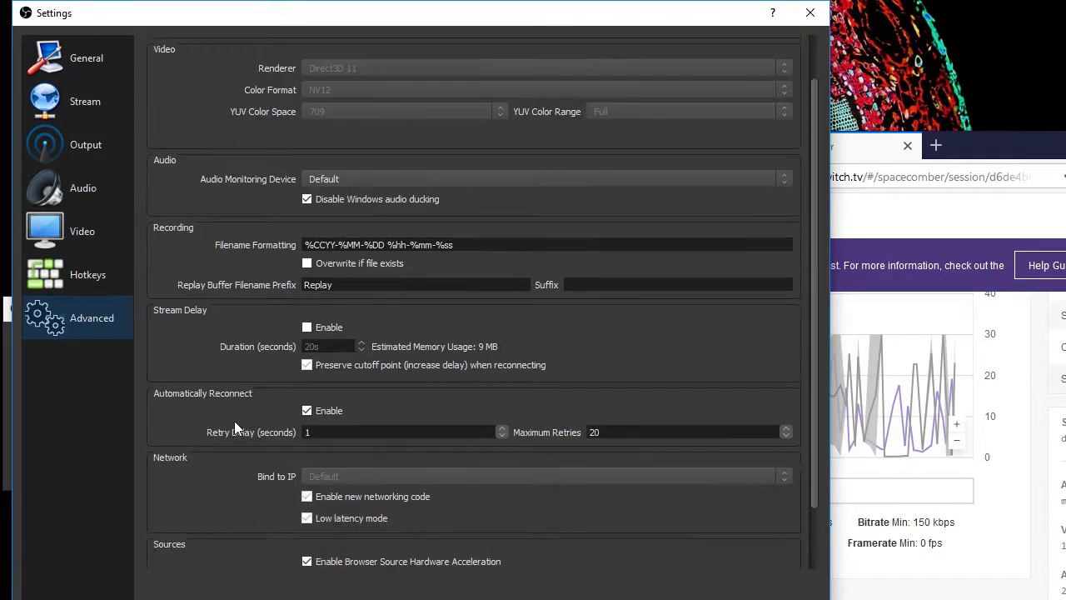
{"action": "scroll", "scroll_direction": "down", "scroll_amount": 3}
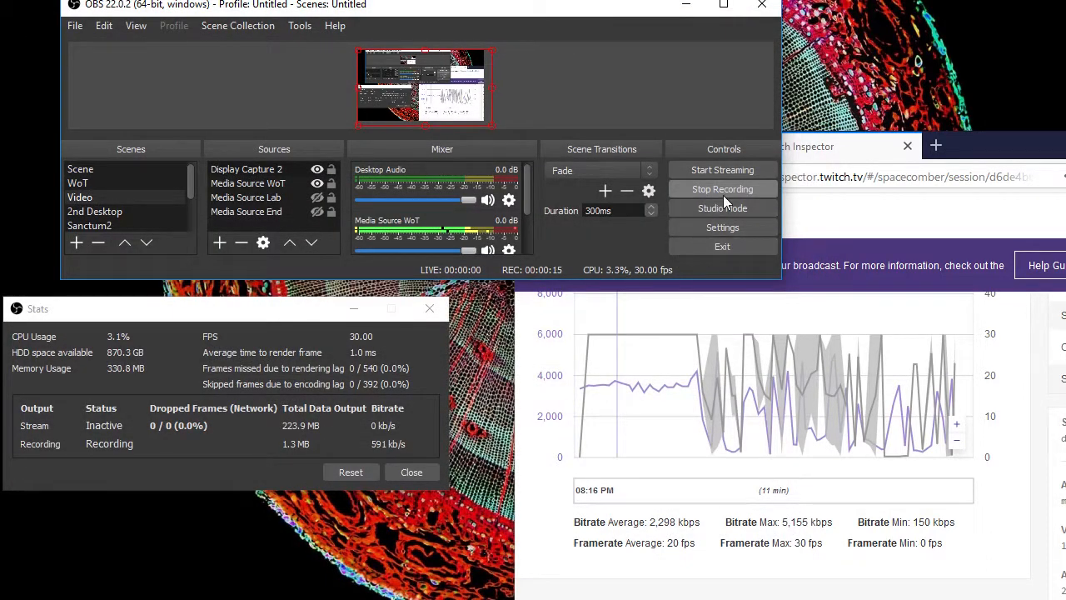
{"action": "mouse_move", "coordinate": [946, 216]}
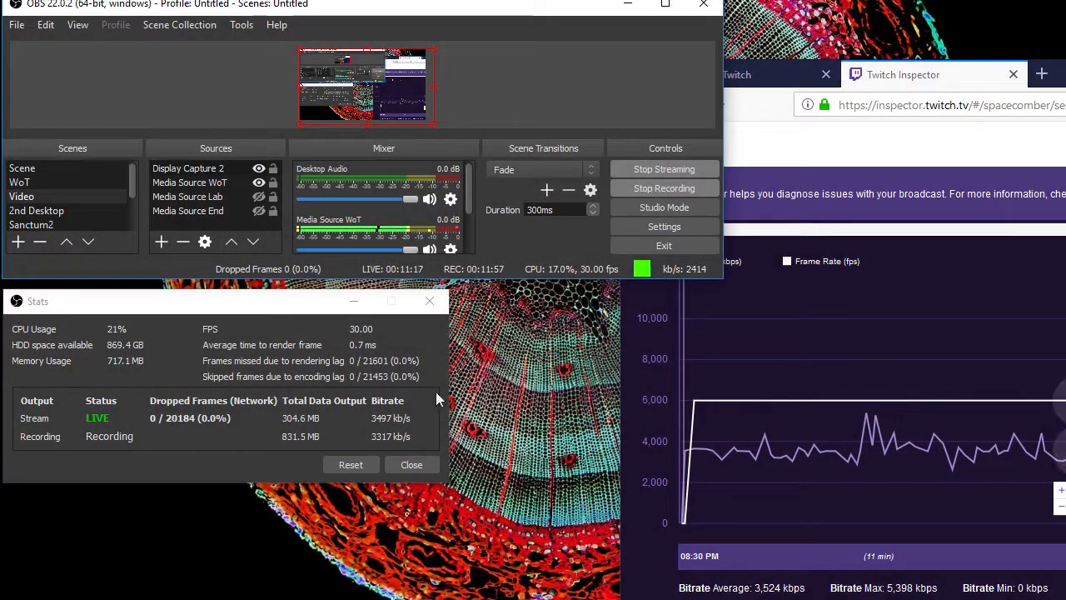
{"action": "mouse_move", "coordinate": [883, 337]}
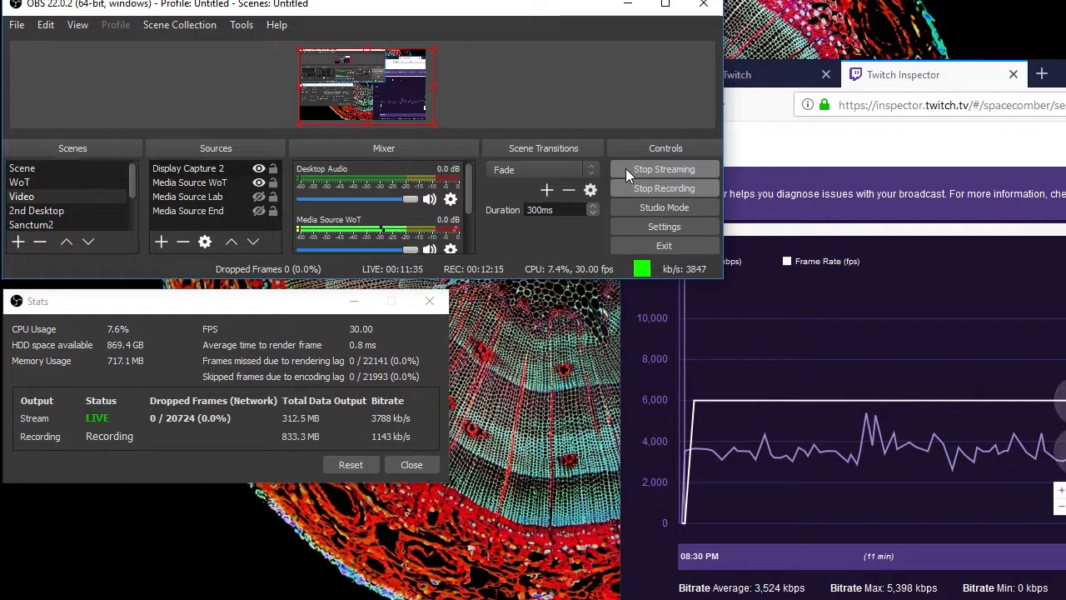
Stop the clean test stream after about 20,700 frames sent with none dropped
{"action": "left_click", "coordinate": [663, 170]}
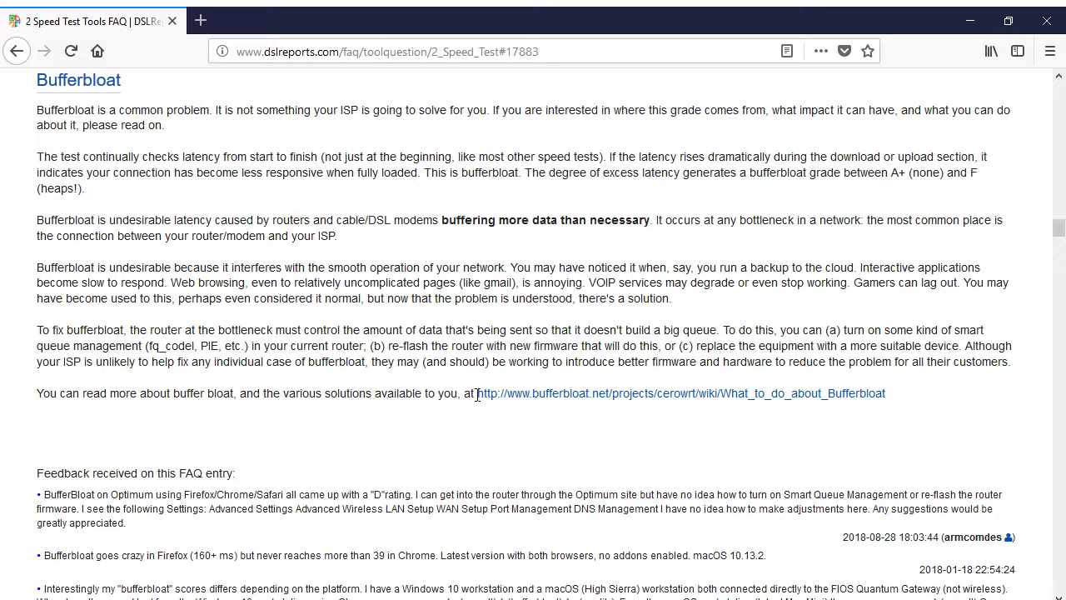
{"action": "mouse_move", "coordinate": [724, 408]}
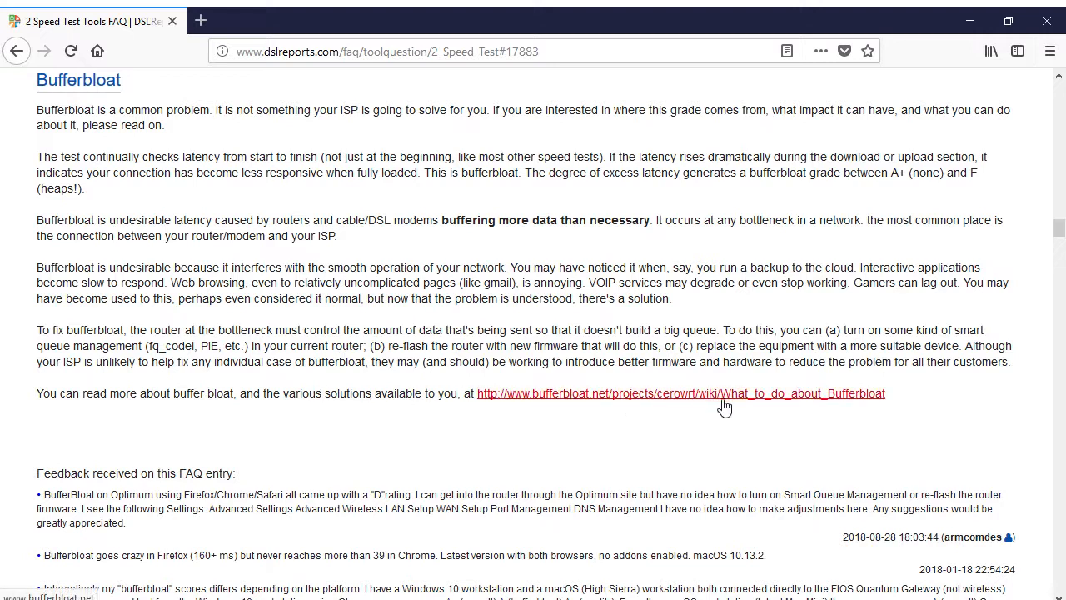
{"action": "mouse_move", "coordinate": [852, 401]}
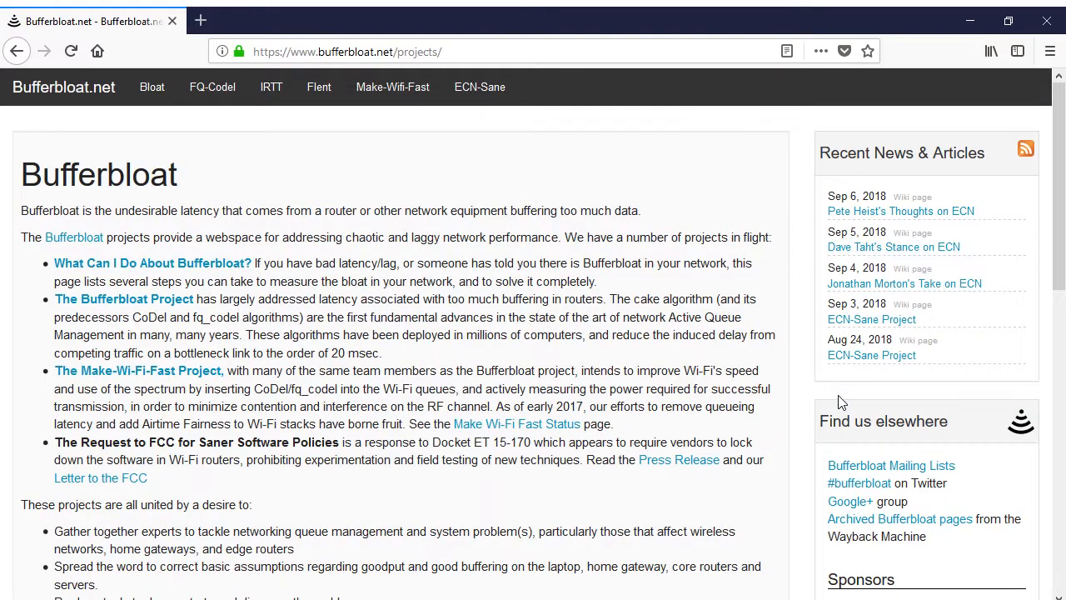
Read the Bufferbloat.net projects page down to its Bufferbloat Related Projects list
{"action": "scroll", "scroll_direction": "down", "scroll_amount": 3}
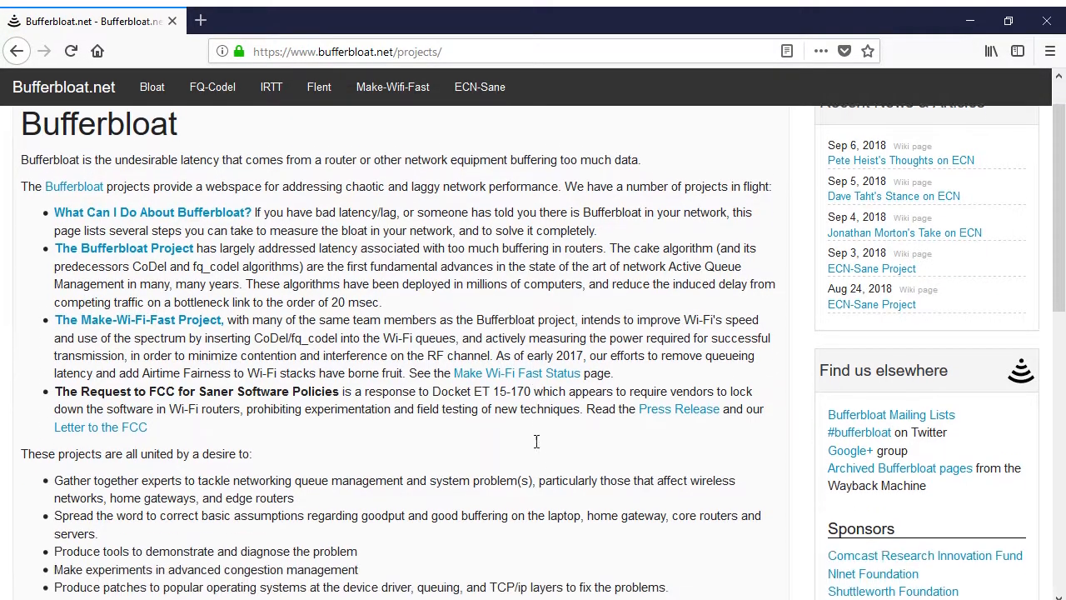
{"action": "scroll", "scroll_direction": "down", "scroll_amount": 3}
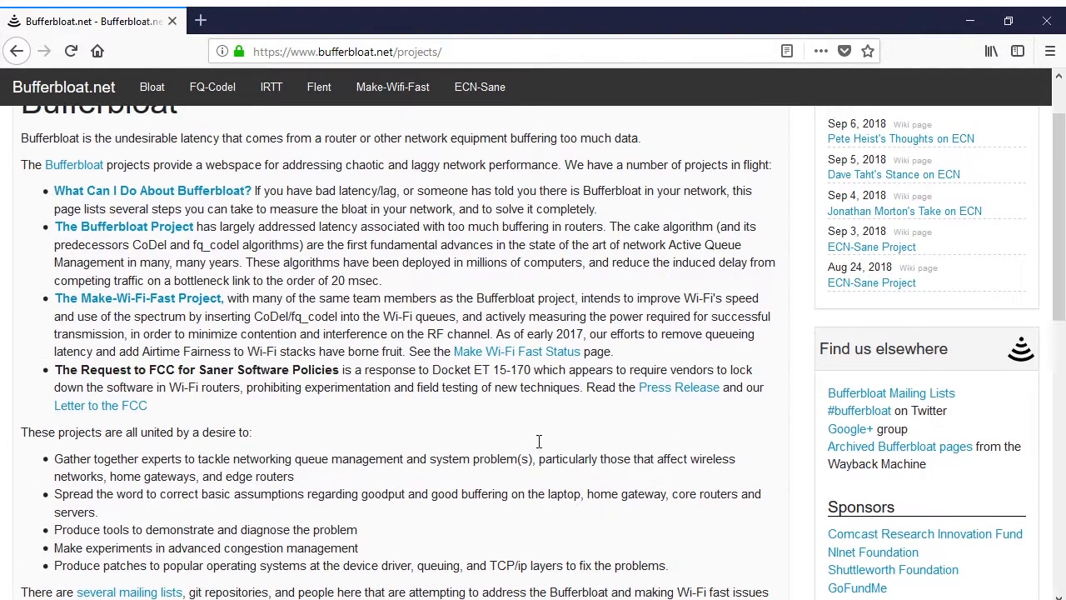
{"action": "scroll", "scroll_direction": "down", "scroll_amount": 3}
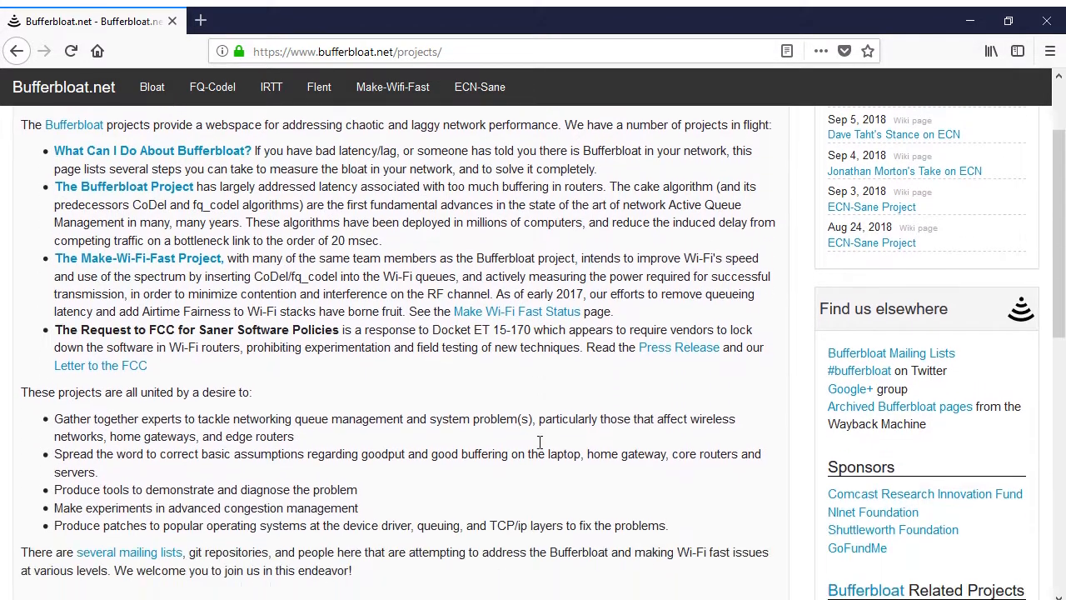
{"action": "scroll", "scroll_direction": "down", "scroll_amount": 3}
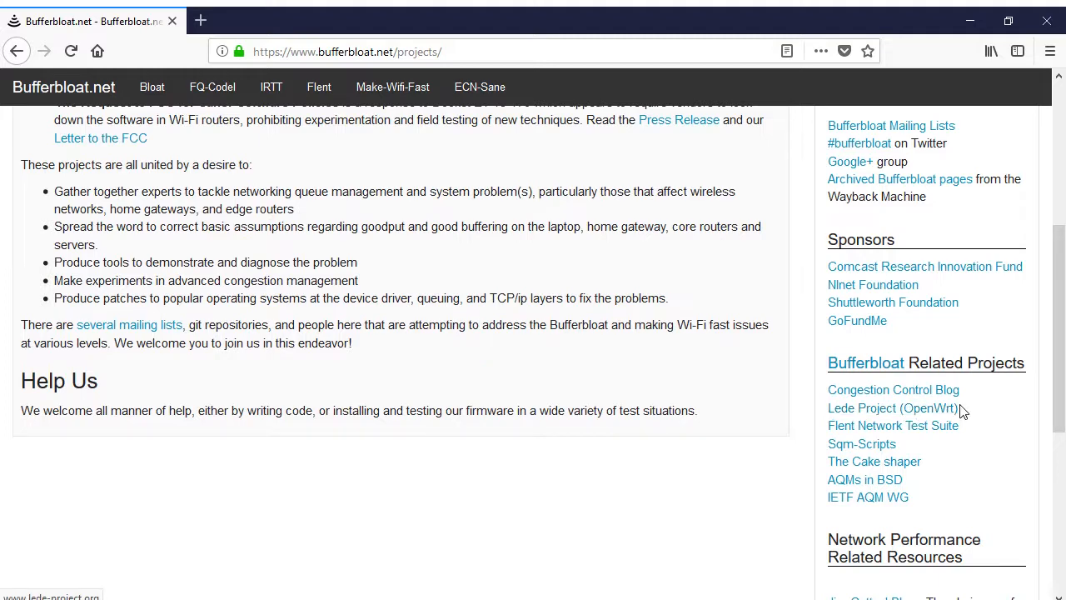
Read through the OpenWrt SQM traffic-shaping guide's configuration steps, then reach openwrt.org
{"action": "left_click", "coordinate": [890, 406]}
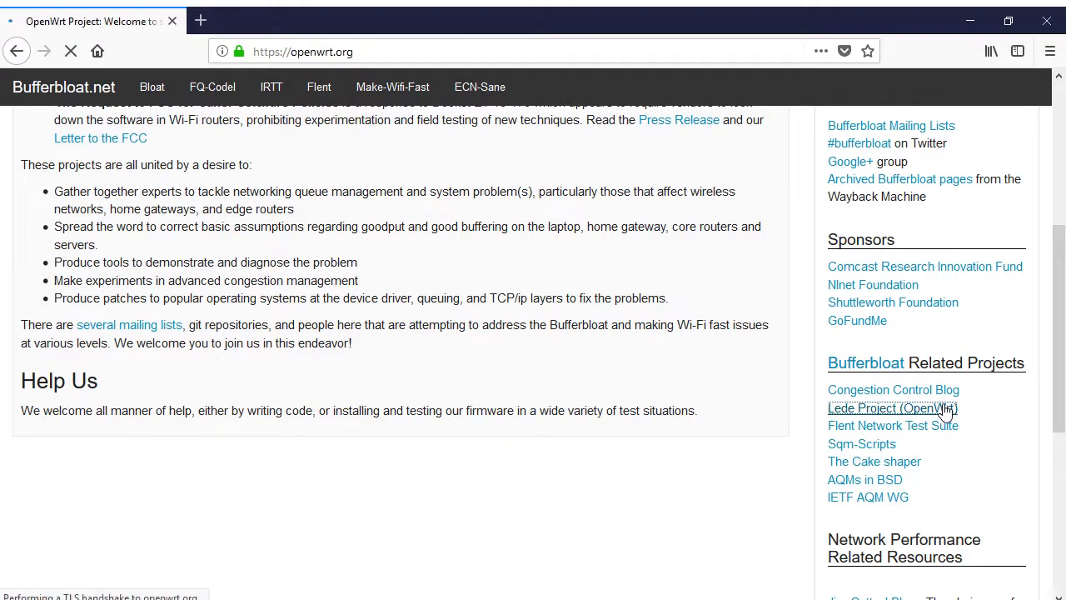
{"action": "left_click", "coordinate": [893, 406]}
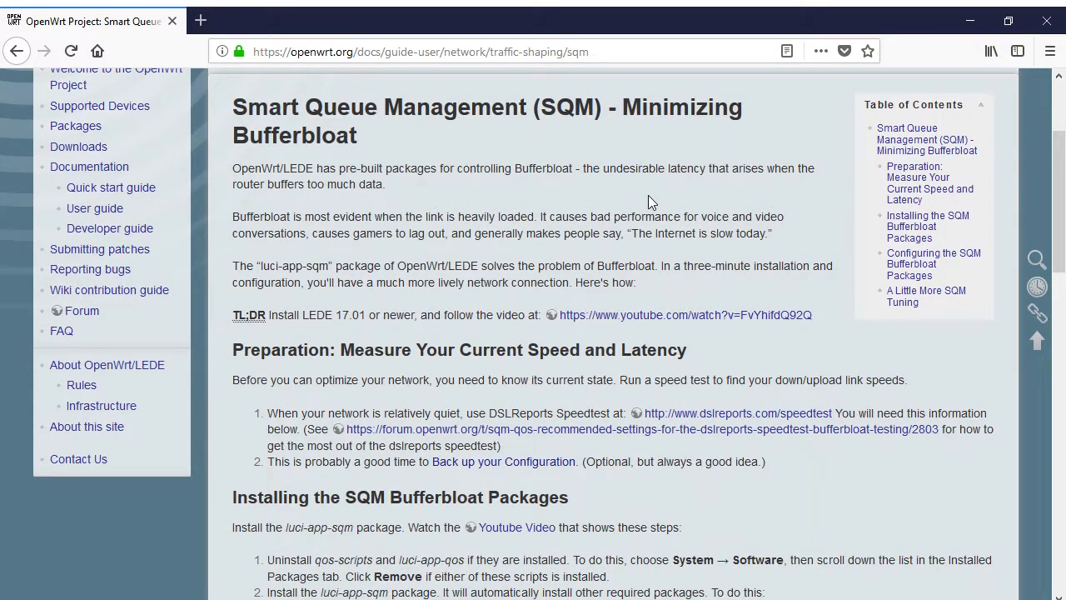
{"action": "mouse_move", "coordinate": [465, 342]}
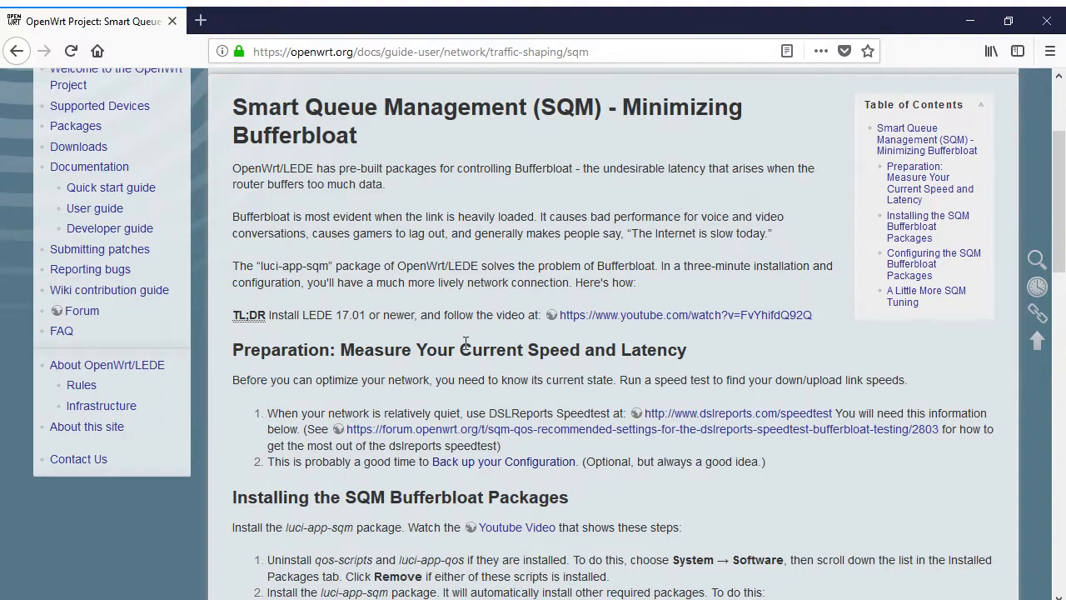
{"action": "scroll", "scroll_direction": "down", "scroll_amount": 3}
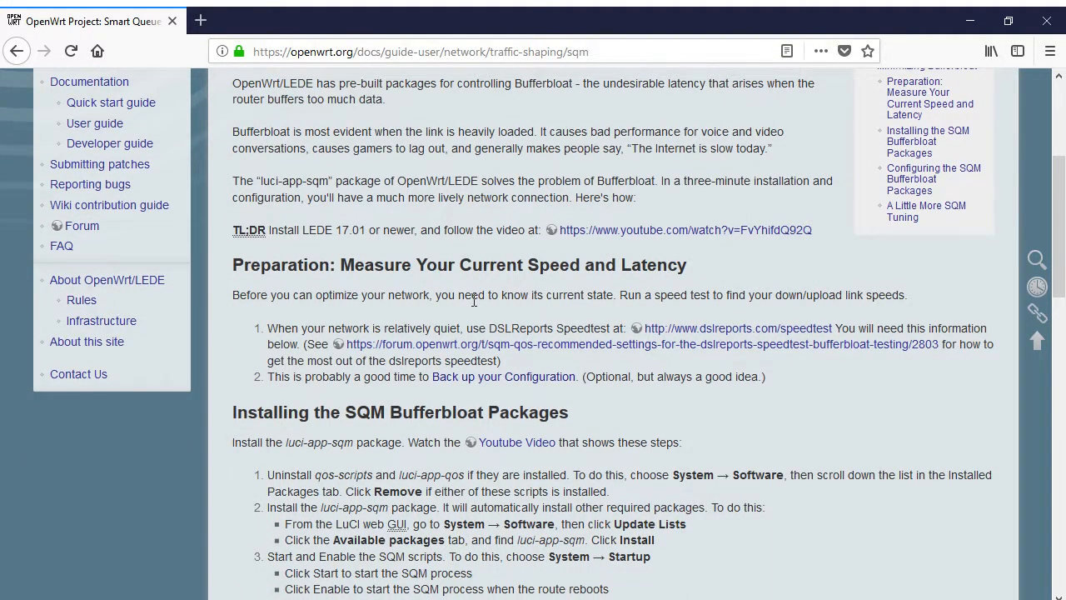
{"action": "scroll", "scroll_direction": "down", "scroll_amount": 3}
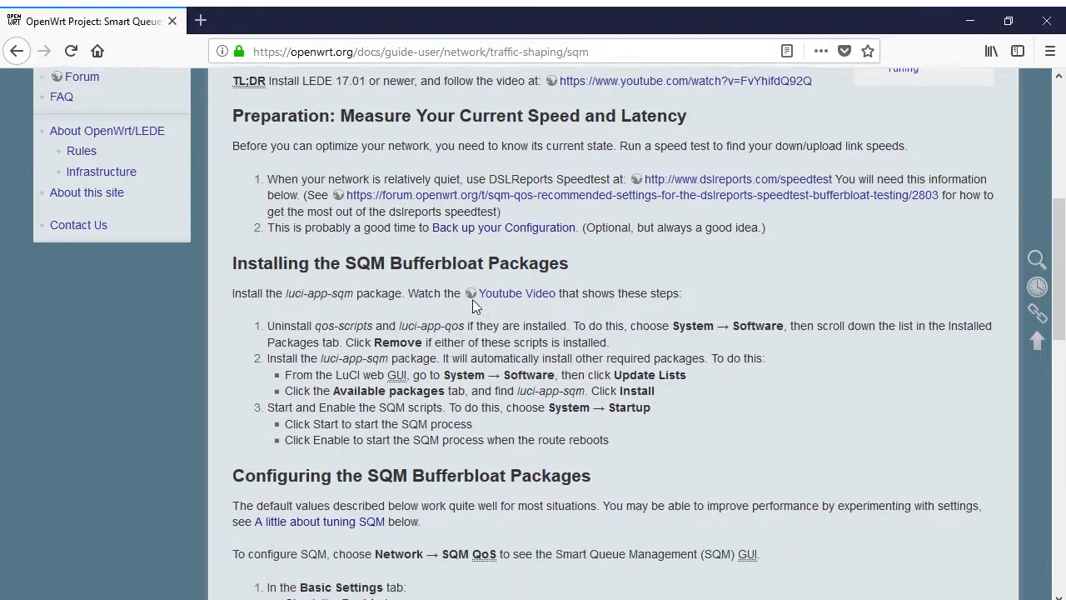
{"action": "scroll", "scroll_direction": "down", "scroll_amount": 3}
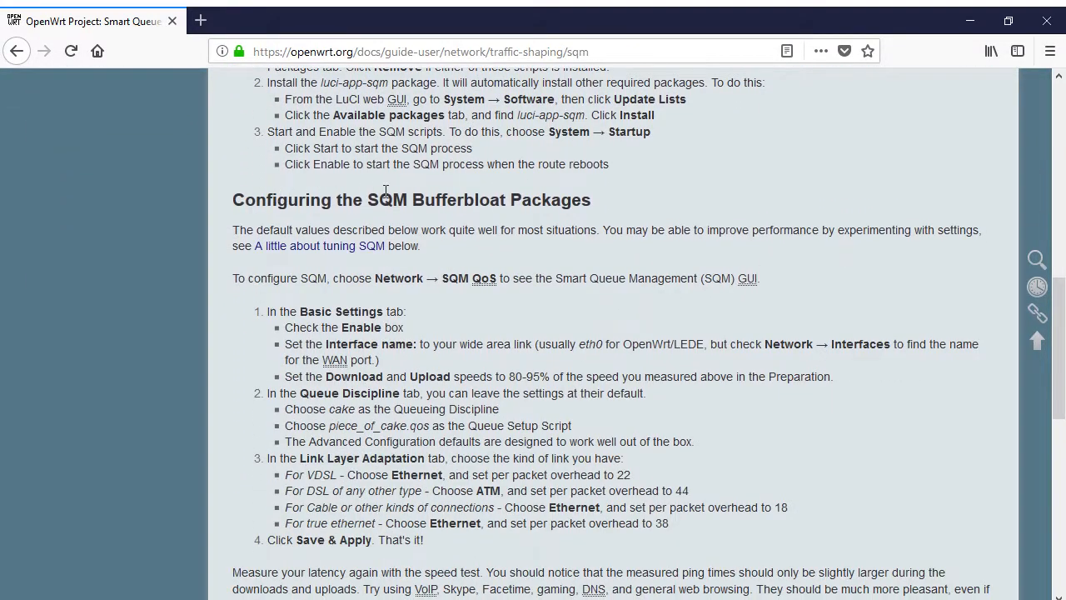
{"action": "scroll", "scroll_direction": "down", "scroll_amount": 3}
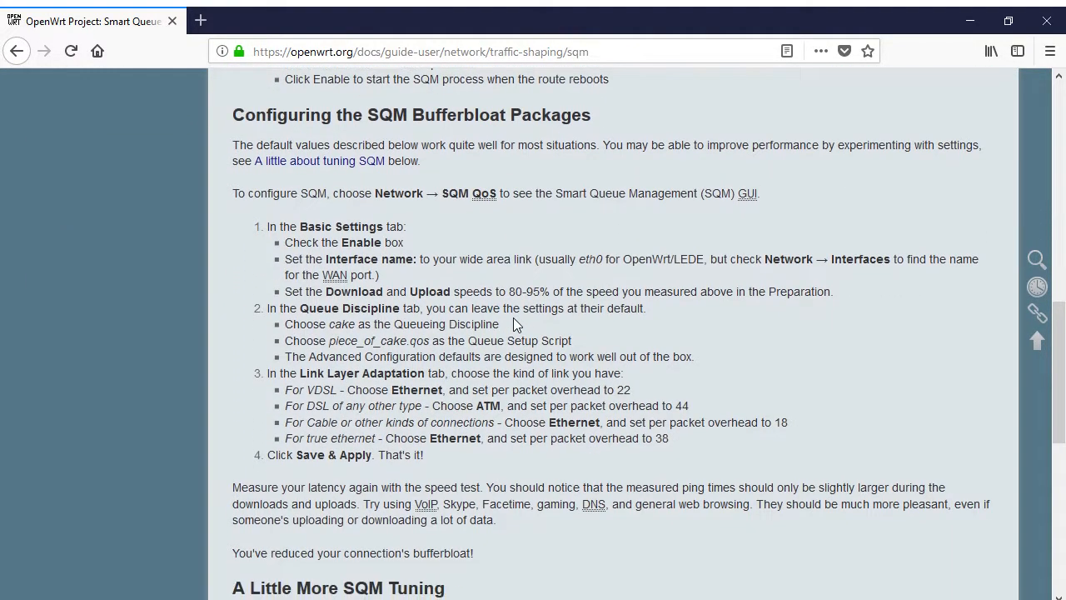
{"action": "mouse_move", "coordinate": [508, 353]}
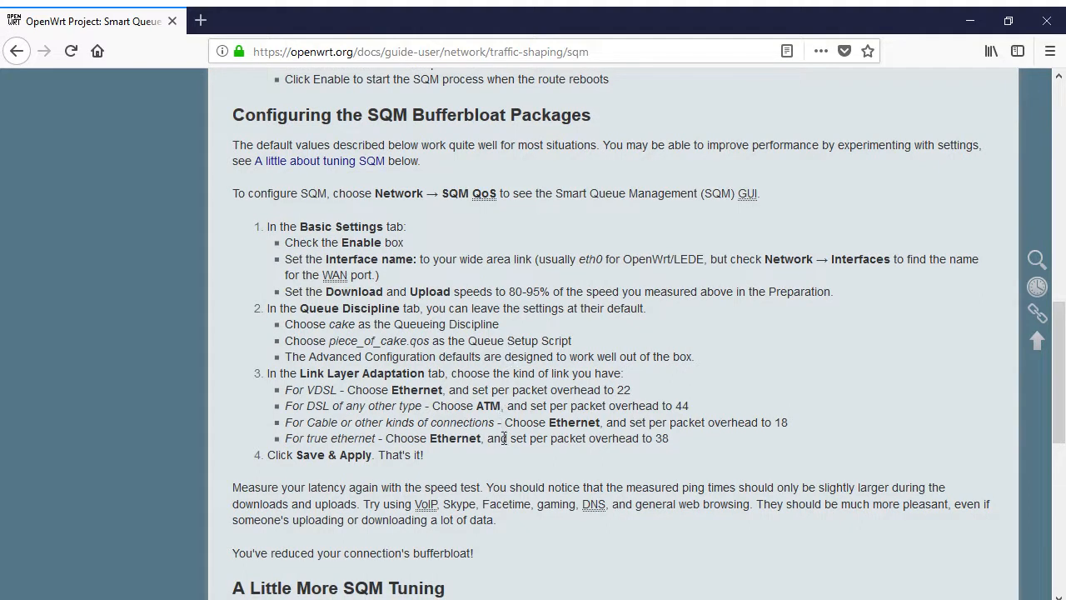
{"action": "scroll", "scroll_direction": "down", "scroll_amount": 3}
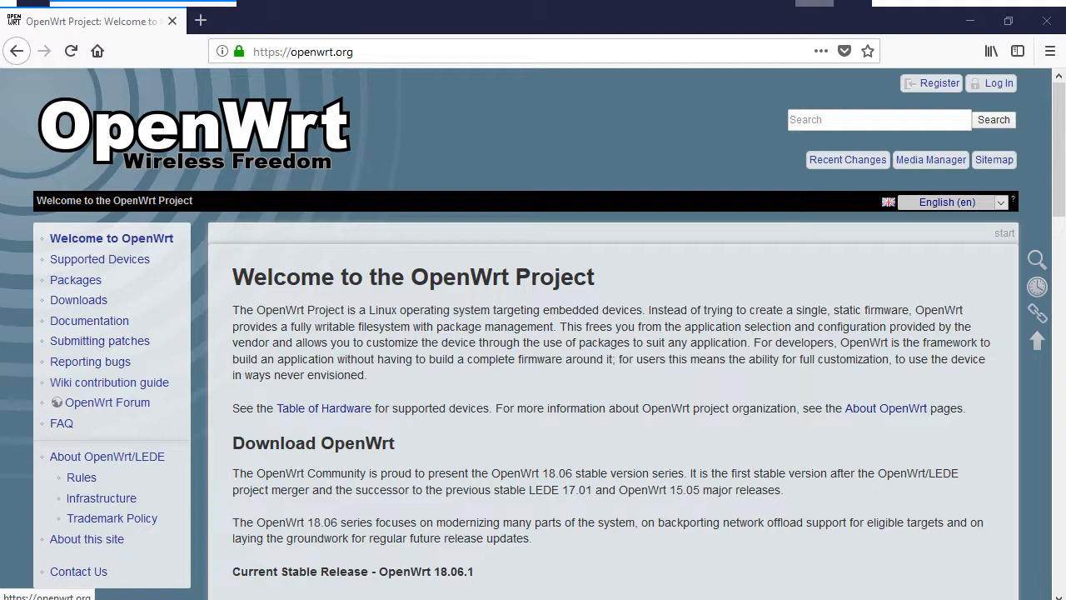
Go to the OpenWrt Supported Devices page and read its introduction
{"action": "left_click", "coordinate": [99, 260]}
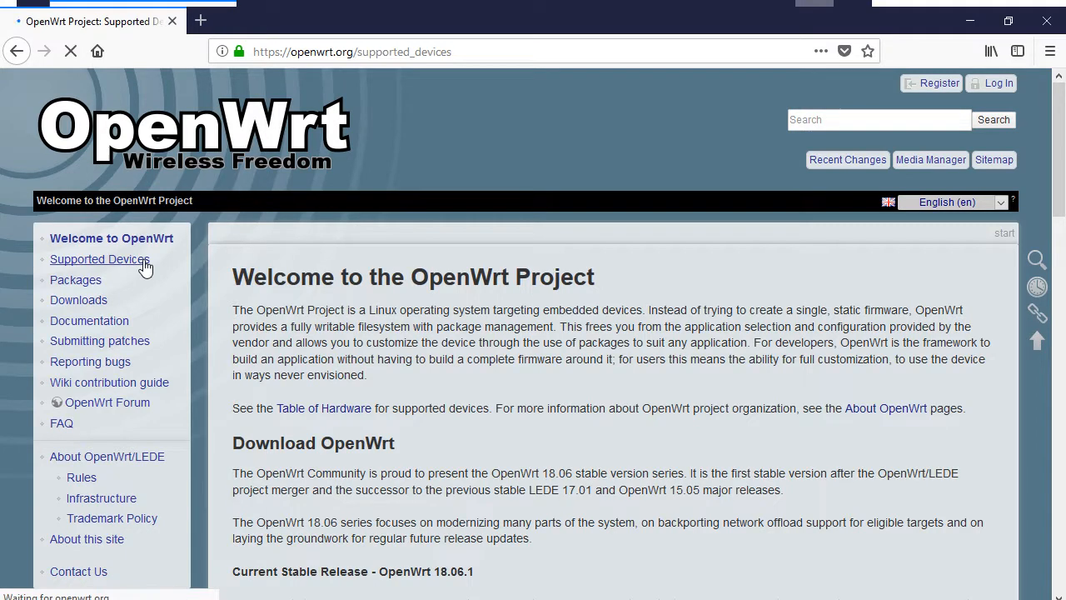
{"action": "left_click", "coordinate": [100, 260]}
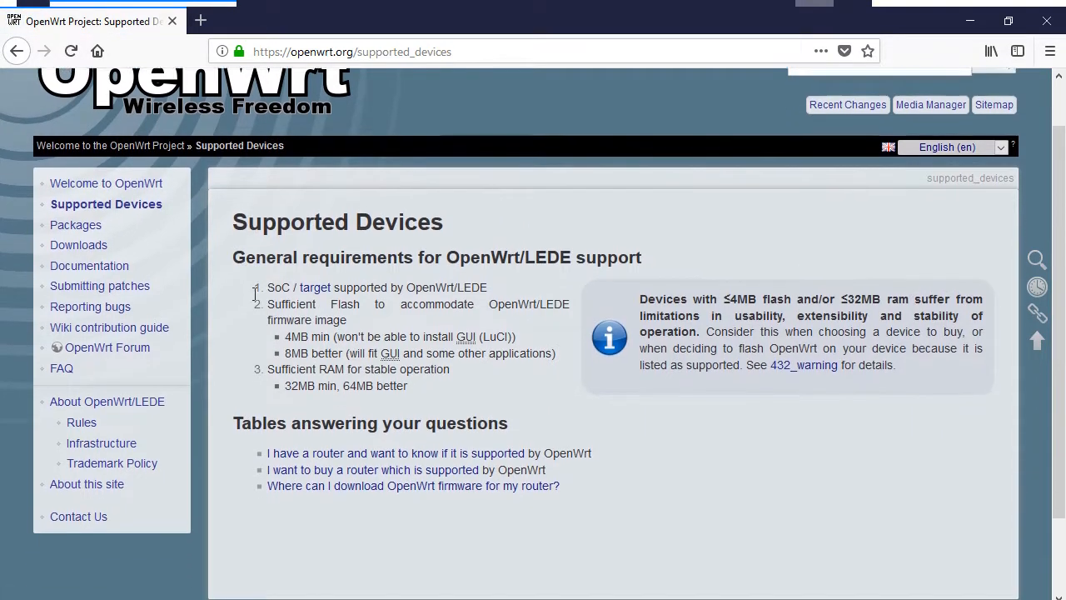
{"action": "scroll", "scroll_direction": "down", "scroll_amount": 3}
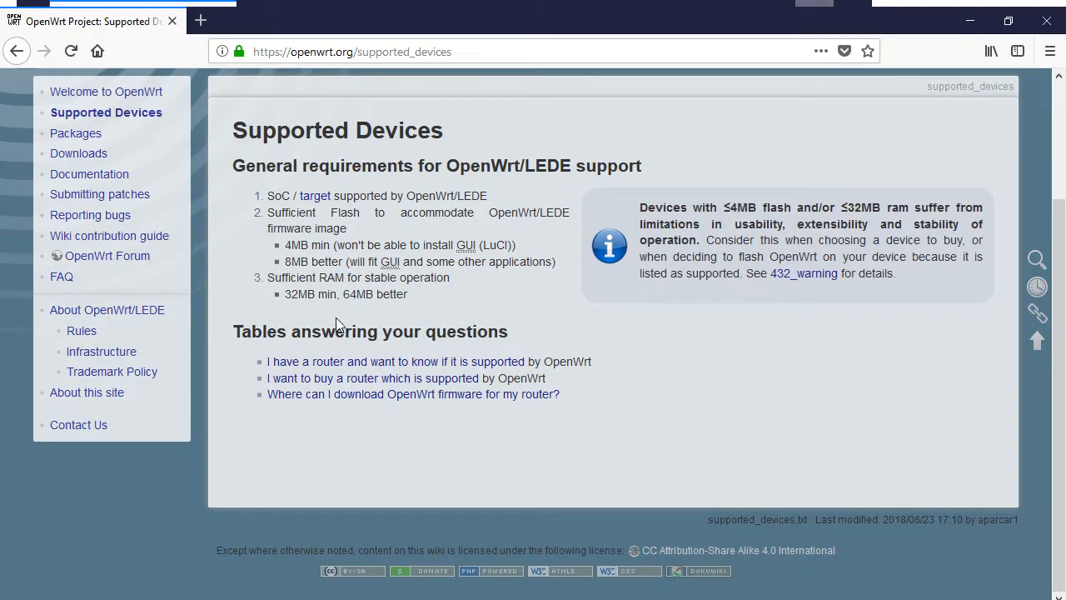
{"action": "mouse_move", "coordinate": [346, 359]}
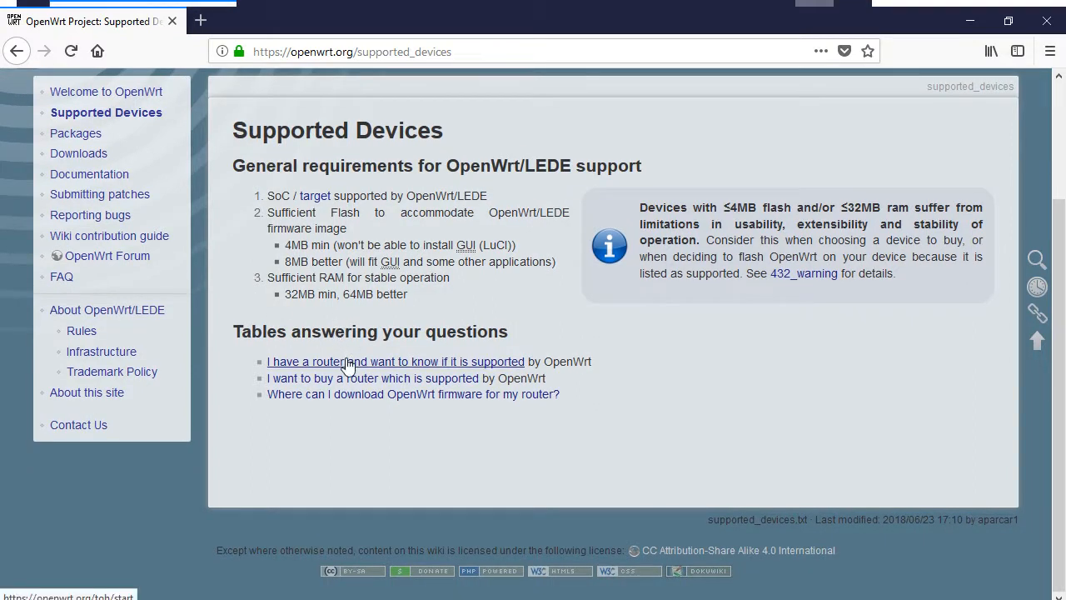
Browse the full Table of Hardware of supported routers, then return to Supported Devices
{"action": "left_click", "coordinate": [395, 359]}
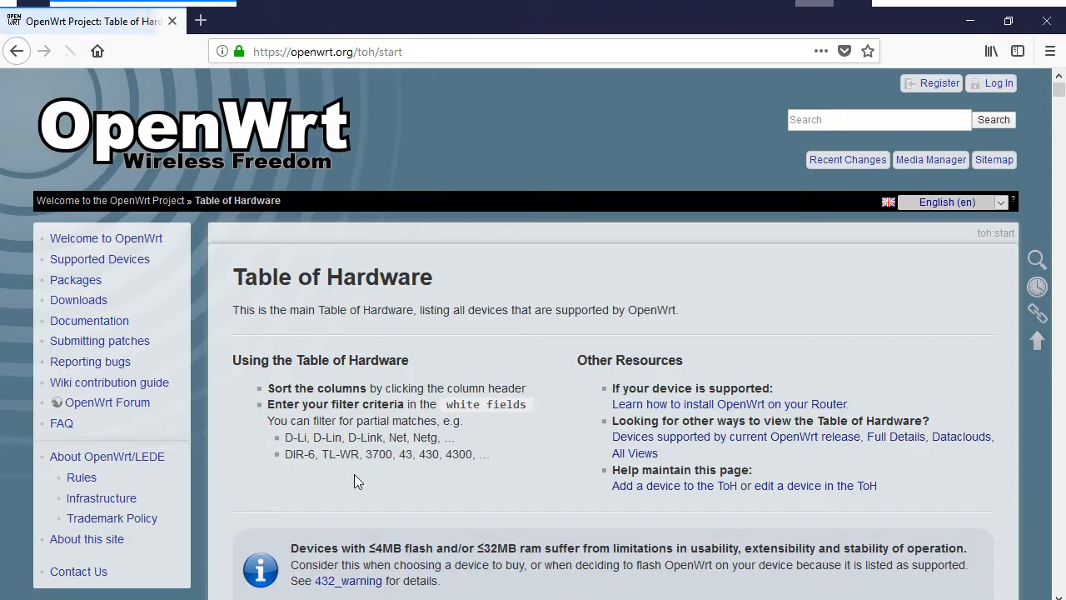
{"action": "scroll", "scroll_direction": "down", "scroll_amount": 3}
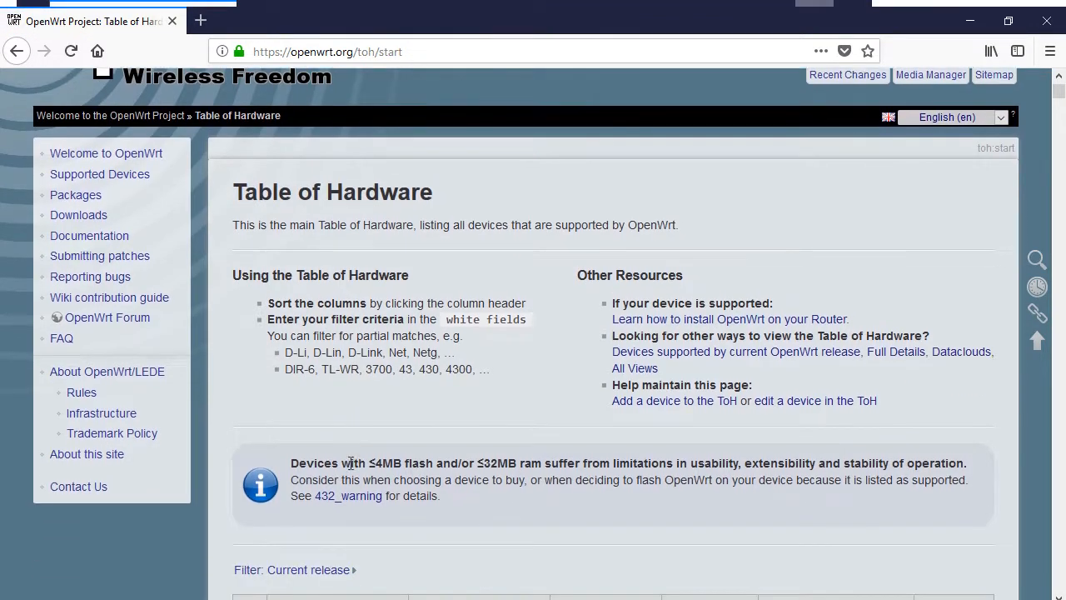
{"action": "scroll", "scroll_direction": "down", "scroll_amount": 3}
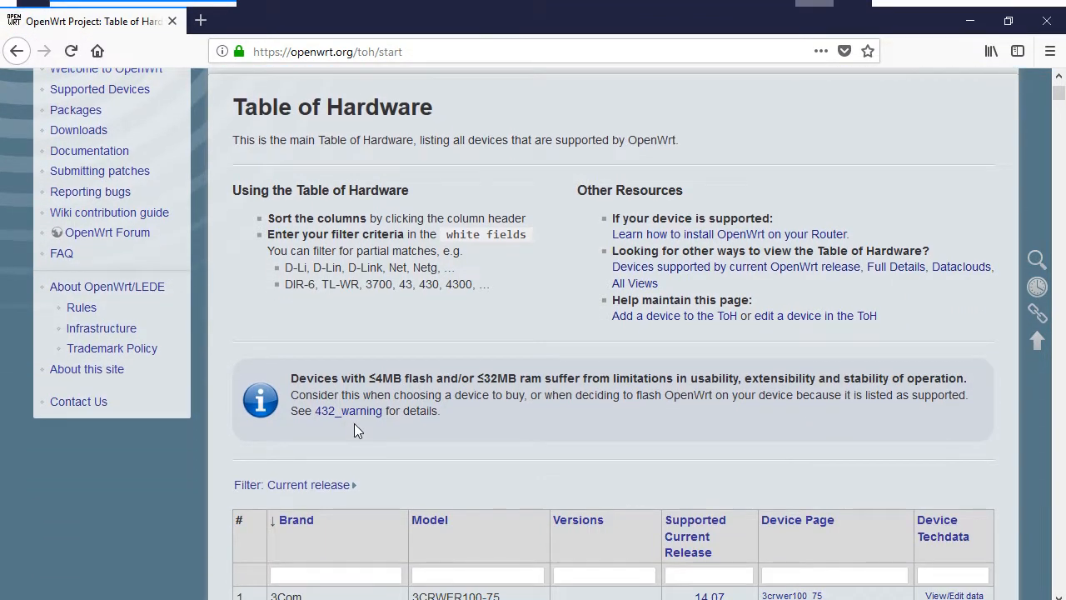
{"action": "scroll", "scroll_direction": "down", "scroll_amount": 3}
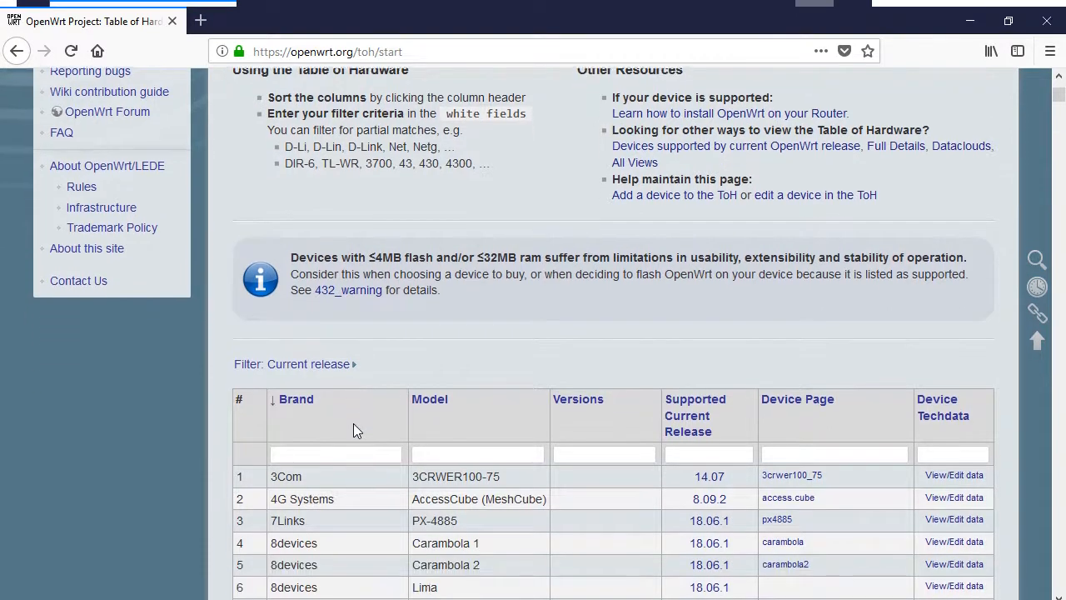
{"action": "scroll", "scroll_direction": "down", "scroll_amount": 3}
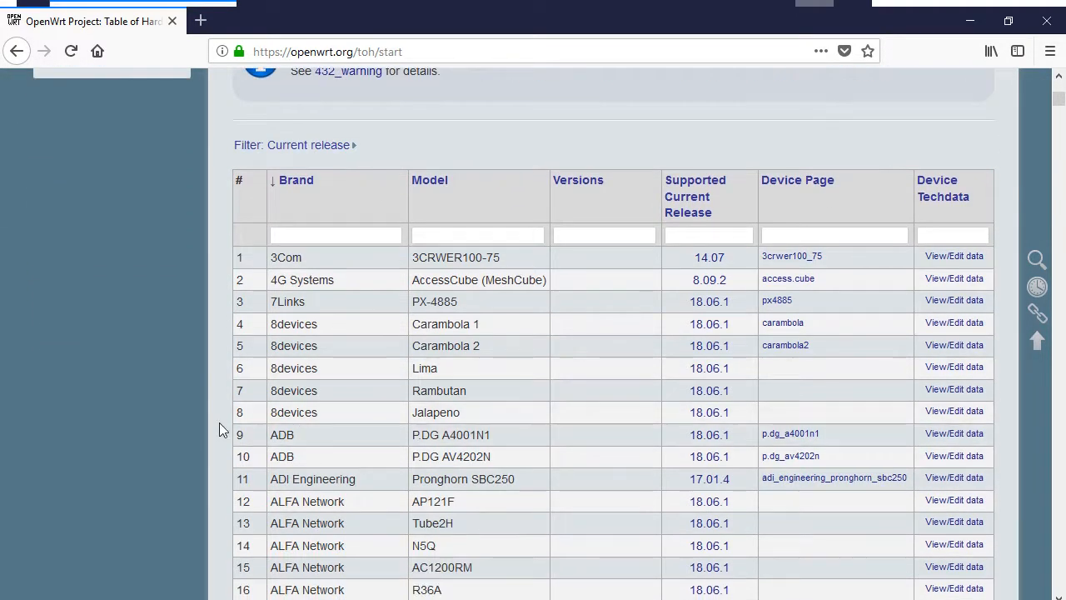
{"action": "scroll", "scroll_direction": "down", "scroll_amount": 3}
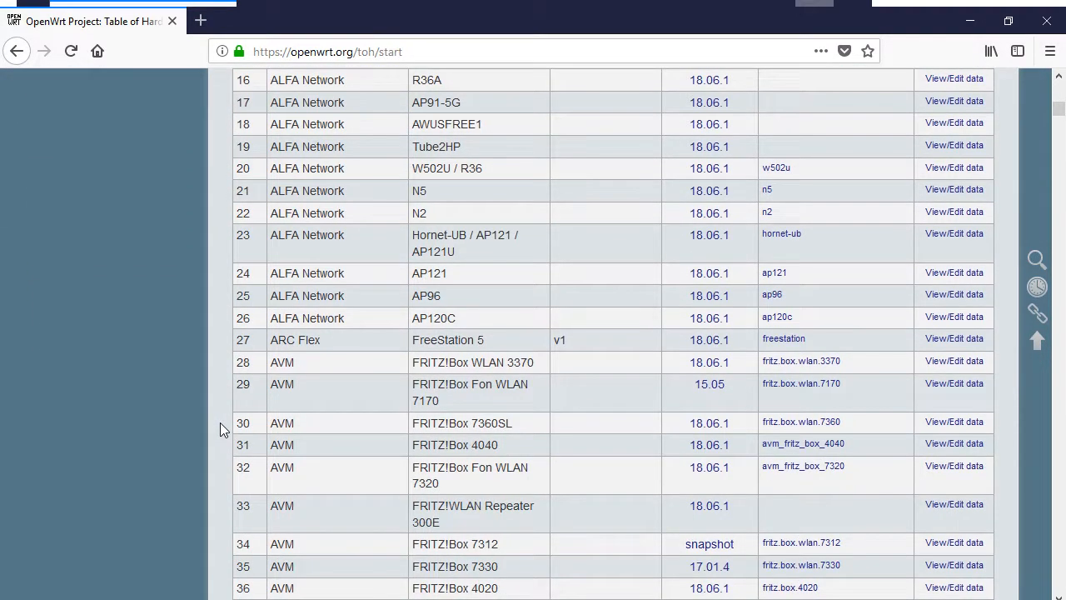
{"action": "scroll", "scroll_direction": "down", "scroll_amount": 3}
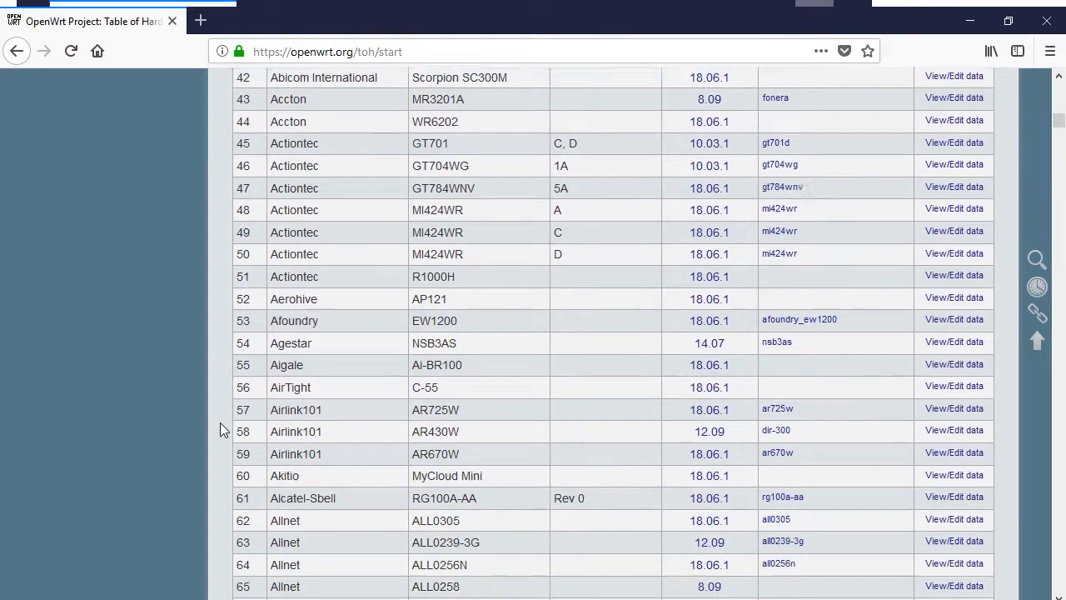
{"action": "scroll", "scroll_direction": "down", "scroll_amount": 3}
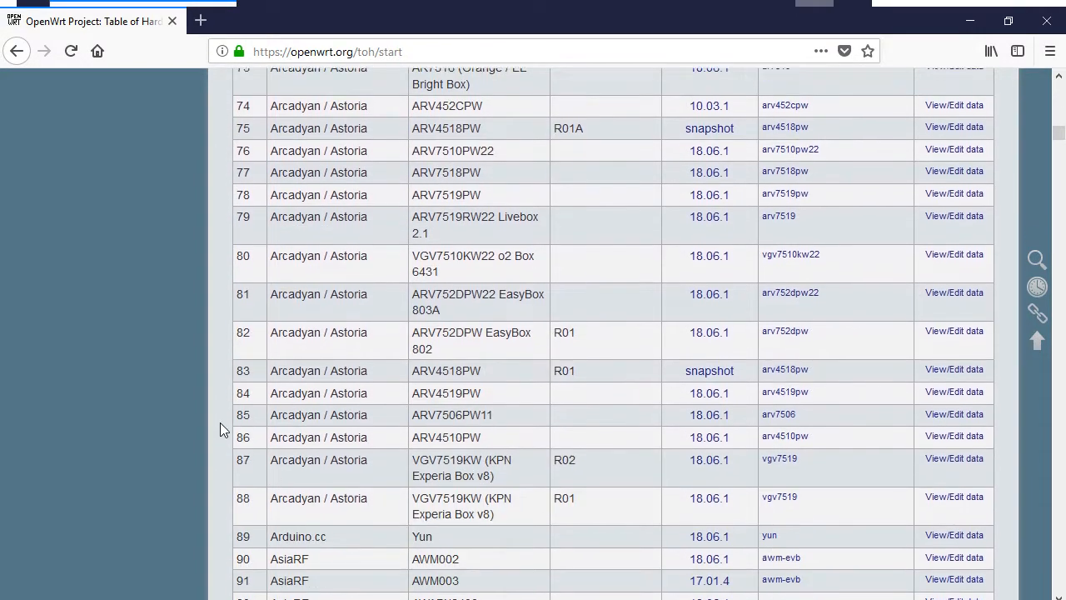
{"action": "scroll", "scroll_direction": "down", "scroll_amount": 3}
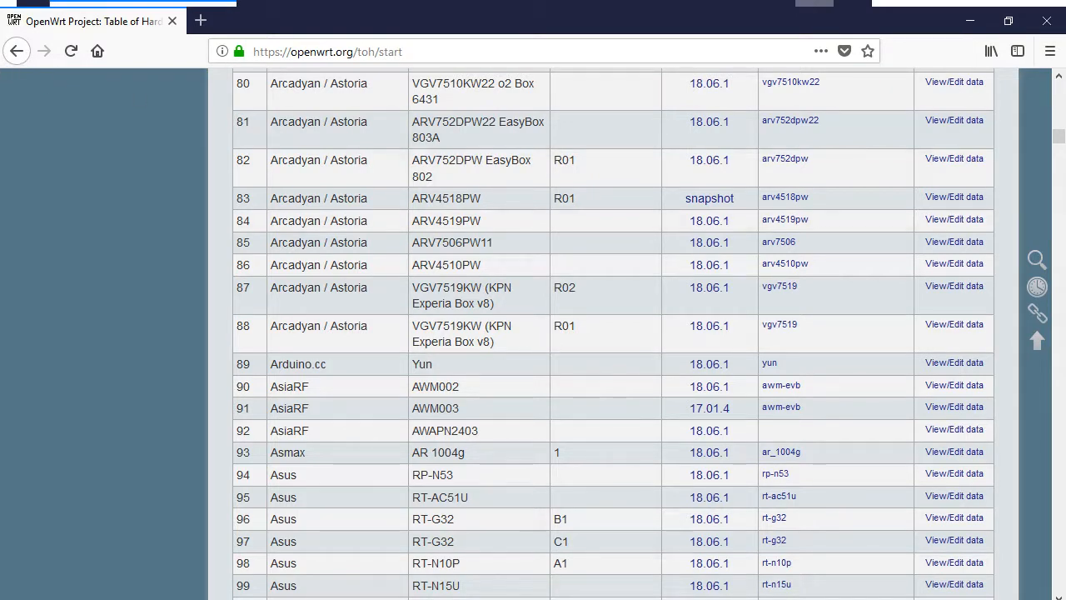
{"action": "left_click", "coordinate": [17, 50]}
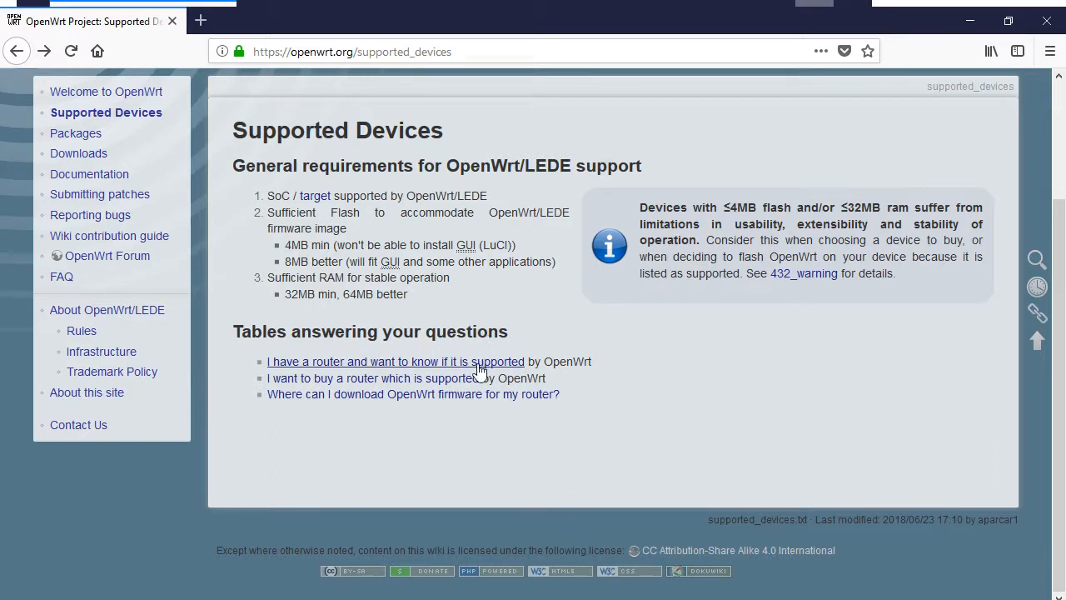
{"action": "mouse_move", "coordinate": [473, 383]}
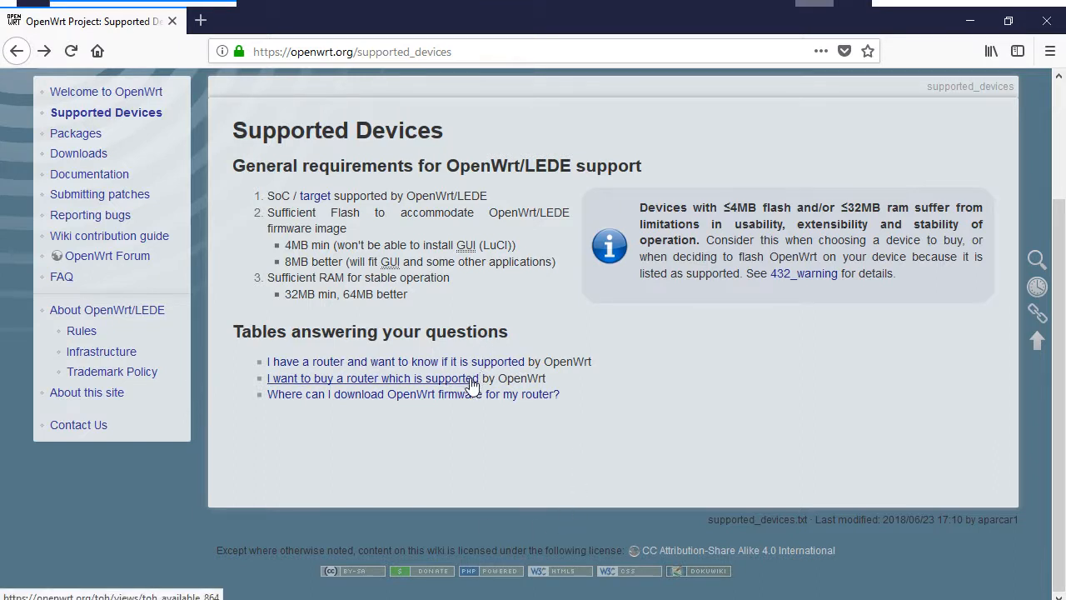
View the Table of Hardware of routers ideal for buying with OpenWrt and scan its device list
{"action": "left_click", "coordinate": [373, 378]}
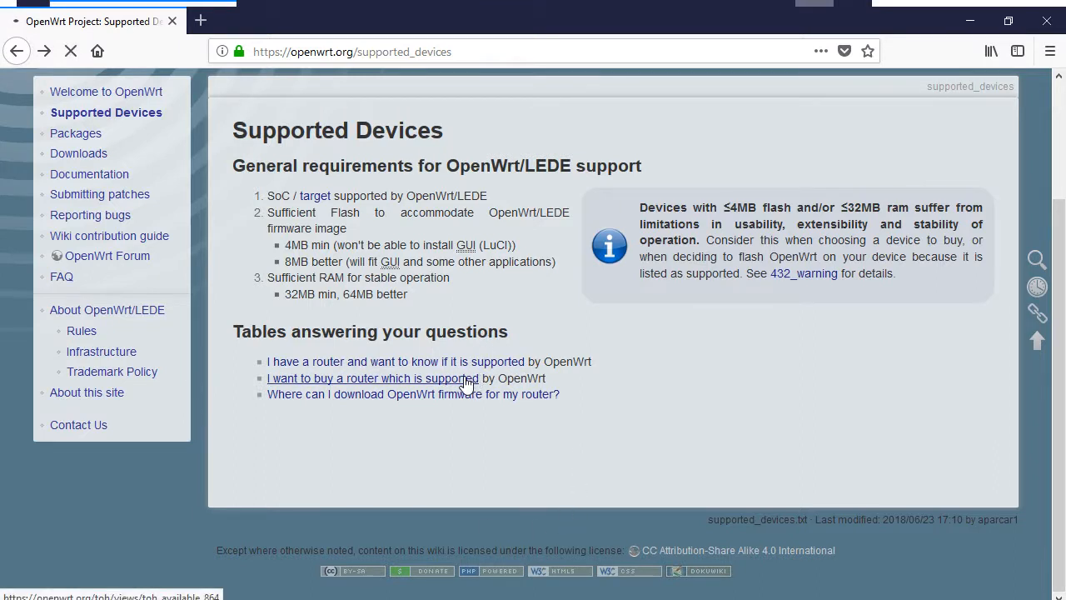
{"action": "left_click", "coordinate": [371, 378]}
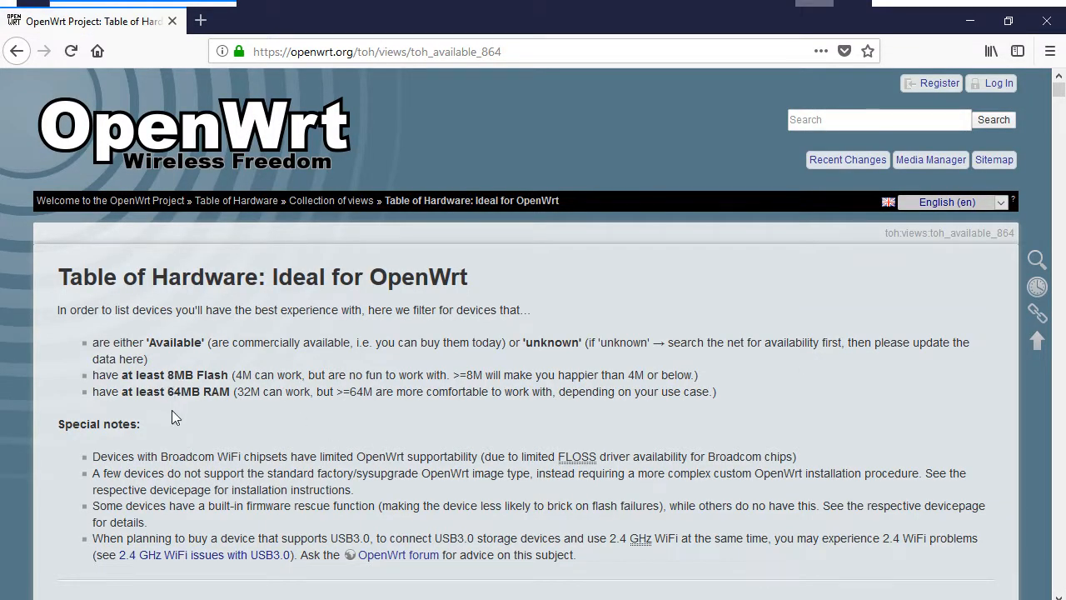
{"action": "scroll", "scroll_direction": "down", "scroll_amount": 3}
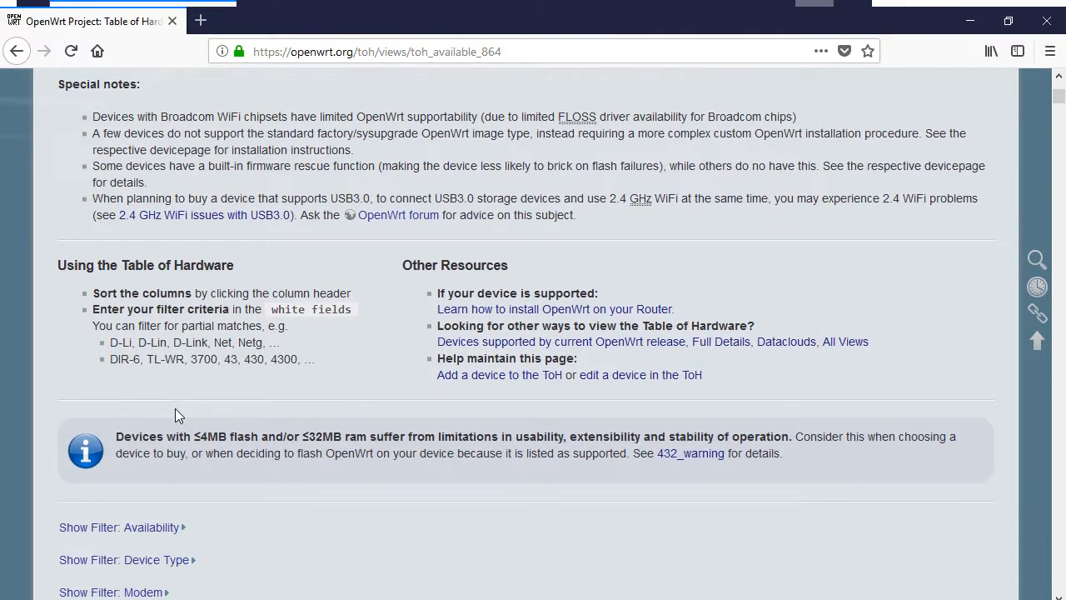
{"action": "scroll", "scroll_direction": "down", "scroll_amount": 3}
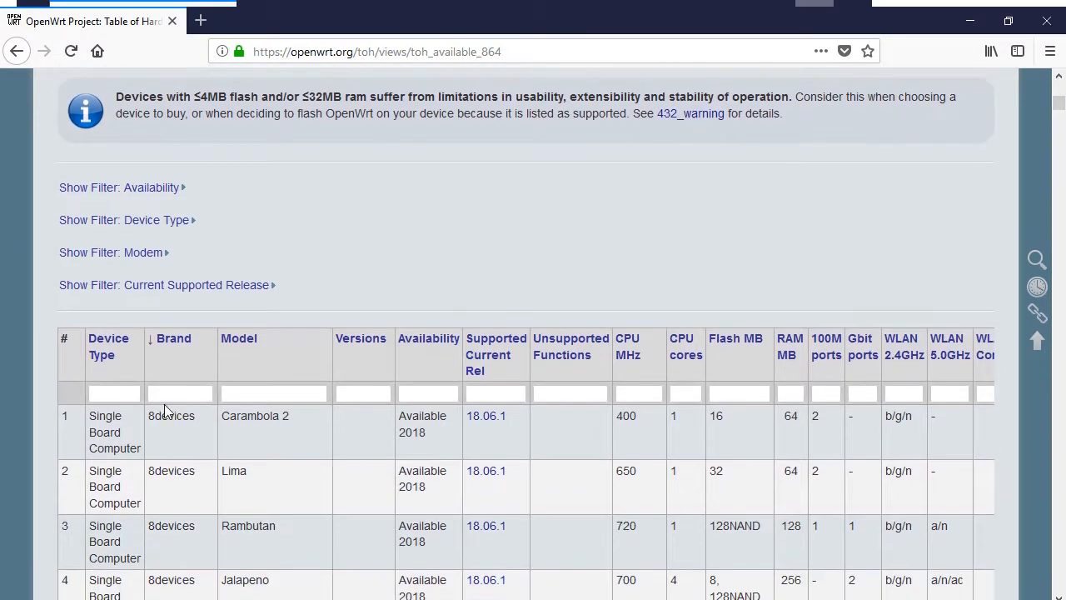
{"action": "scroll", "scroll_direction": "down", "scroll_amount": 3}
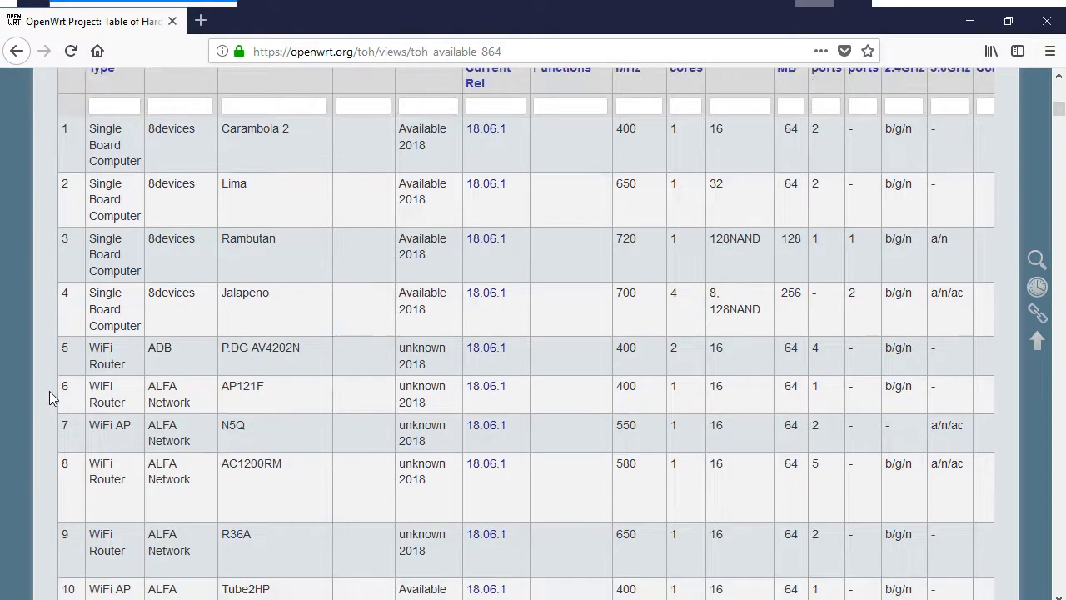
{"action": "scroll", "scroll_direction": "down", "scroll_amount": 3}
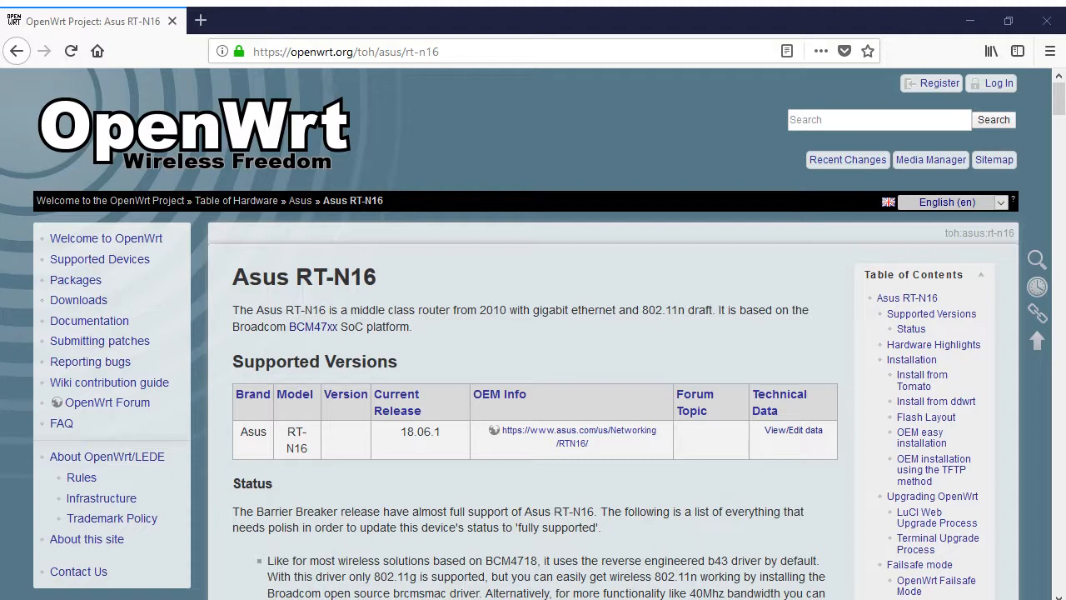
{"action": "scroll", "scroll_direction": "down", "scroll_amount": 3}
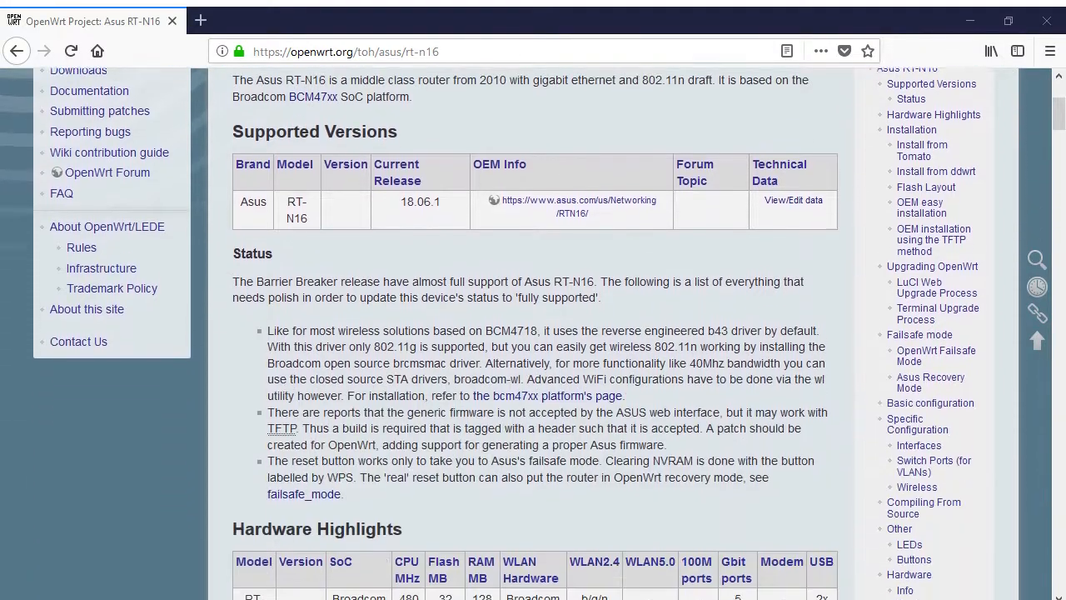
{"action": "scroll", "scroll_direction": "down", "scroll_amount": 3}
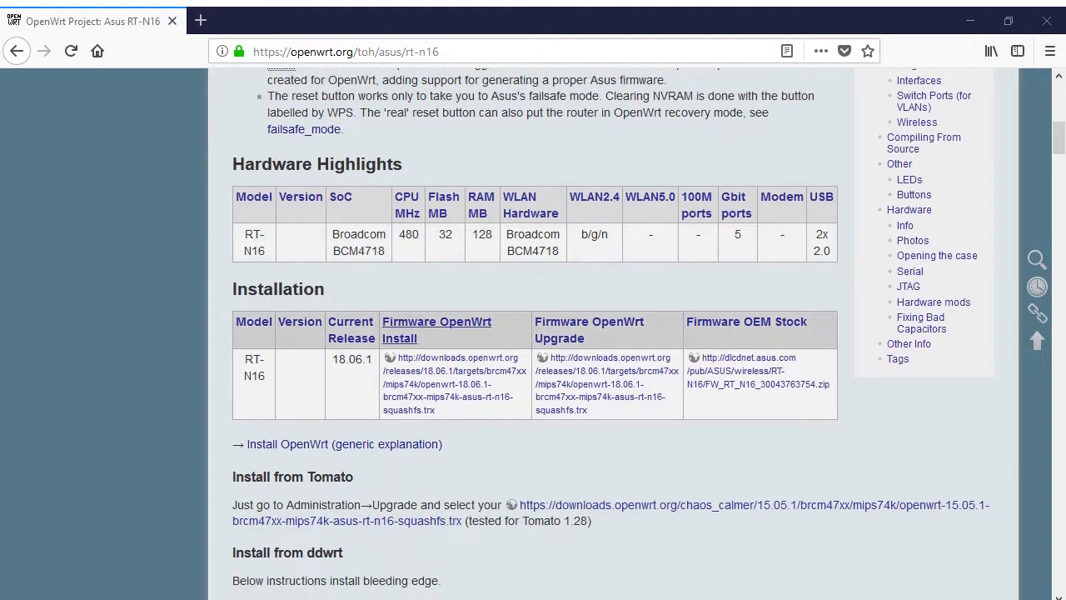
{"action": "scroll", "scroll_direction": "down", "scroll_amount": 3}
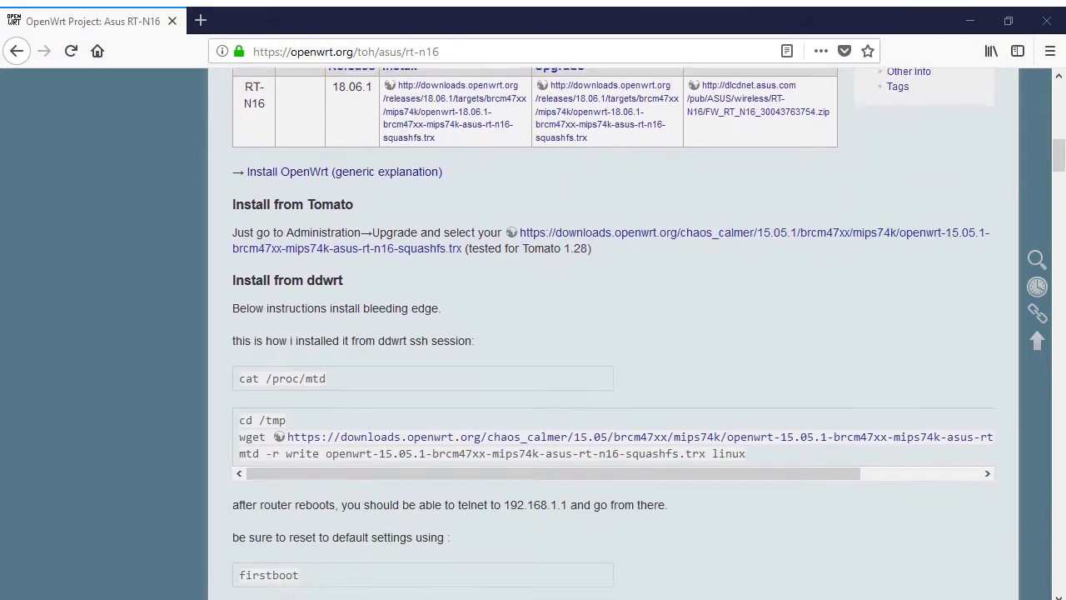
{"action": "scroll", "scroll_direction": "down", "scroll_amount": 3}
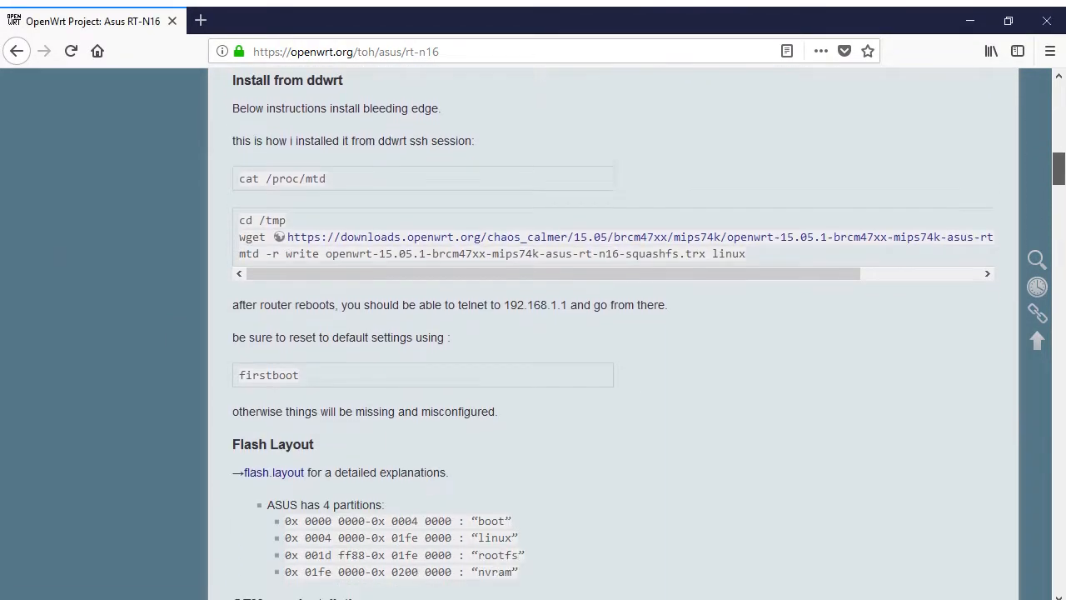
{"action": "scroll", "scroll_direction": "down", "scroll_amount": 3}
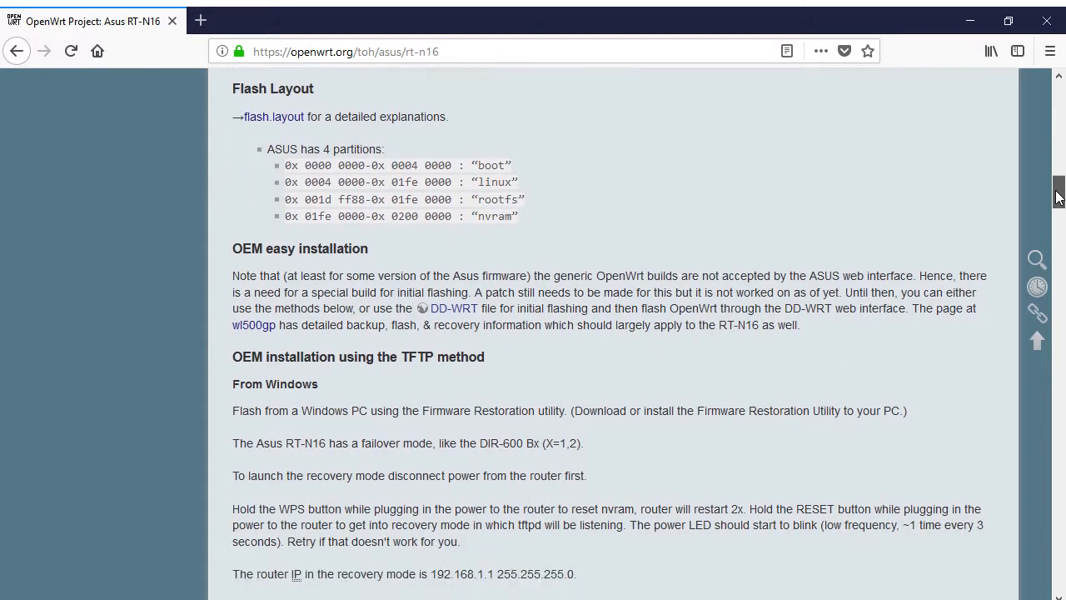
{"action": "scroll", "scroll_direction": "down", "scroll_amount": 3}
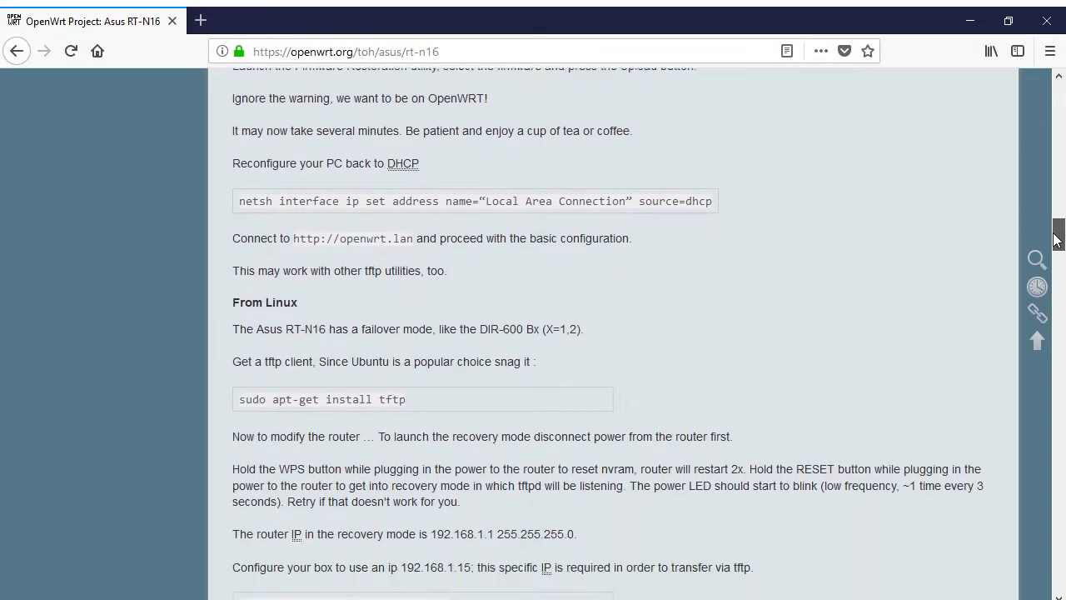
{"action": "scroll", "scroll_direction": "down", "scroll_amount": 3}
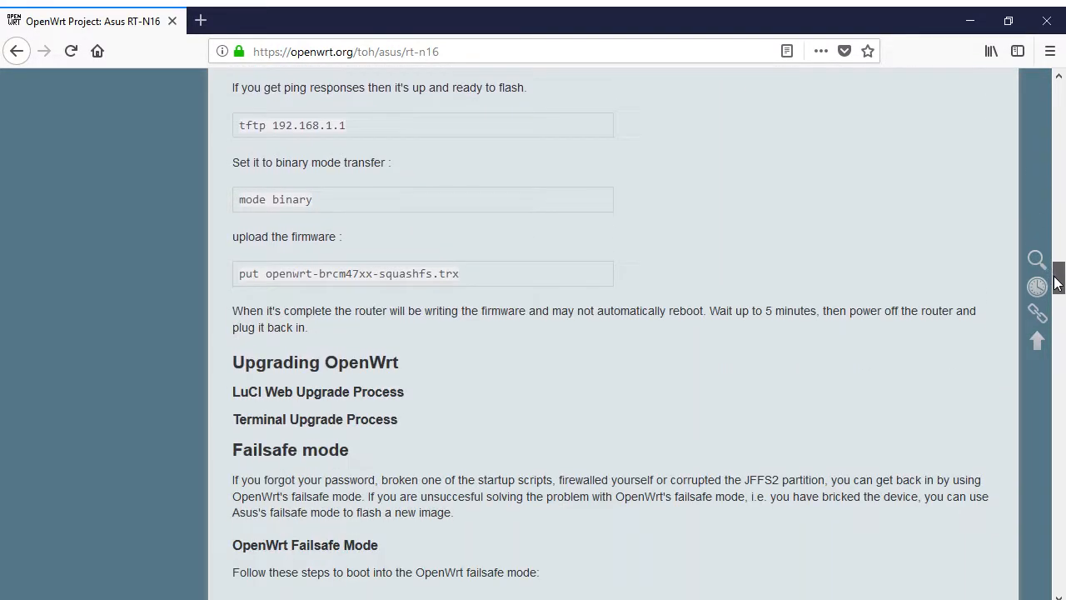
{"action": "scroll", "scroll_direction": "down", "scroll_amount": 3}
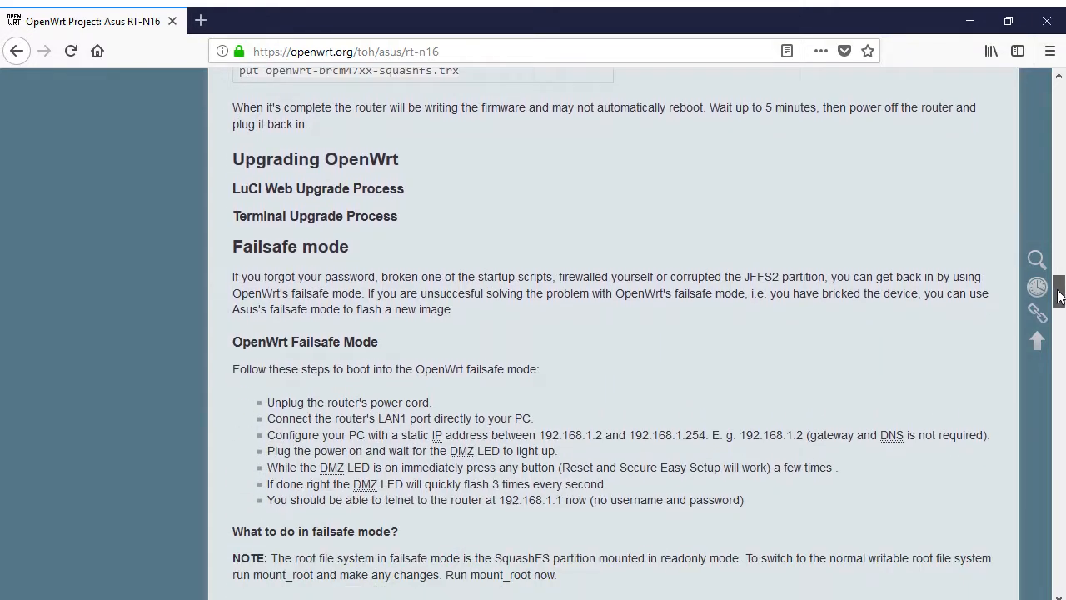
{"action": "scroll", "scroll_direction": "down", "scroll_amount": 3}
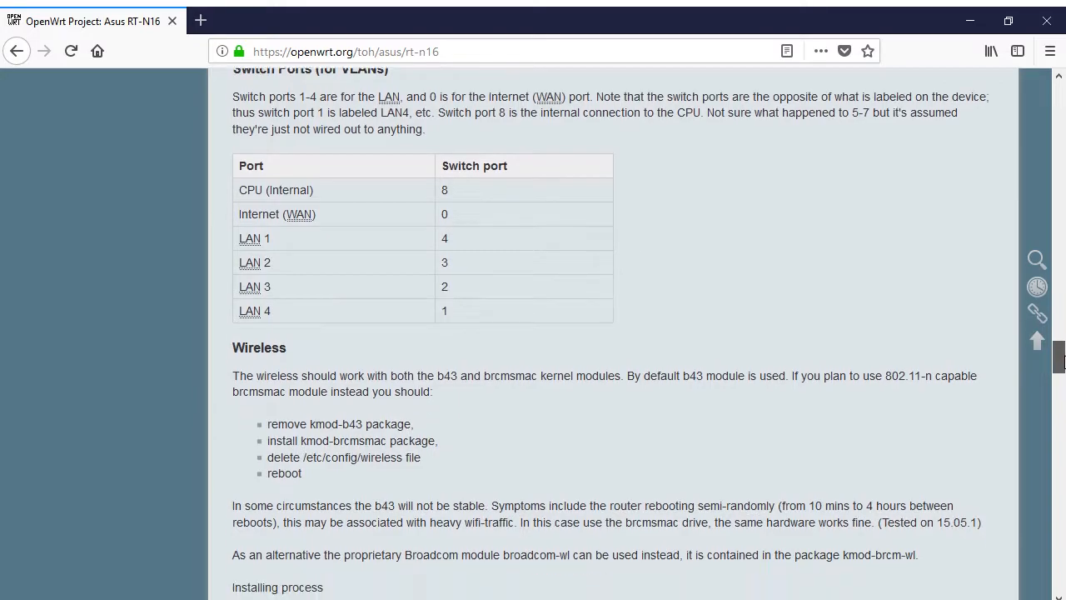
{"action": "scroll", "scroll_direction": "down", "scroll_amount": 3}
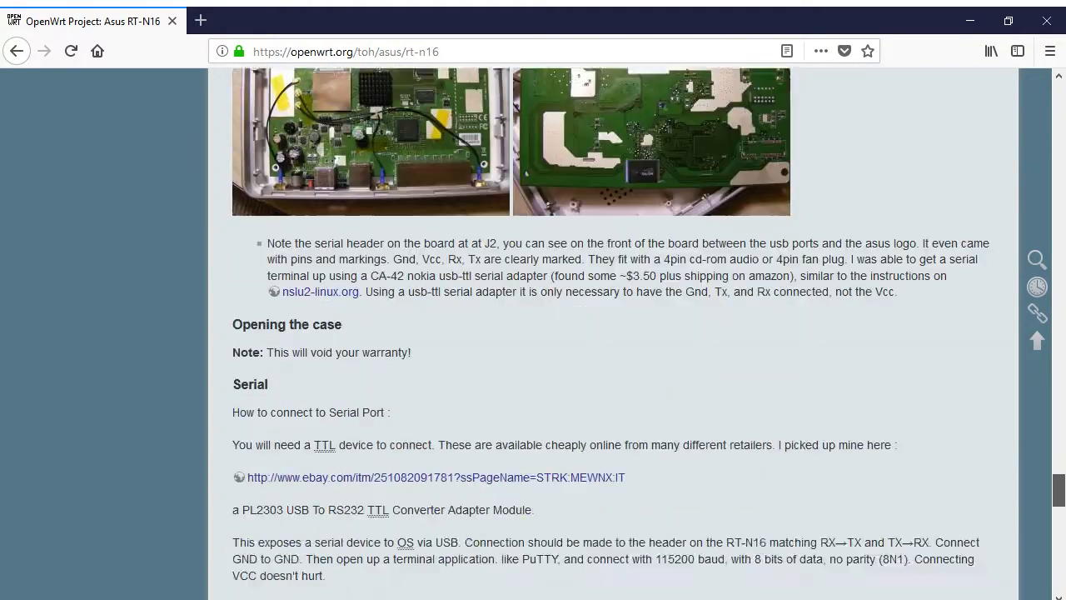
{"action": "scroll", "scroll_direction": "up", "scroll_amount": 3}
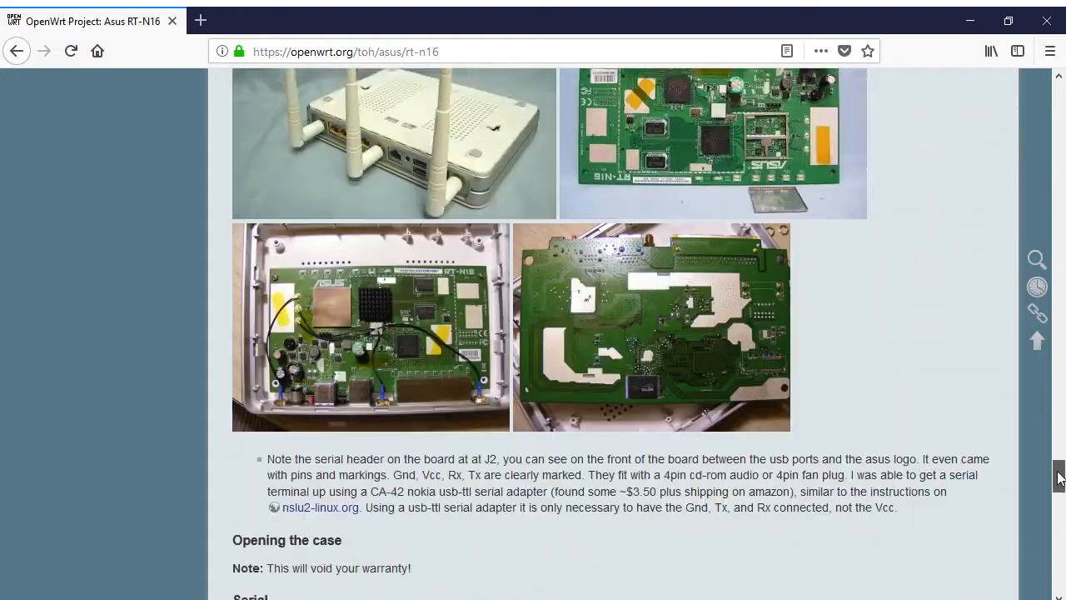
{"action": "scroll", "scroll_direction": "down", "scroll_amount": 3}
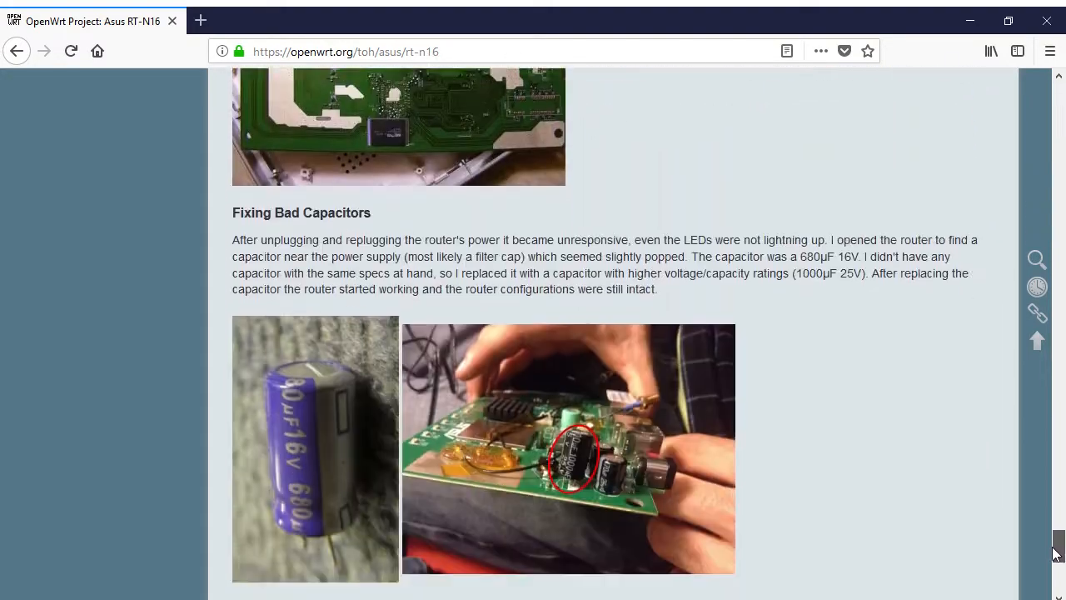
{"action": "scroll", "scroll_direction": "down", "scroll_amount": 3}
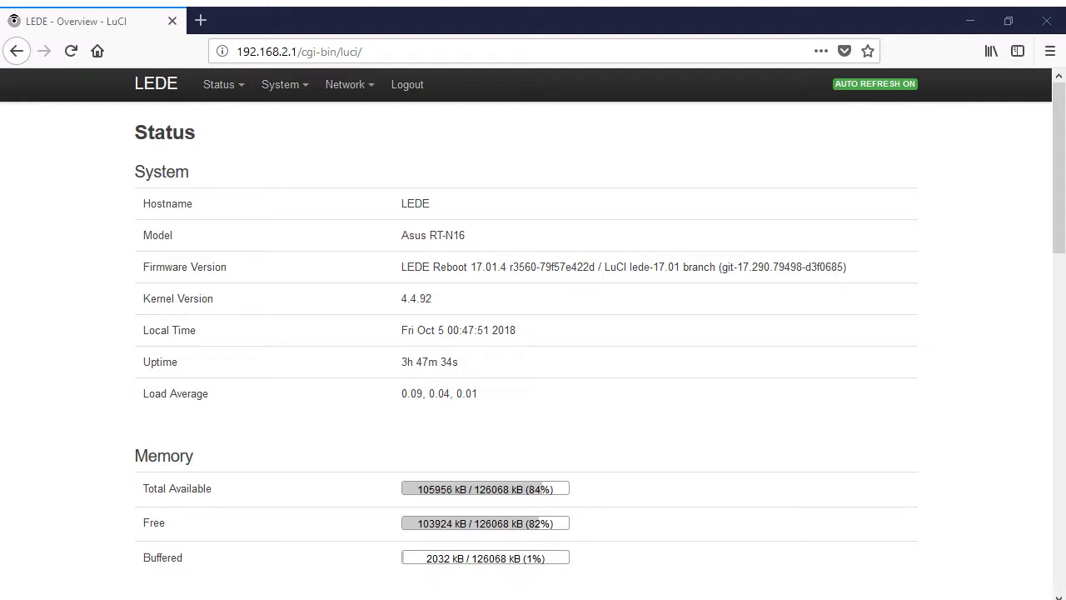
Show the SQM QoS instance on eth0.2 and its cake queue discipline with piece_of_cake.qos
{"action": "left_click", "coordinate": [345, 84]}
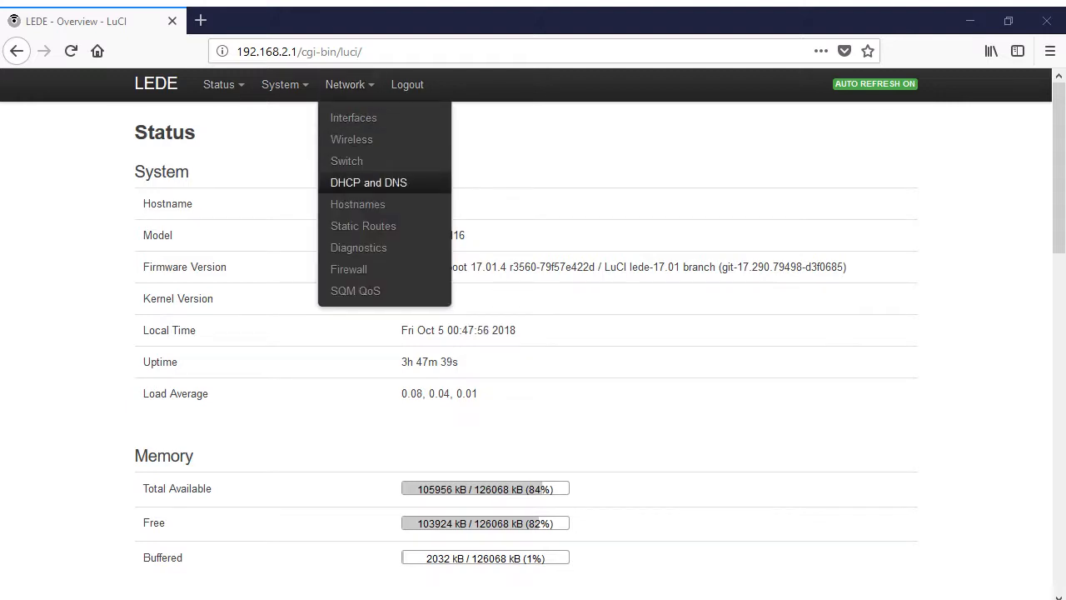
{"action": "left_click", "coordinate": [356, 290]}
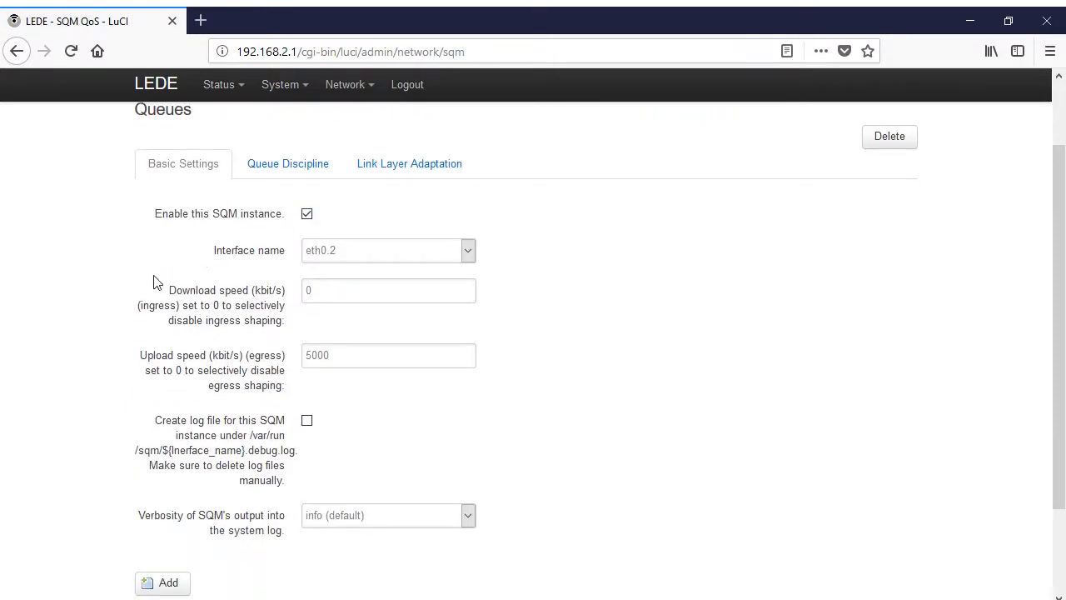
{"action": "mouse_move", "coordinate": [331, 348]}
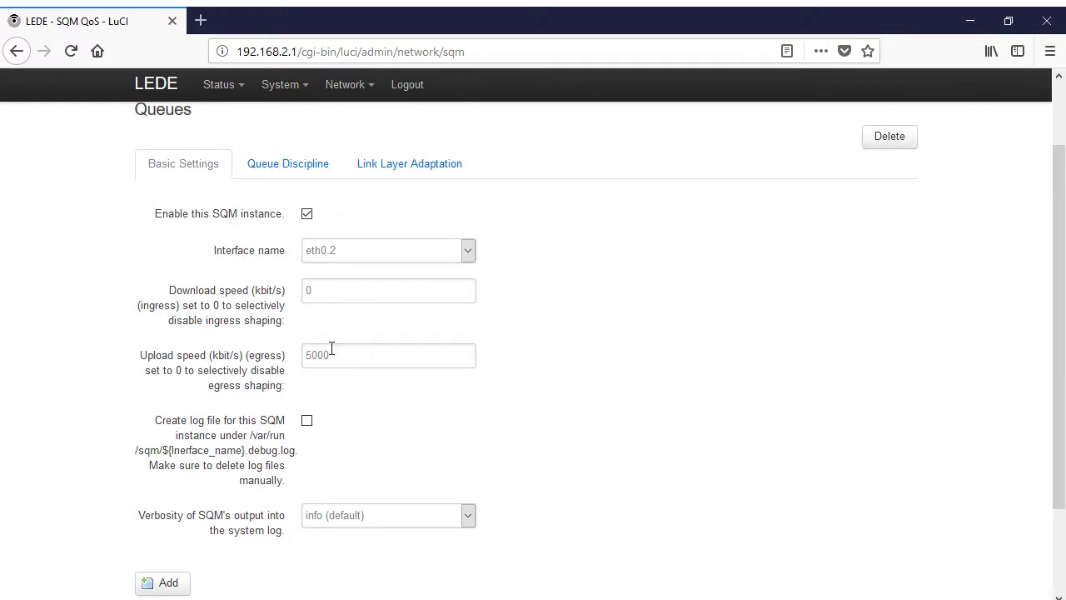
{"action": "mouse_move", "coordinate": [247, 126]}
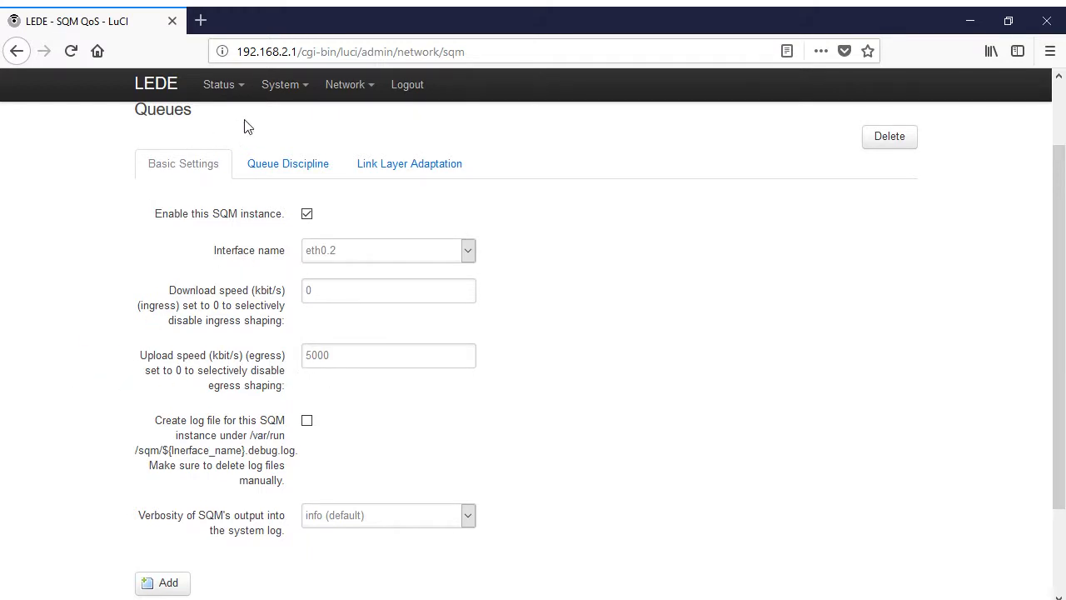
{"action": "left_click", "coordinate": [287, 163]}
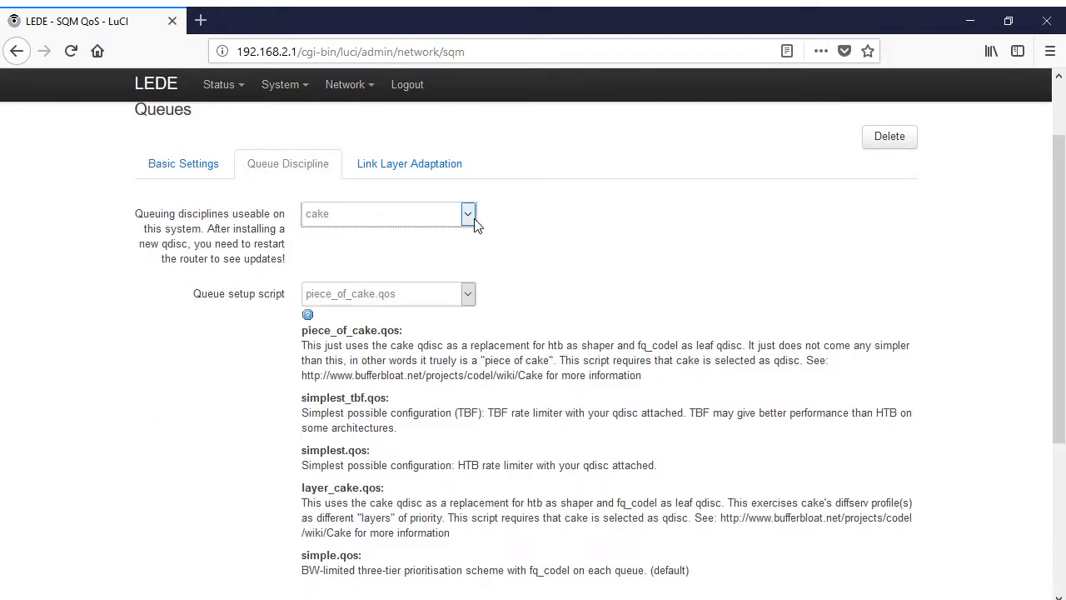
{"action": "mouse_move", "coordinate": [468, 293]}
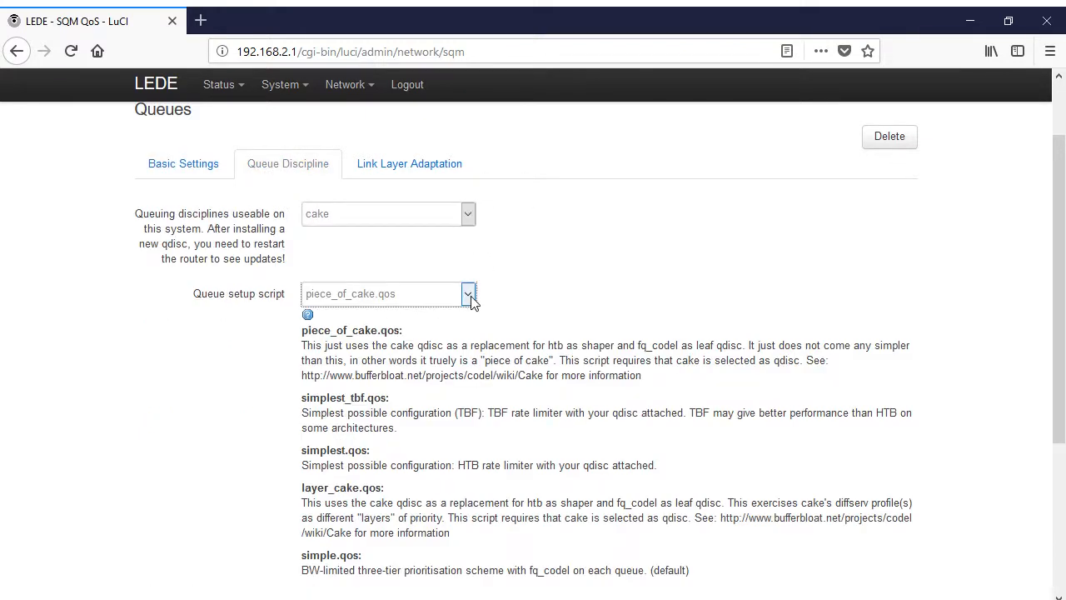
{"action": "mouse_move", "coordinate": [496, 297]}
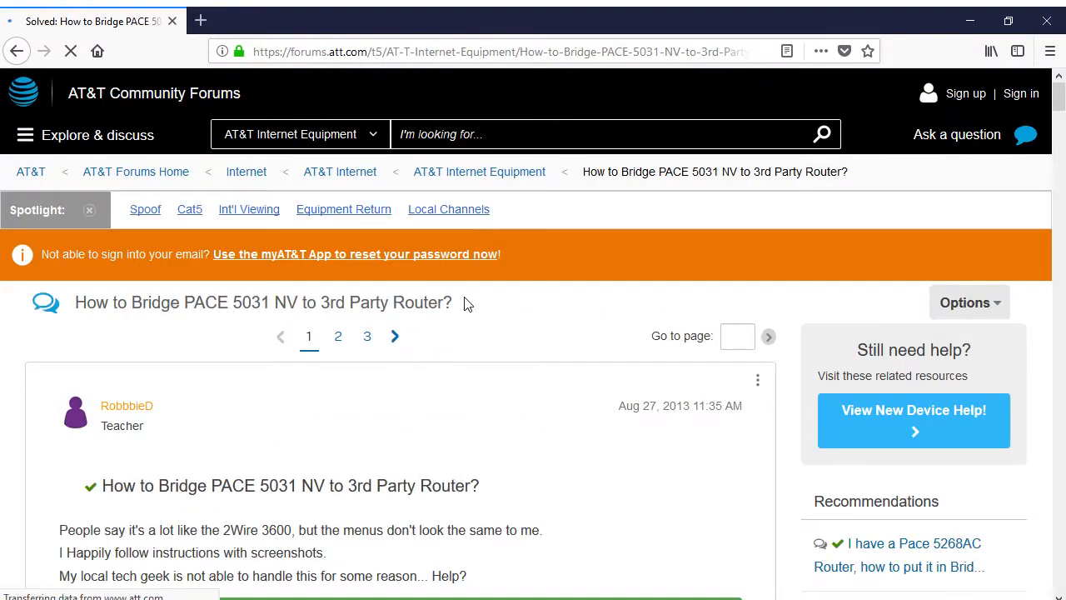
Jump to the thread's accepted solution and read its gateway-bridging steps
{"action": "scroll", "scroll_direction": "down", "scroll_amount": 3}
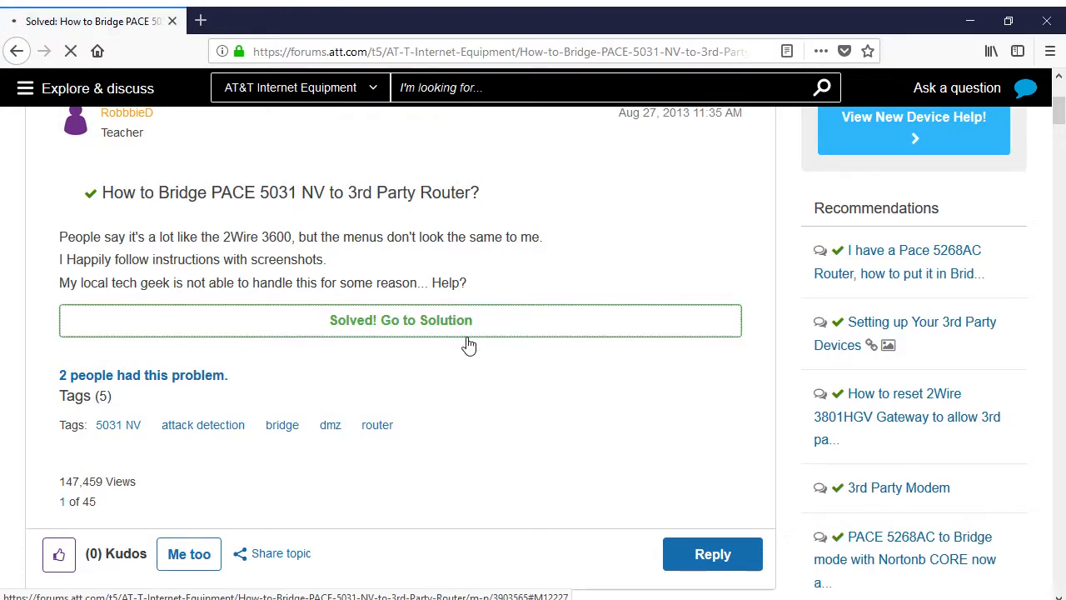
{"action": "left_click", "coordinate": [400, 320]}
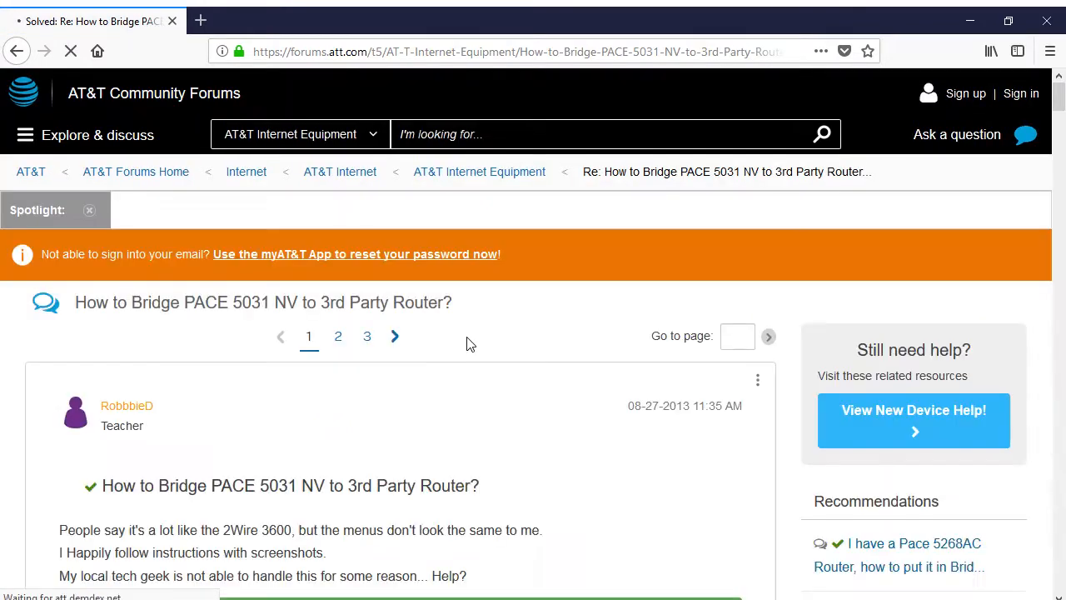
{"action": "scroll", "scroll_direction": "down", "scroll_amount": 3}
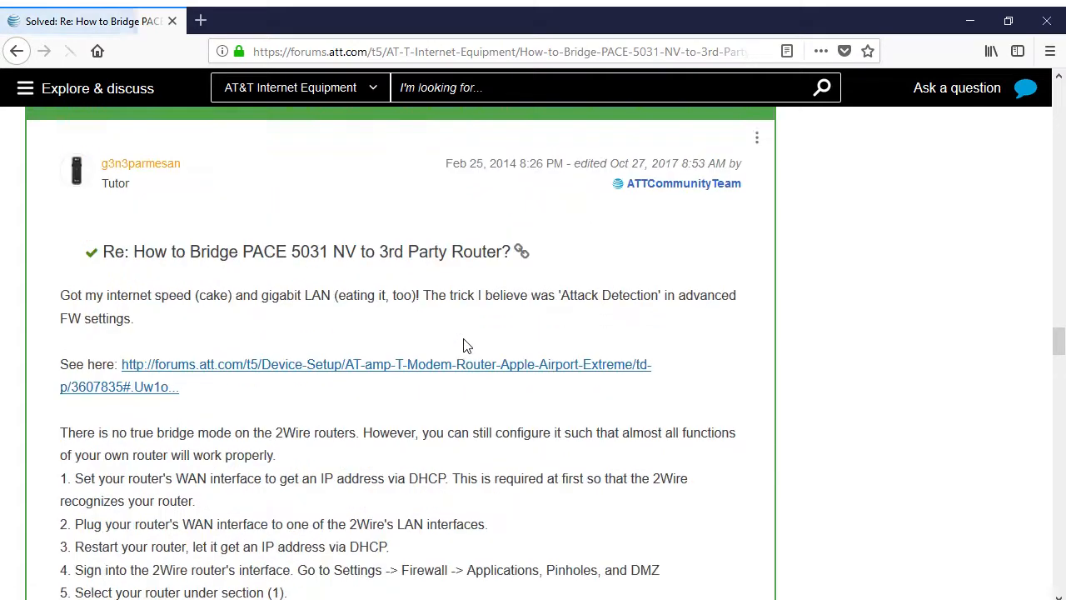
{"action": "scroll", "scroll_direction": "down", "scroll_amount": 3}
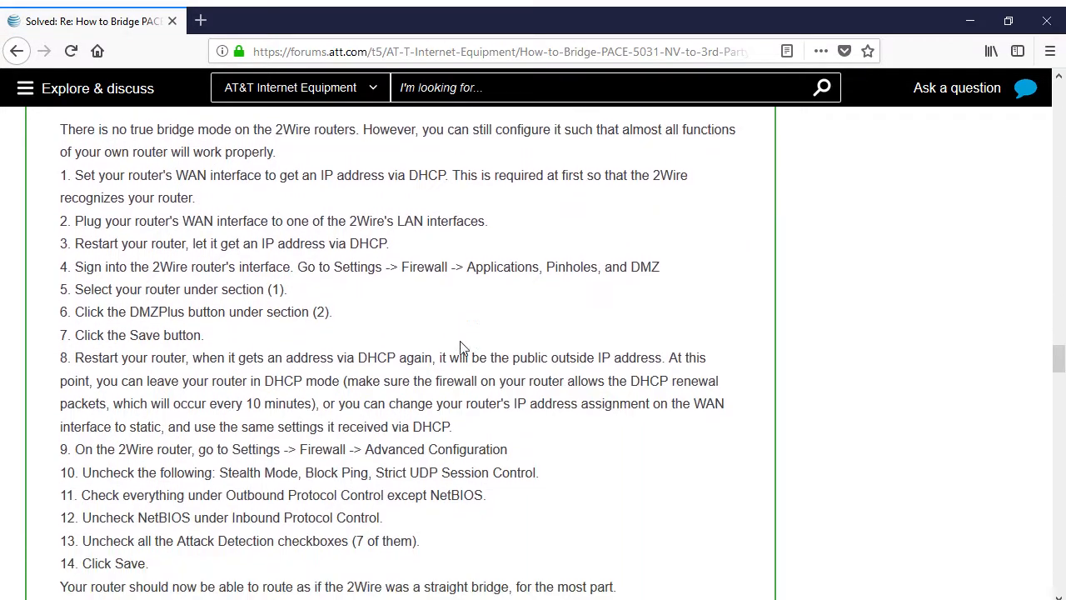
{"action": "scroll", "scroll_direction": "down", "scroll_amount": 3}
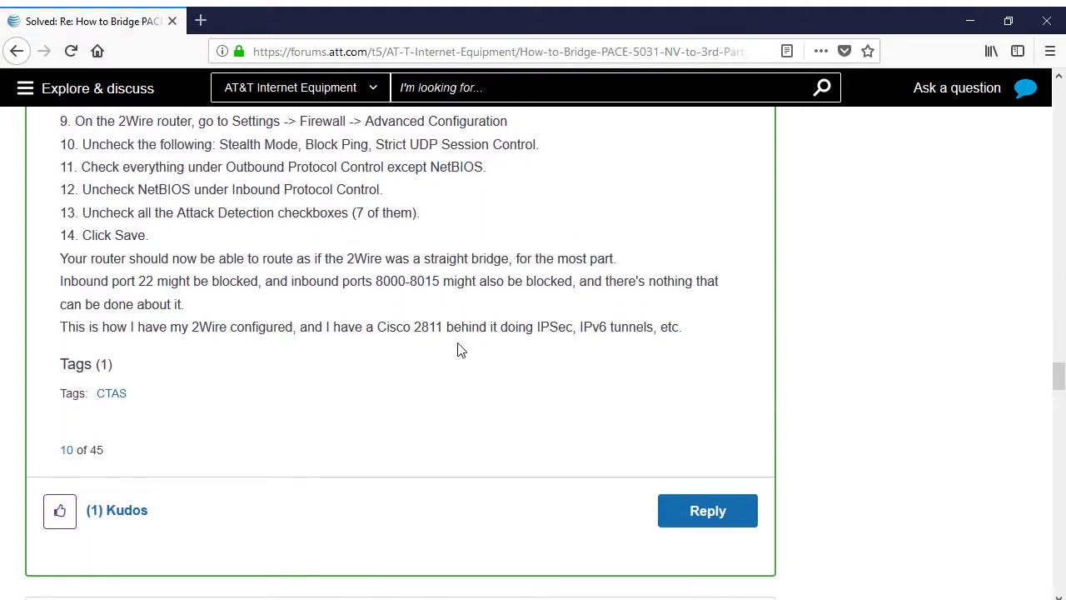
{"action": "scroll", "scroll_direction": "down", "scroll_amount": 3}
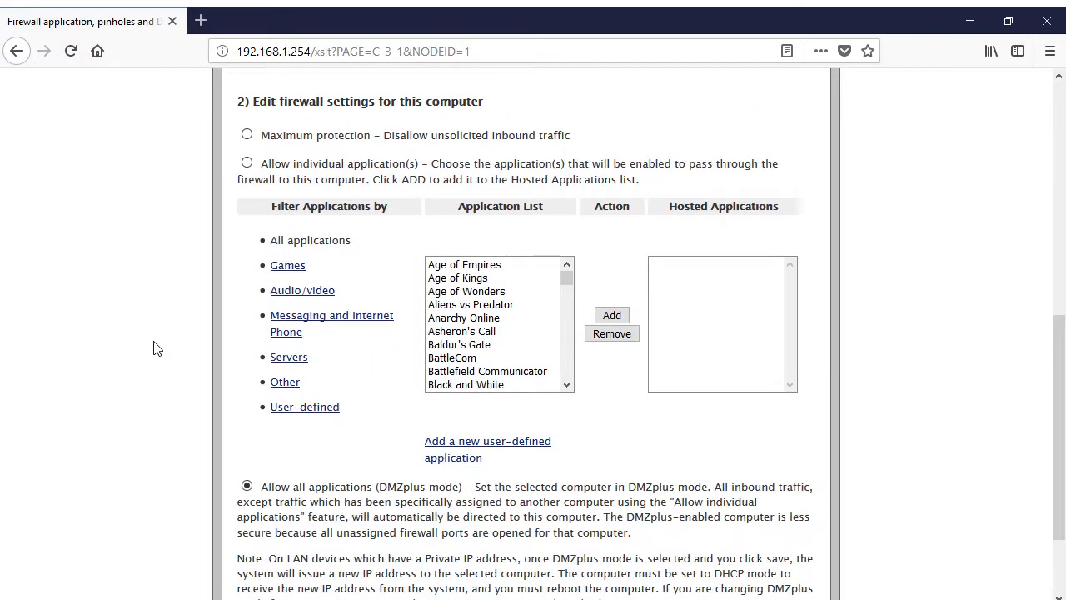
{"action": "scroll", "scroll_direction": "down", "scroll_amount": 3}
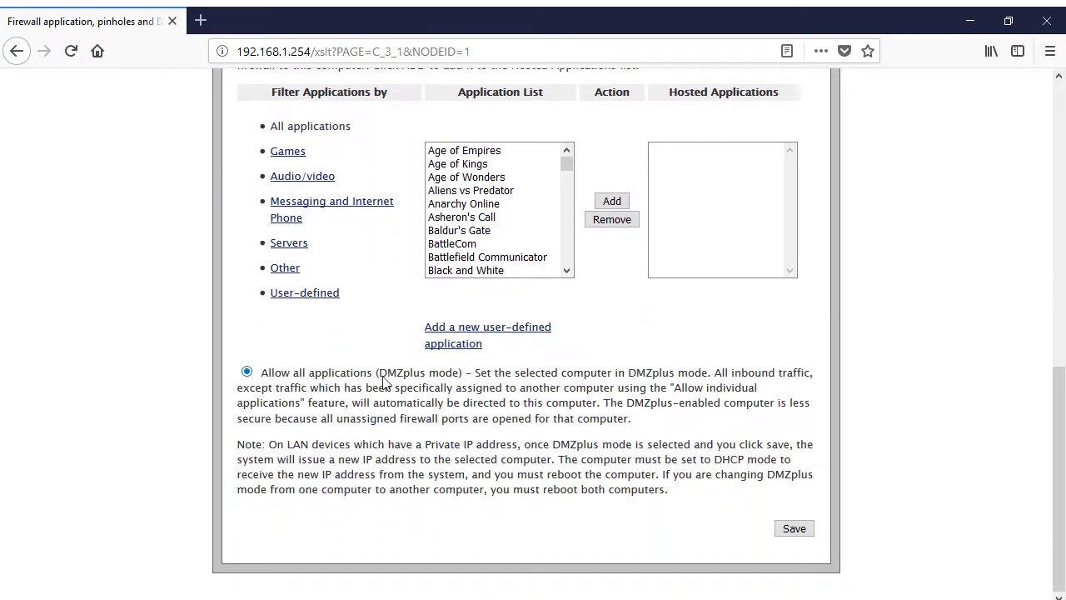
{"action": "mouse_move", "coordinate": [458, 386]}
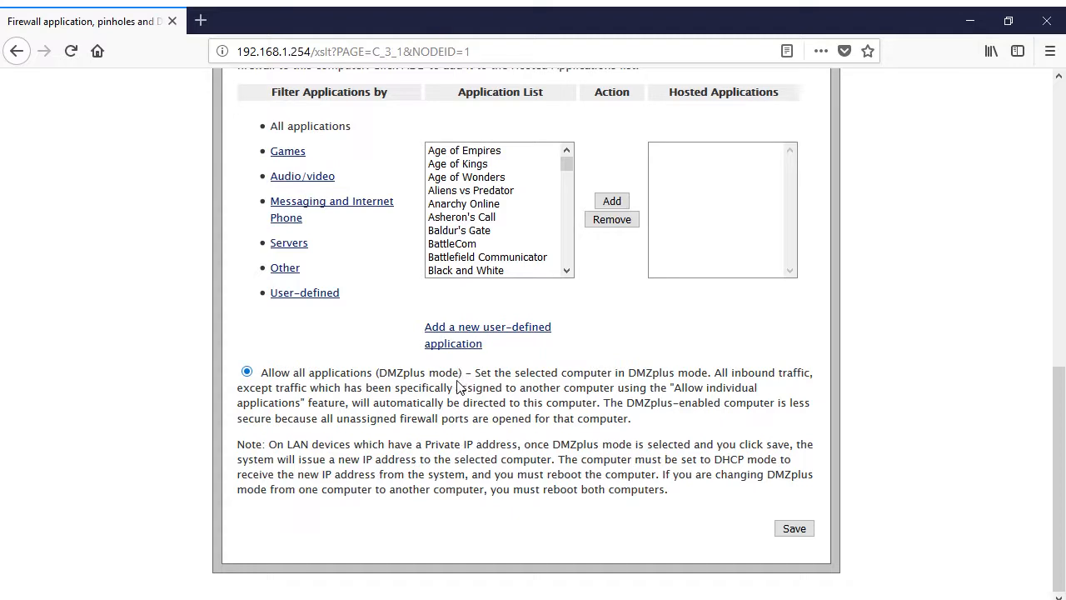
{"action": "mouse_move", "coordinate": [100, 413]}
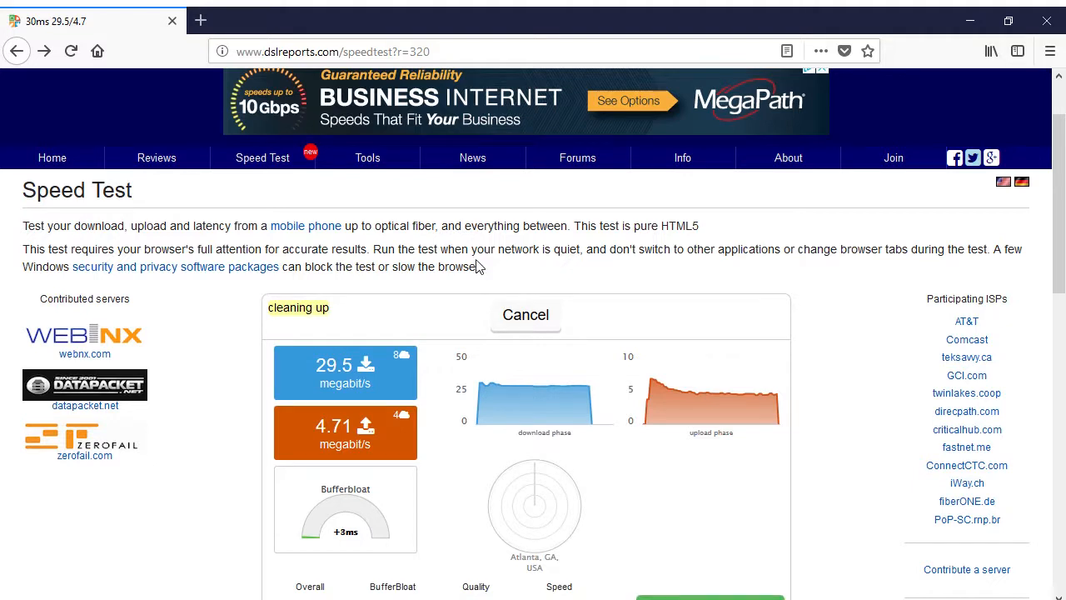
{"action": "scroll", "scroll_direction": "down", "scroll_amount": 3}
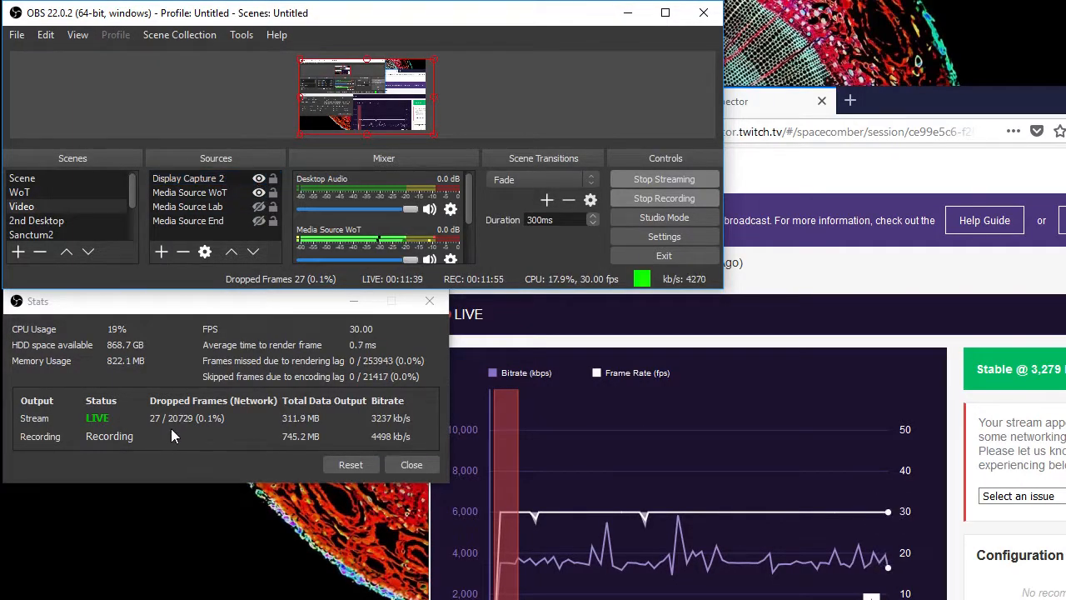
{"action": "mouse_move", "coordinate": [698, 369]}
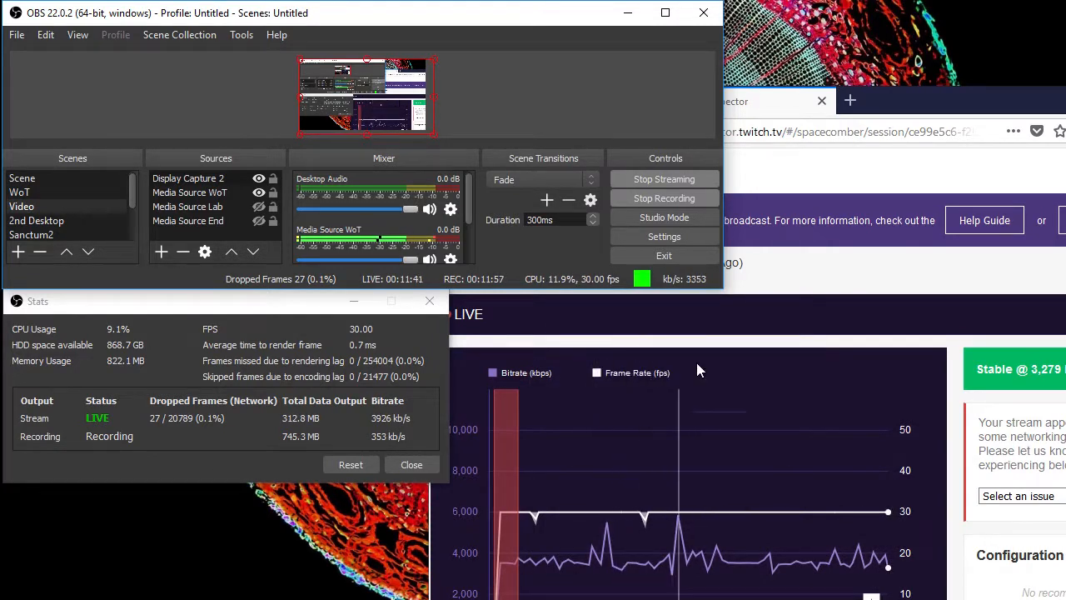
{"action": "mouse_move", "coordinate": [865, 551]}
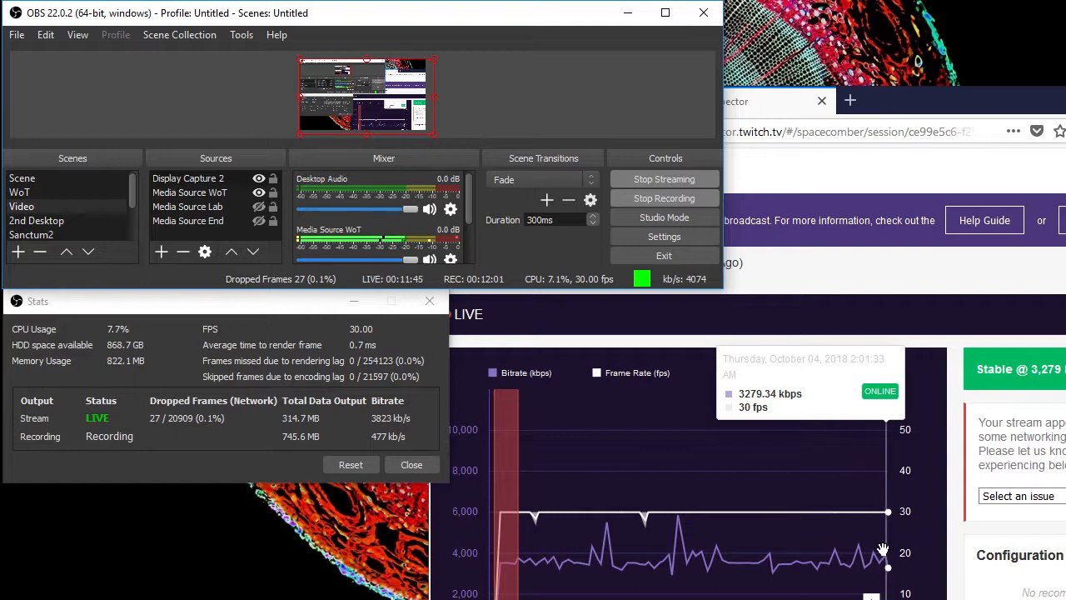
{"action": "mouse_move", "coordinate": [853, 551]}
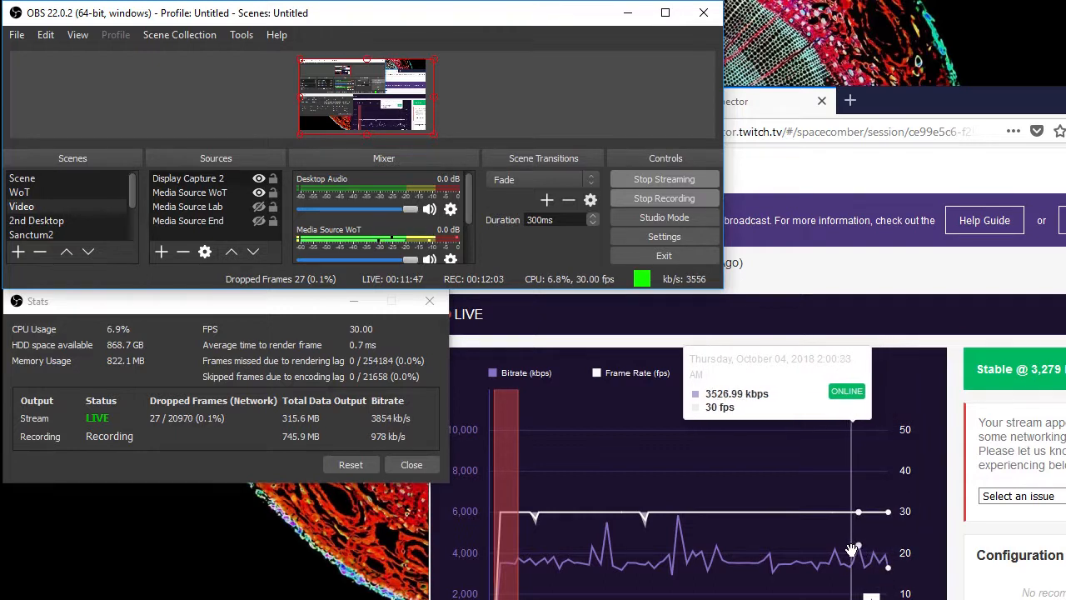
{"action": "mouse_move", "coordinate": [680, 541]}
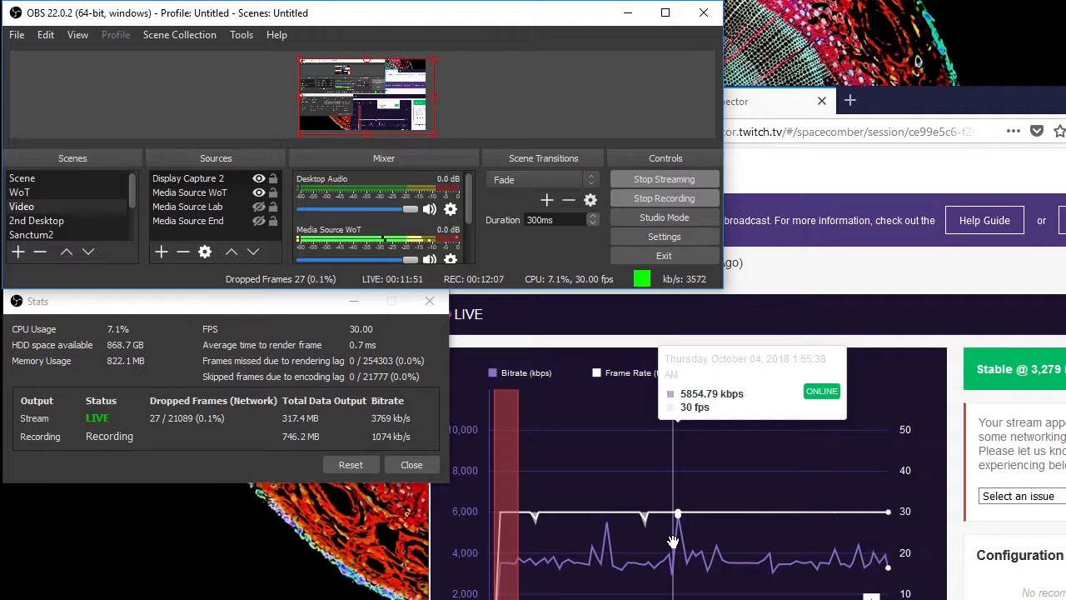
{"action": "mouse_move", "coordinate": [607, 536]}
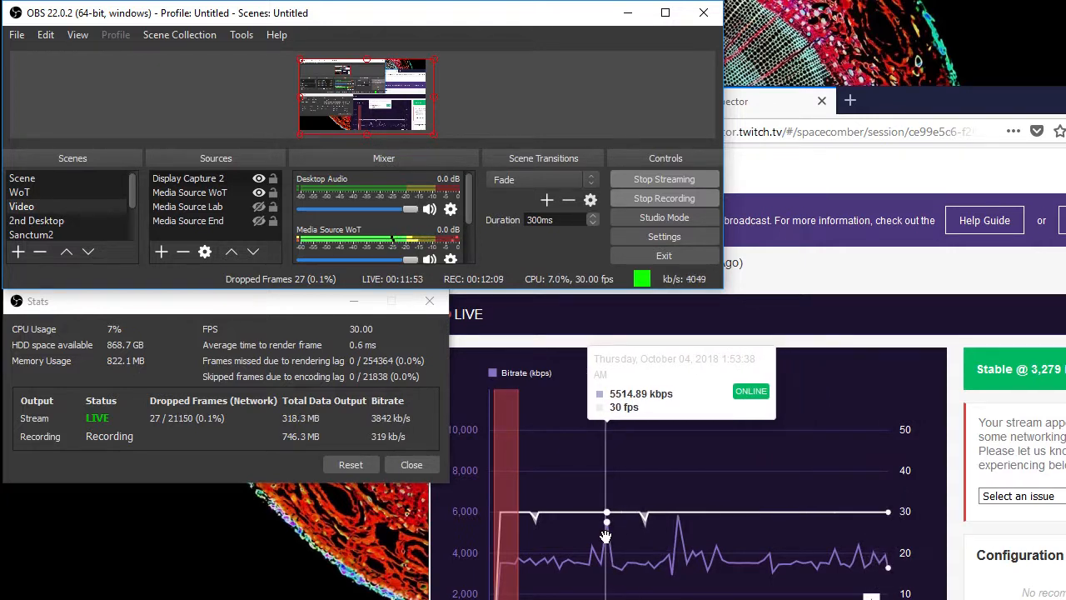
{"action": "mouse_move", "coordinate": [670, 536]}
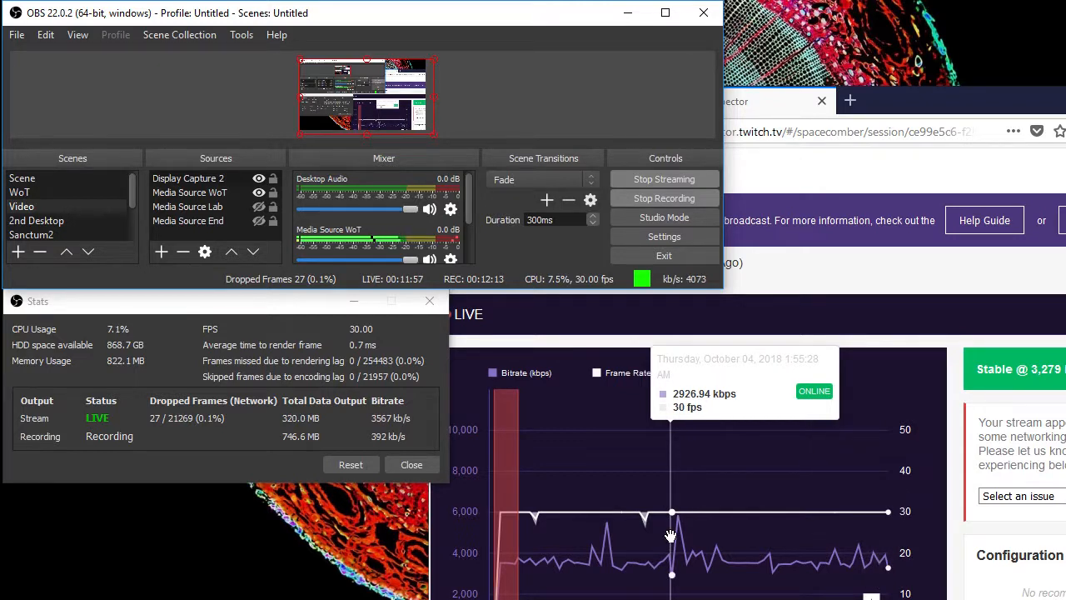
{"action": "mouse_move", "coordinate": [759, 536]}
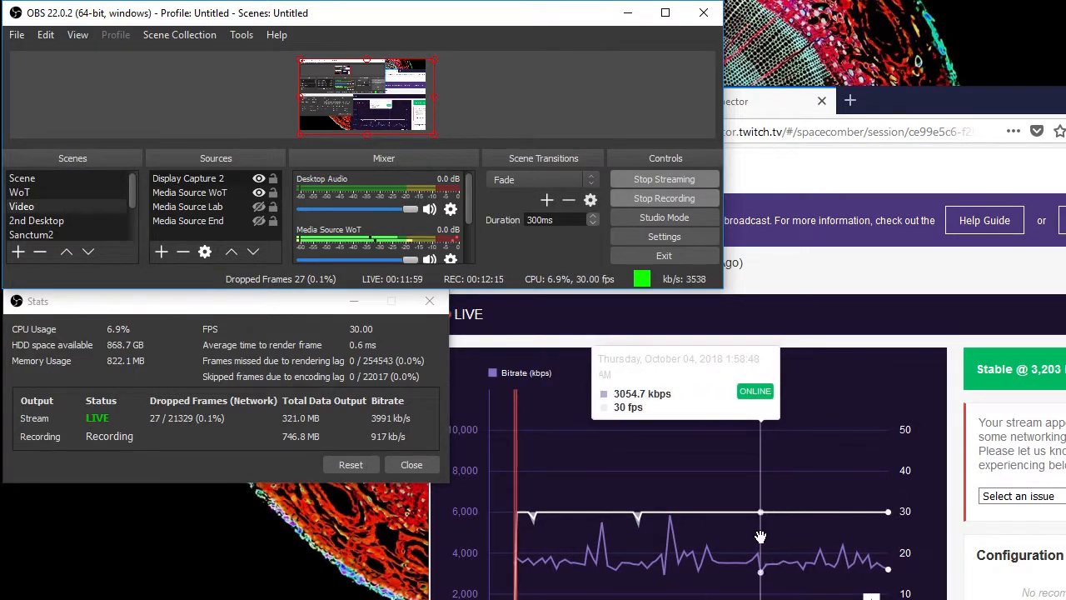
{"action": "mouse_move", "coordinate": [796, 532]}
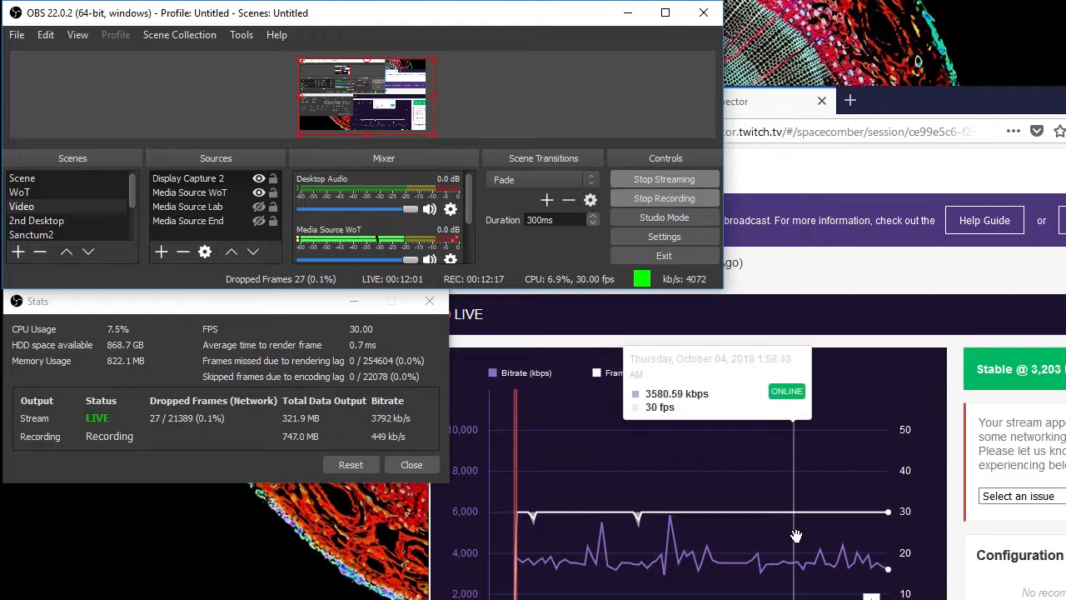
{"action": "mouse_move", "coordinate": [803, 536]}
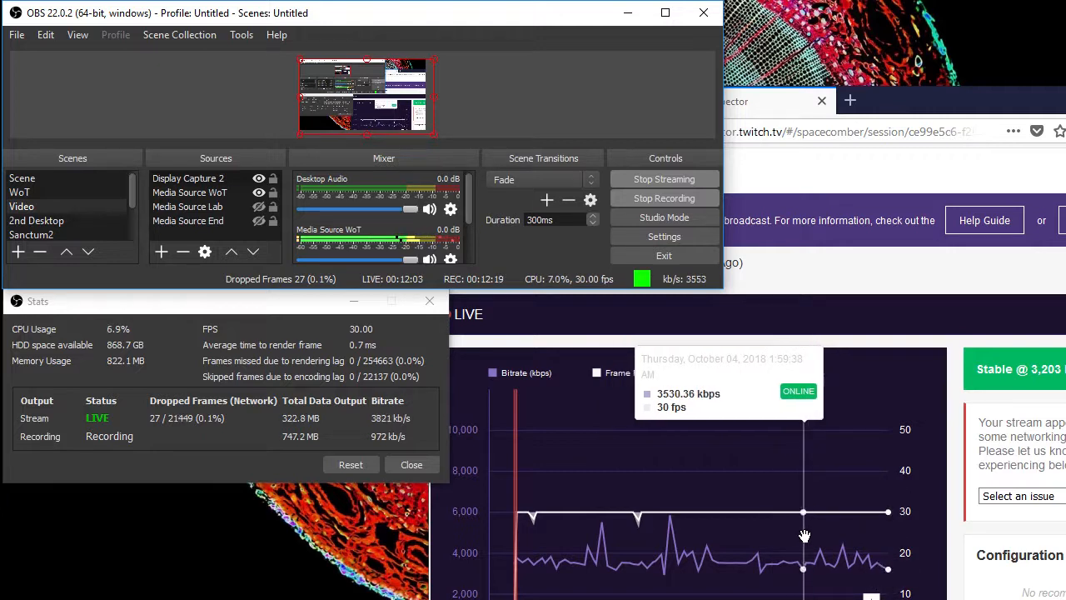
{"action": "mouse_move", "coordinate": [891, 546]}
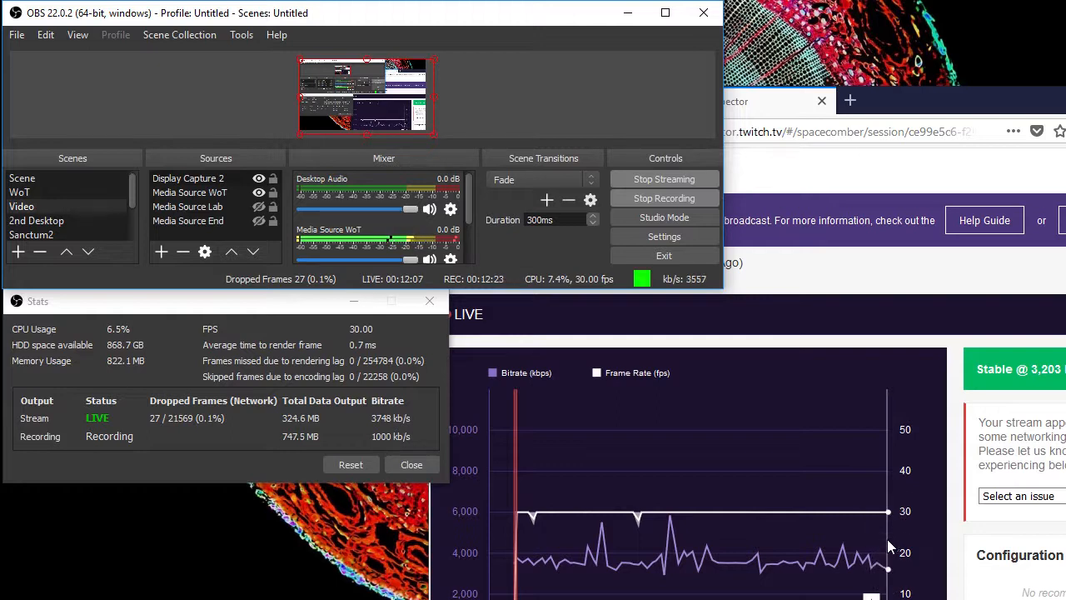
{"action": "mouse_move", "coordinate": [498, 415]}
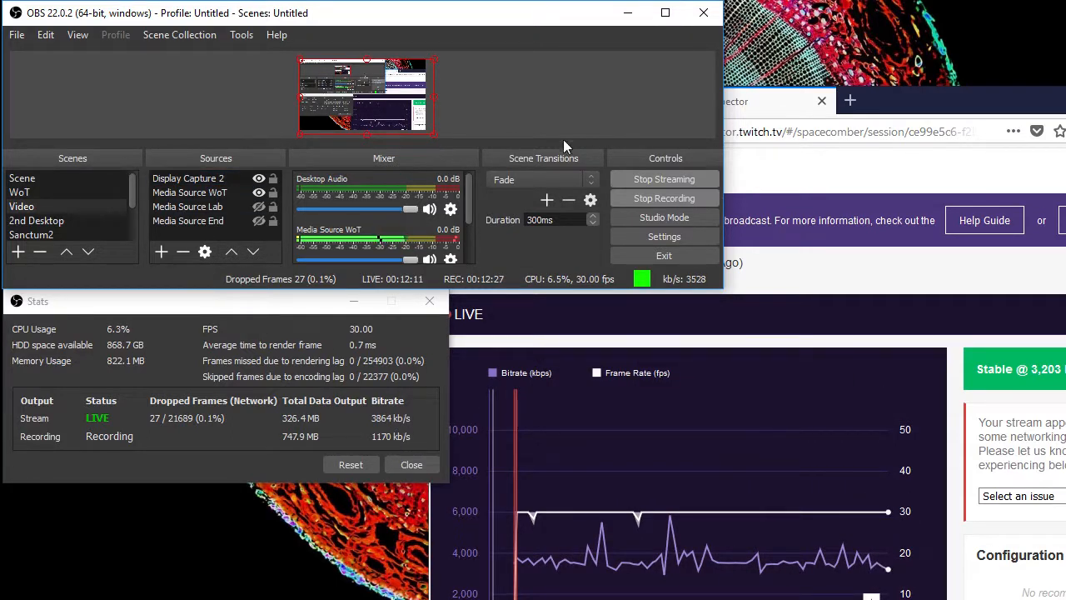
{"action": "mouse_move", "coordinate": [643, 180]}
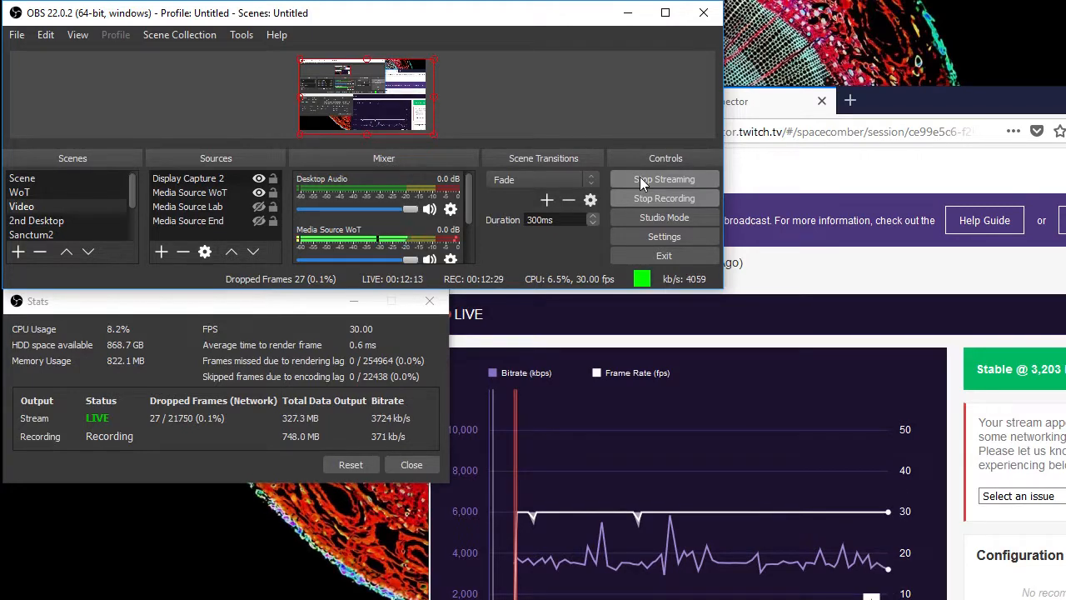
{"action": "left_click", "coordinate": [663, 180]}
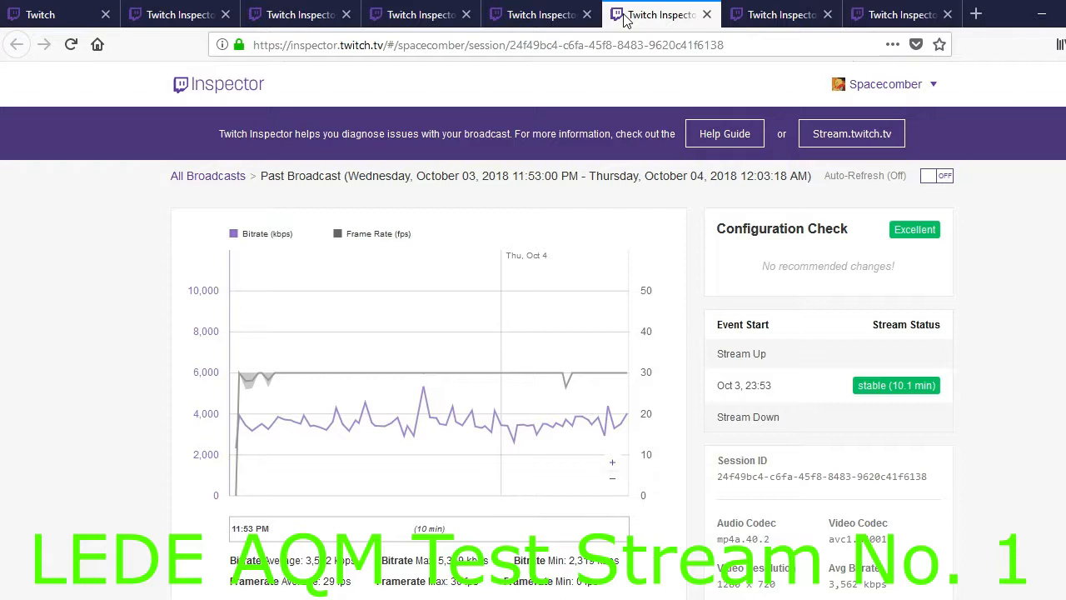
{"action": "mouse_move", "coordinate": [517, 290]}
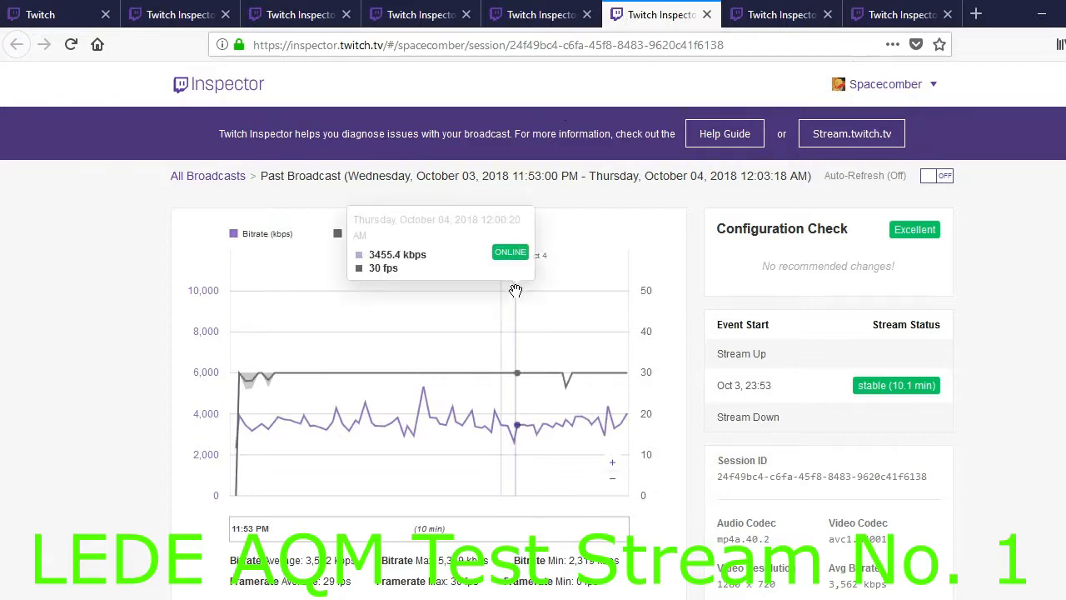
{"action": "mouse_move", "coordinate": [510, 297]}
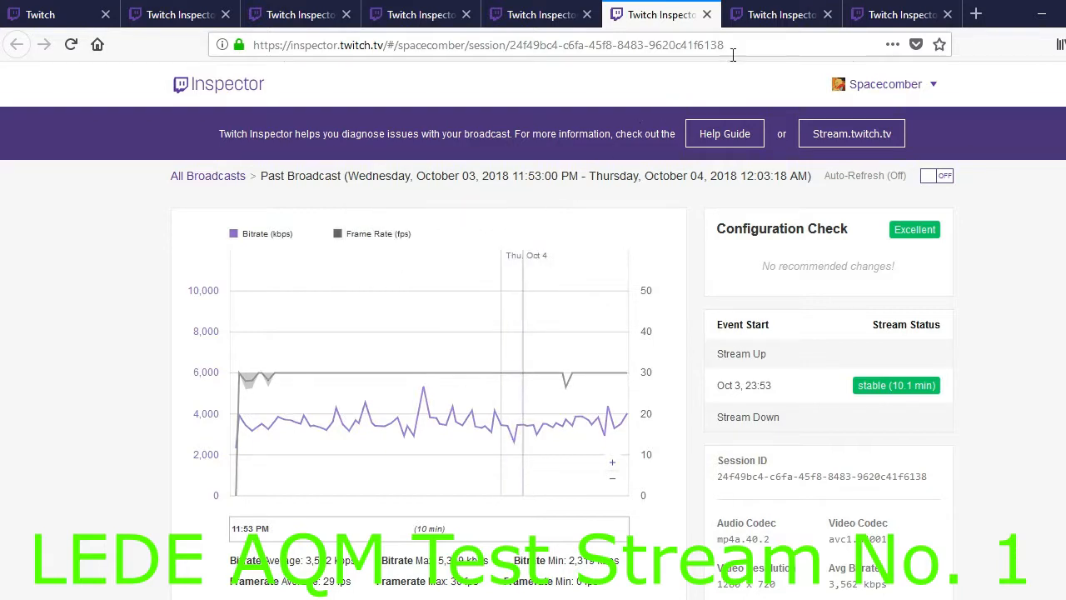
View the 12:06 AM broadcast report, then the Oct 4 1:50 AM one
{"action": "left_click", "coordinate": [780, 14]}
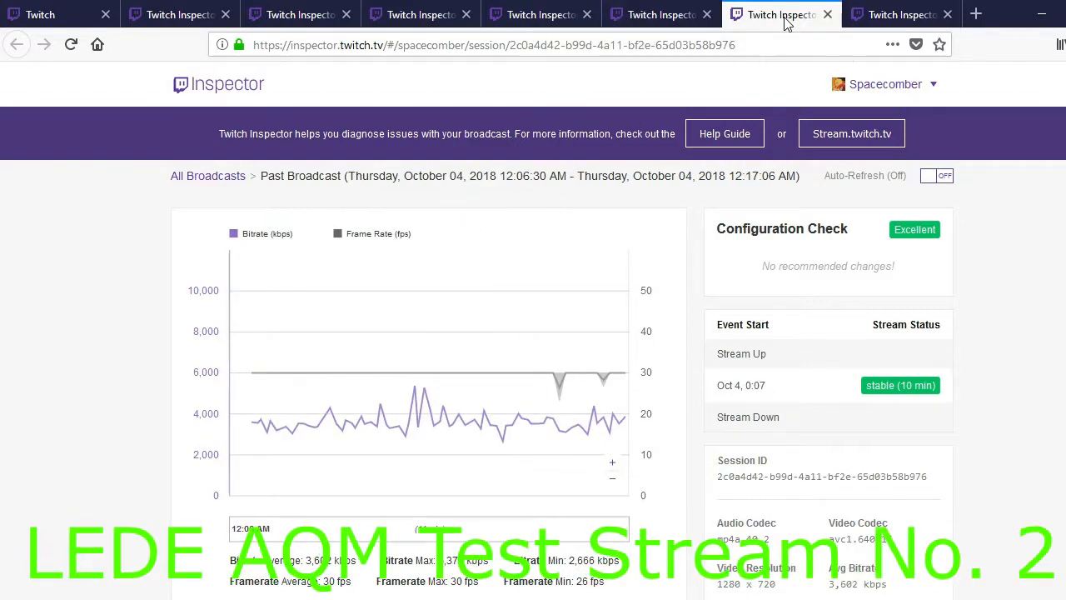
{"action": "left_click", "coordinate": [899, 13]}
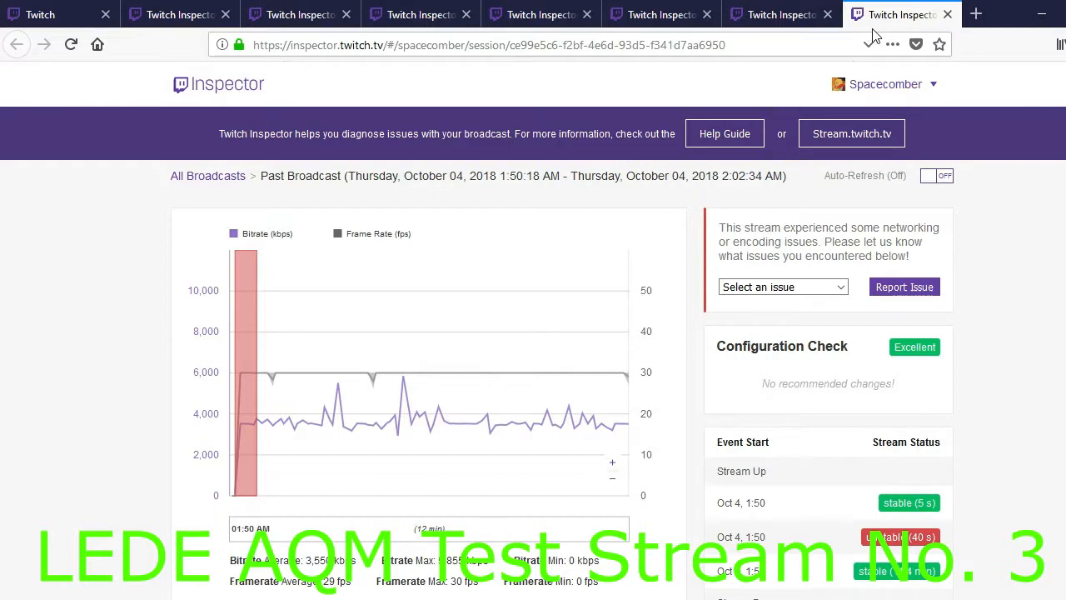
{"action": "mouse_move", "coordinate": [470, 130]}
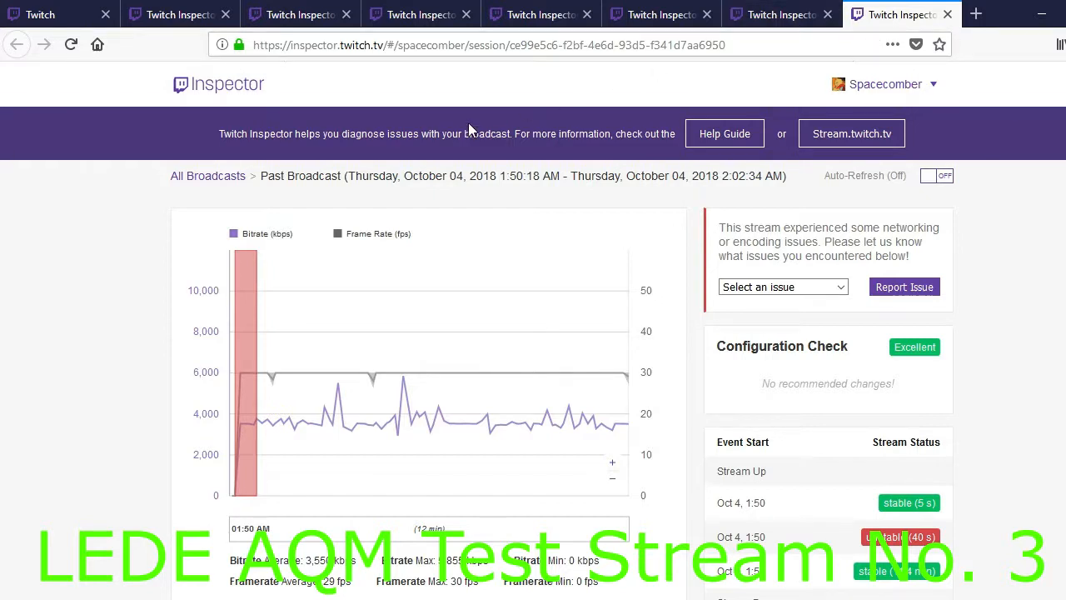
{"action": "mouse_move", "coordinate": [470, 132]}
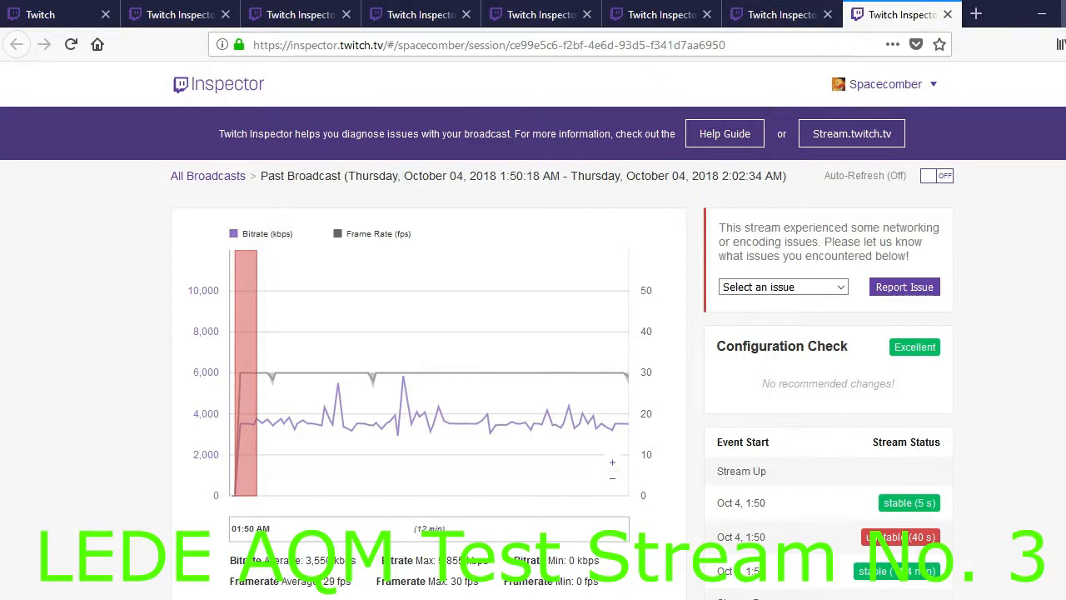